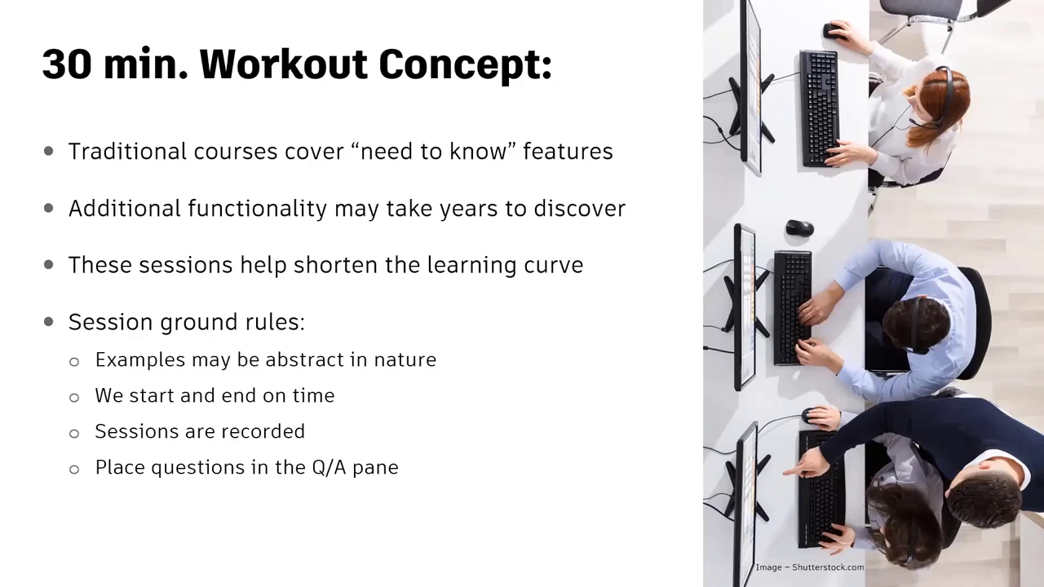
pyautogui.moveTo(583, 192)
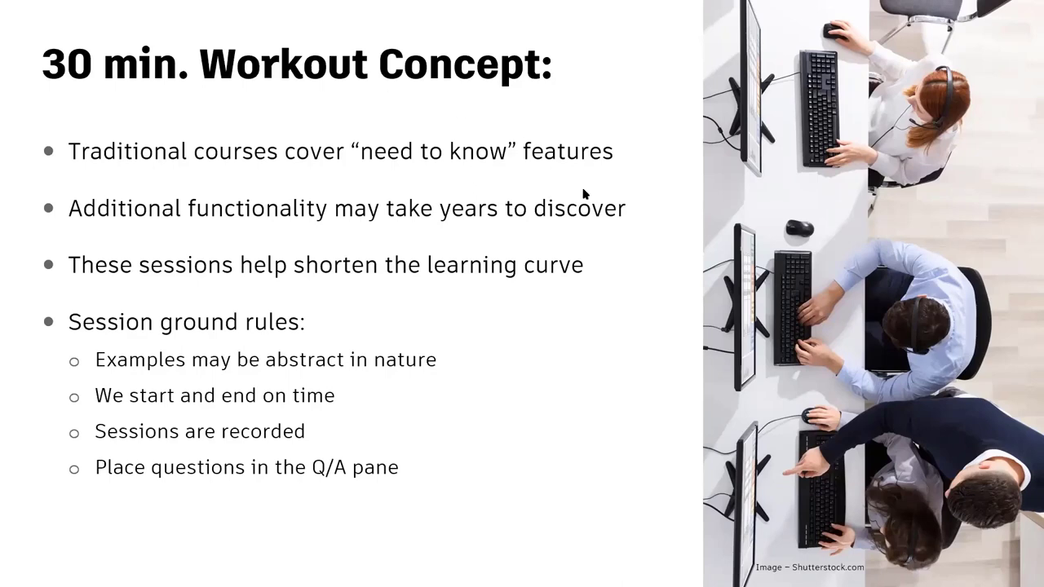
pyautogui.moveTo(646, 194)
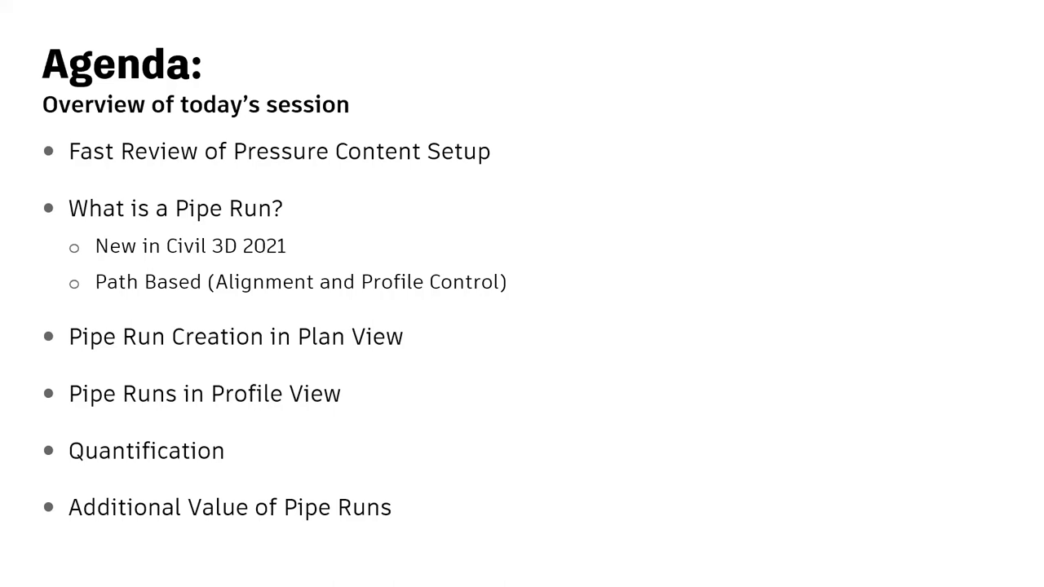
pyautogui.moveTo(546, 238)
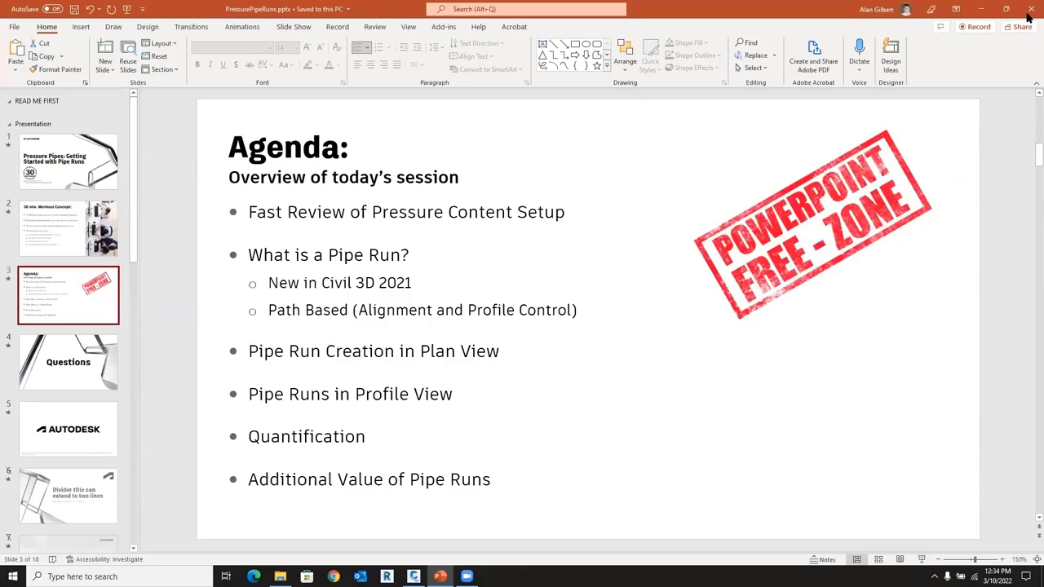
# Close the presentation, review the catalog database list, and keep Imperial_AWWA_Mechanical
pyautogui.click(386, 576)
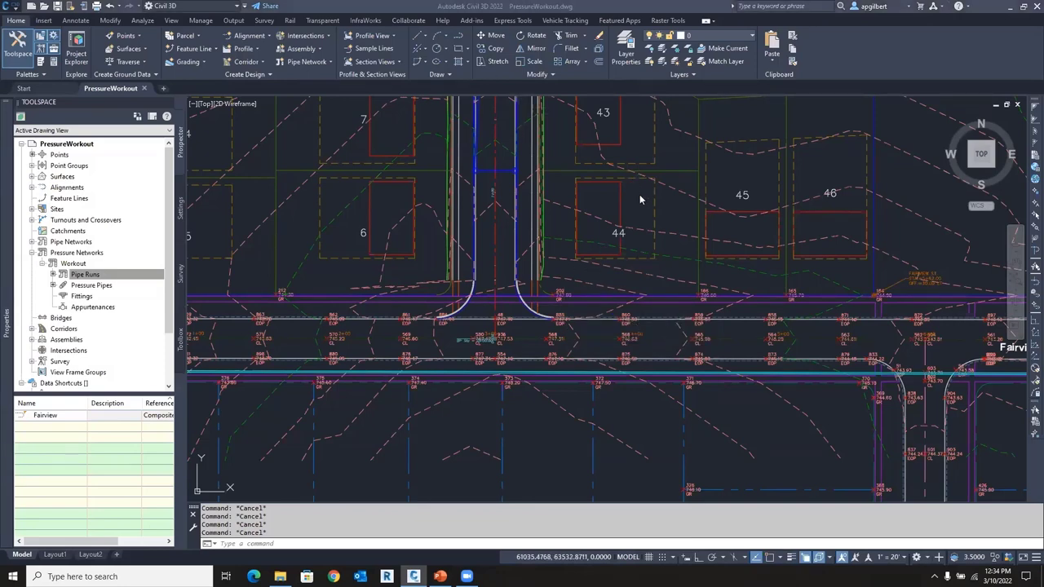
pyautogui.moveTo(653, 200)
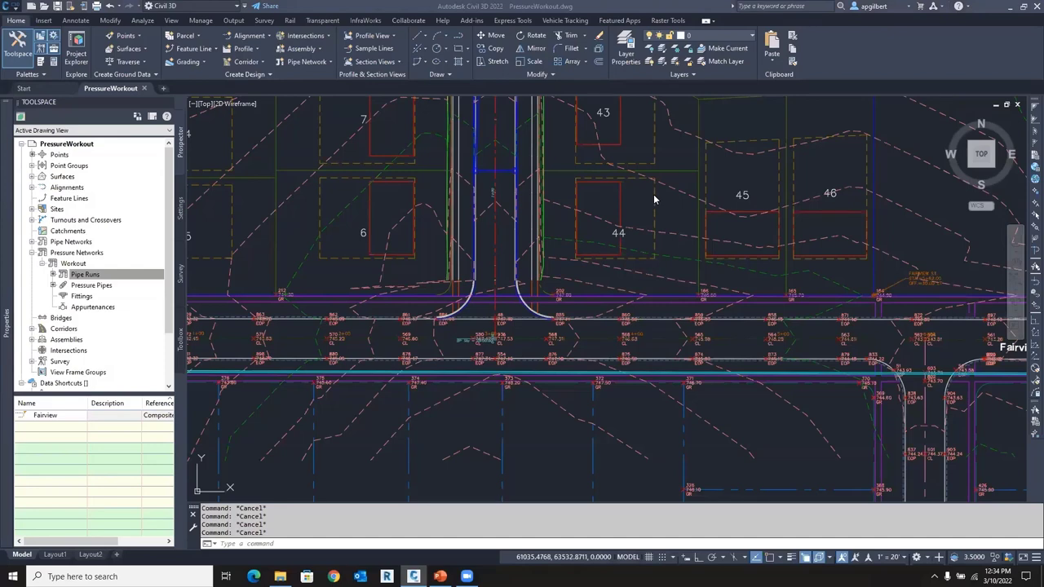
pyautogui.moveTo(506, 179)
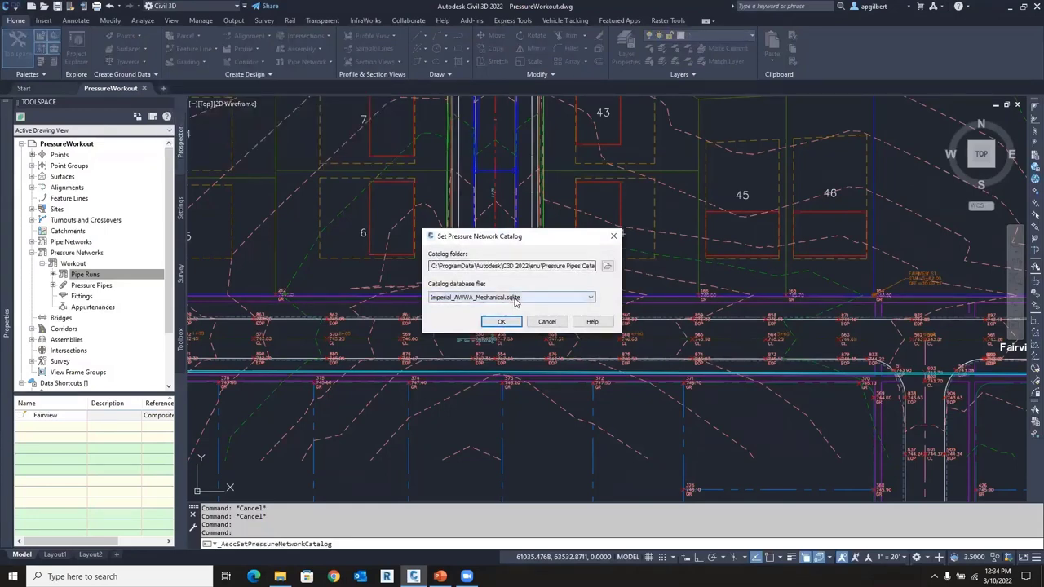
pyautogui.click(589, 296)
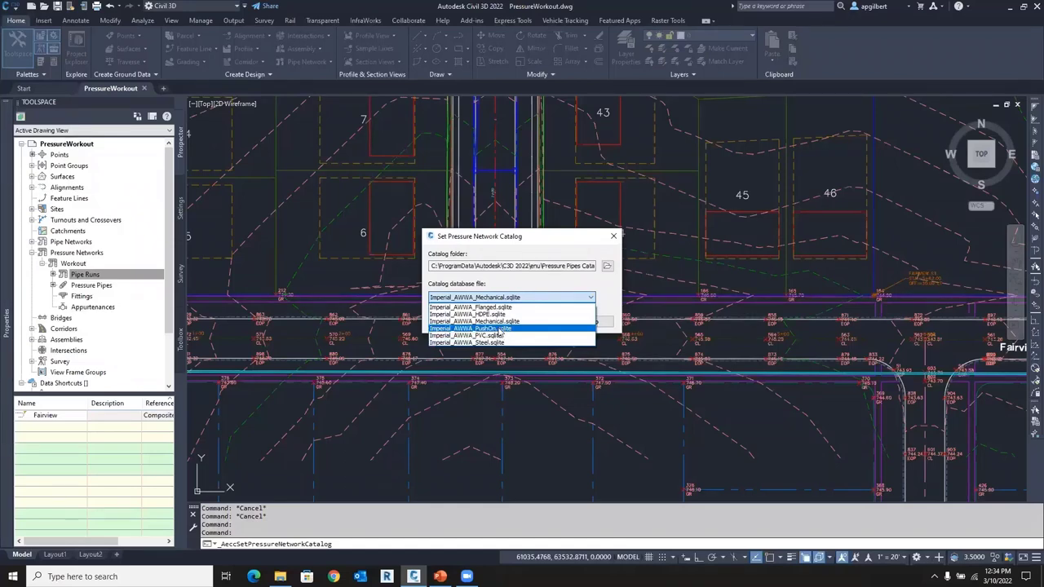
pyautogui.moveTo(511, 320)
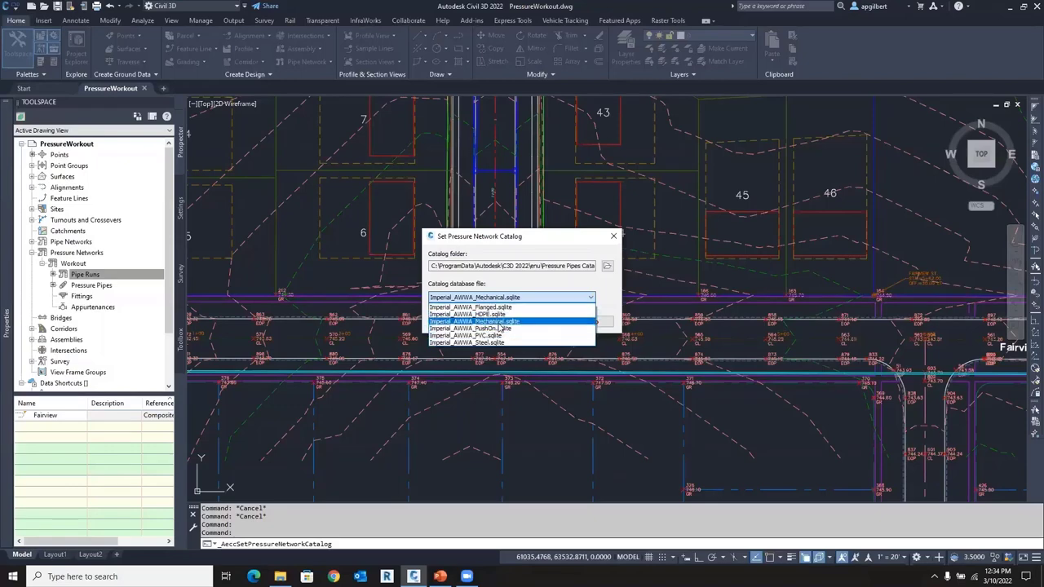
pyautogui.click(472, 321)
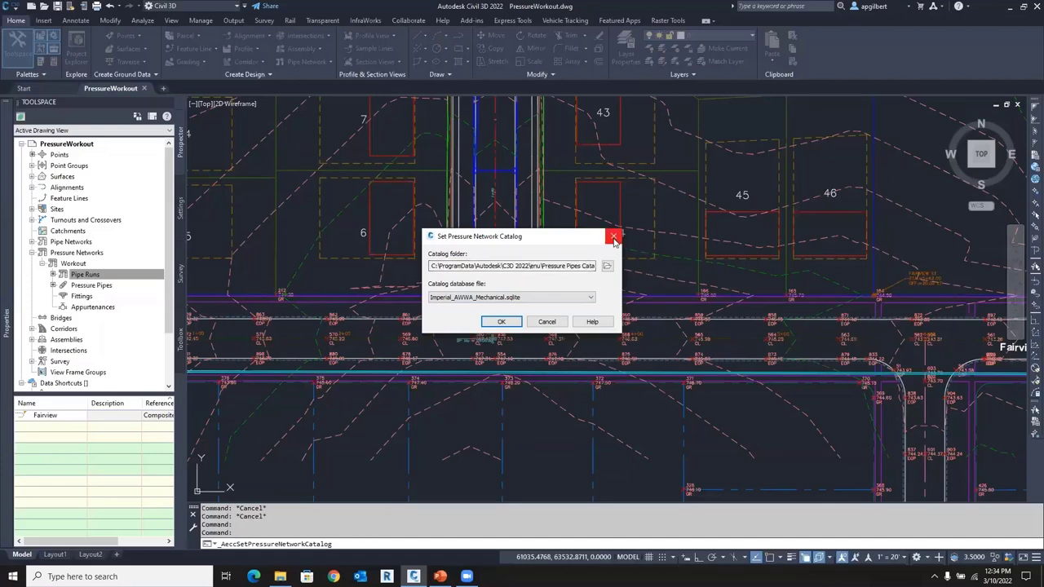
pyautogui.click(613, 236)
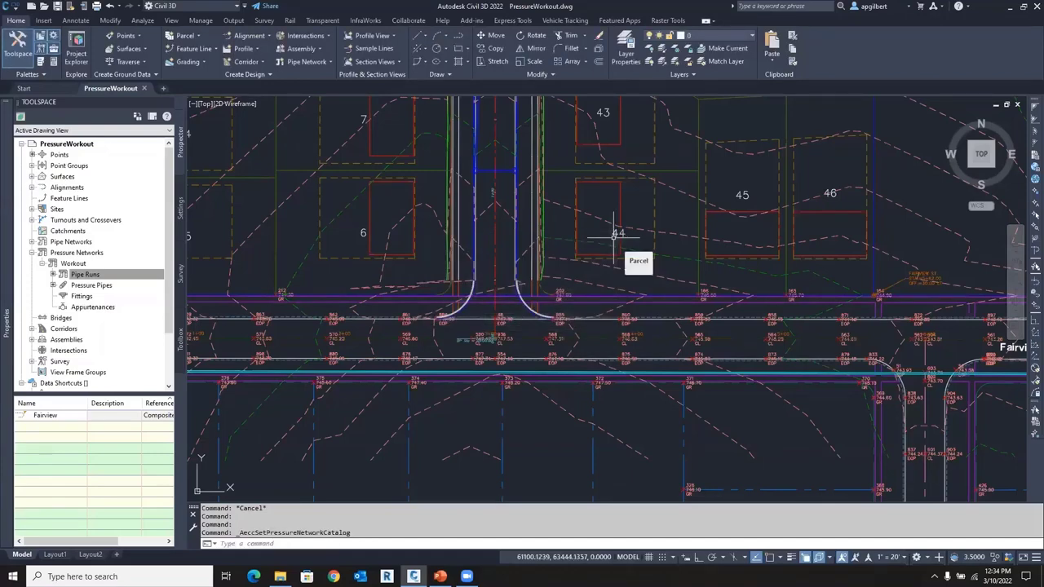
pyautogui.moveTo(726, 220)
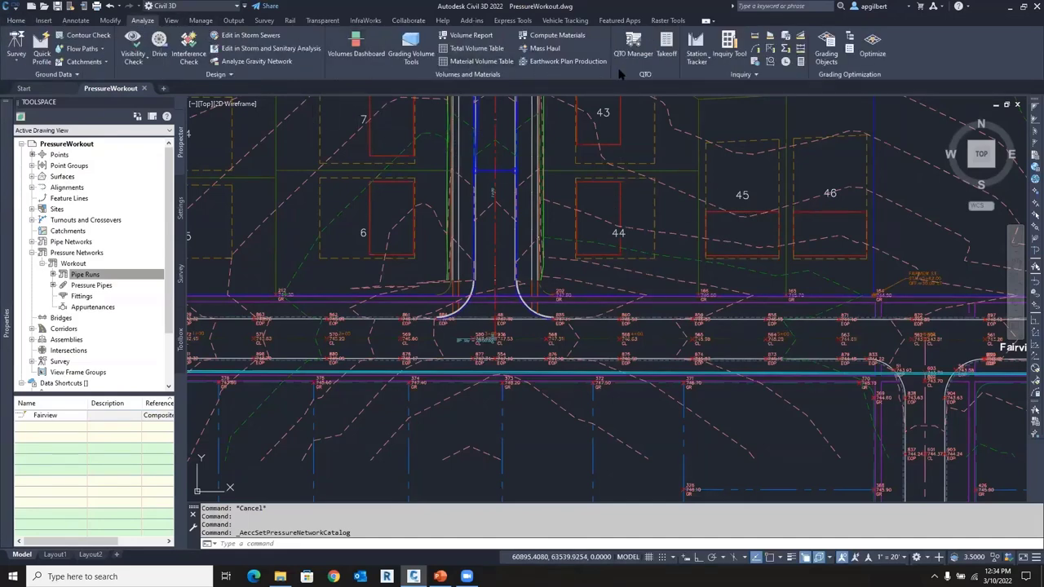
# Open QTO Manager to review the water pipe, gate valve and fire hydrant pay items
pyautogui.click(633, 49)
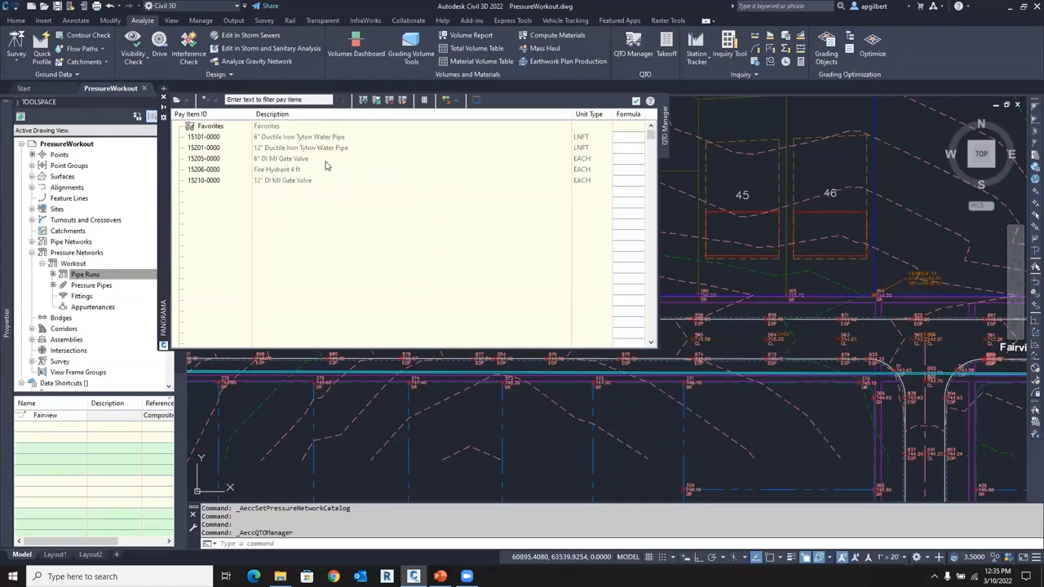
pyautogui.moveTo(284, 178)
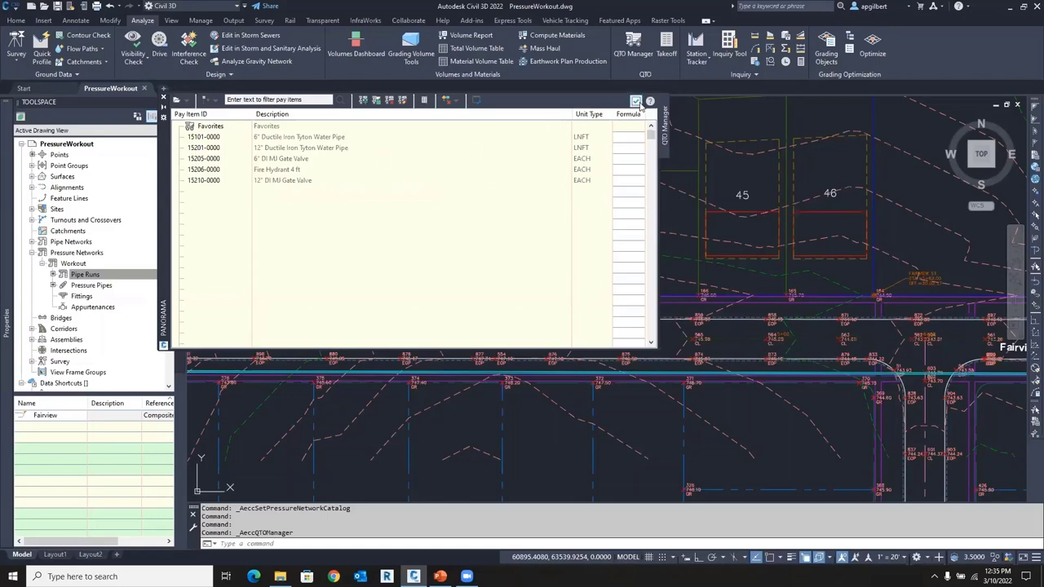
pyautogui.moveTo(636, 102)
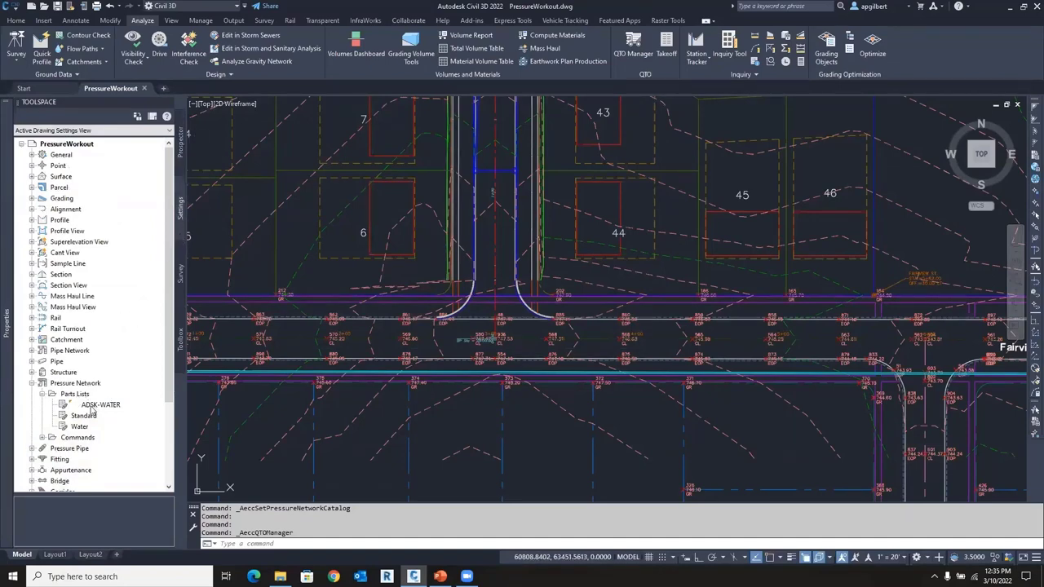
# Edit the ADSK-WATER parts list and view its loaded catalogs on the Information page
pyautogui.click(100, 405)
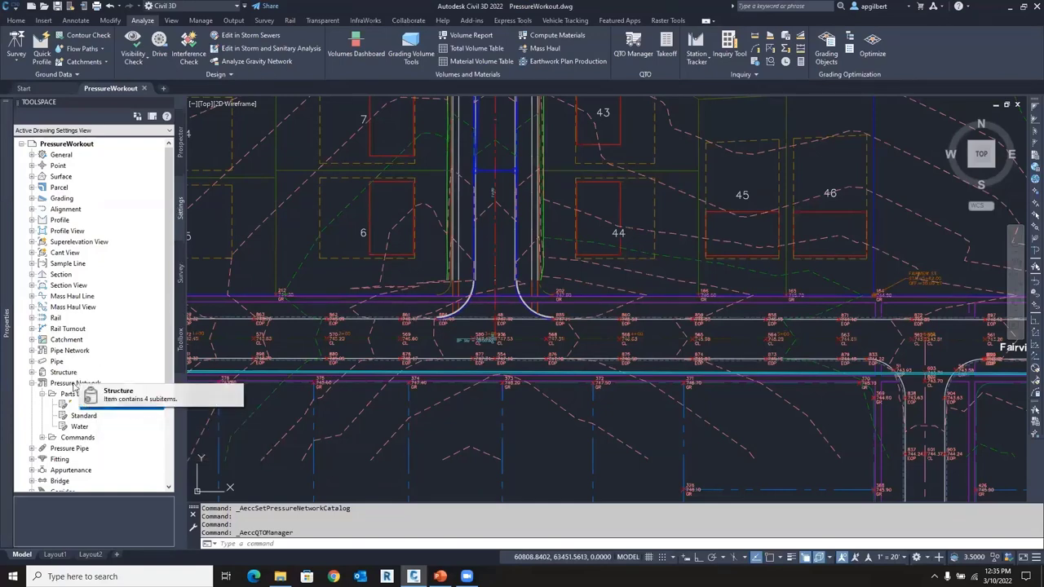
pyautogui.rightClick(89, 405)
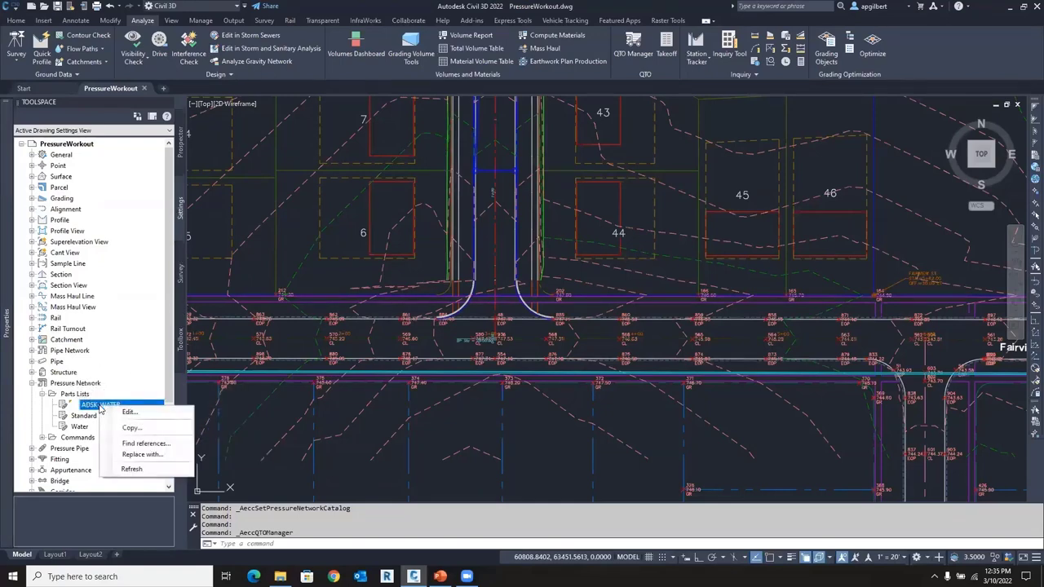
pyautogui.click(383, 361)
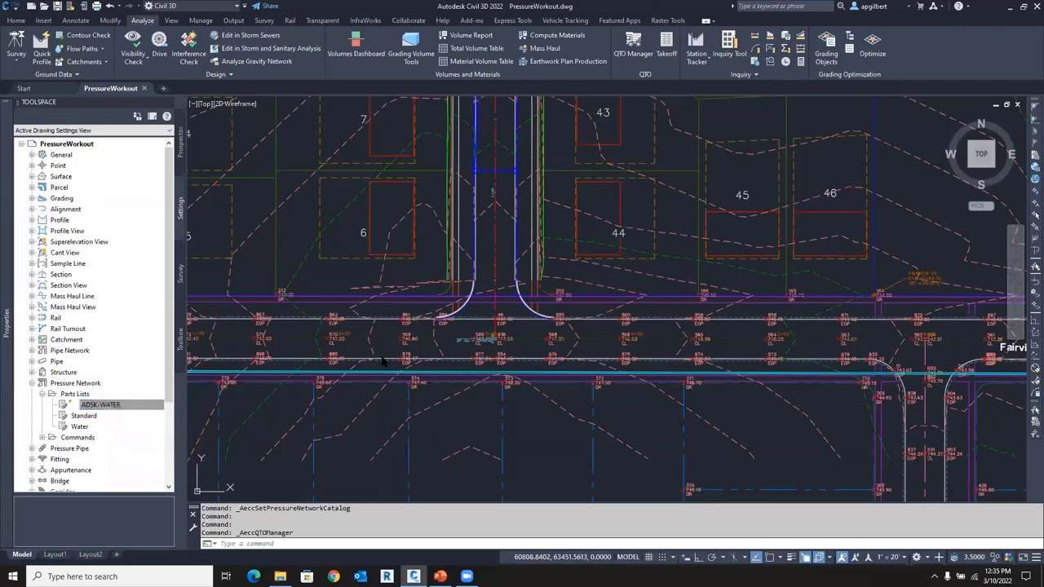
pyautogui.doubleClick(101, 404)
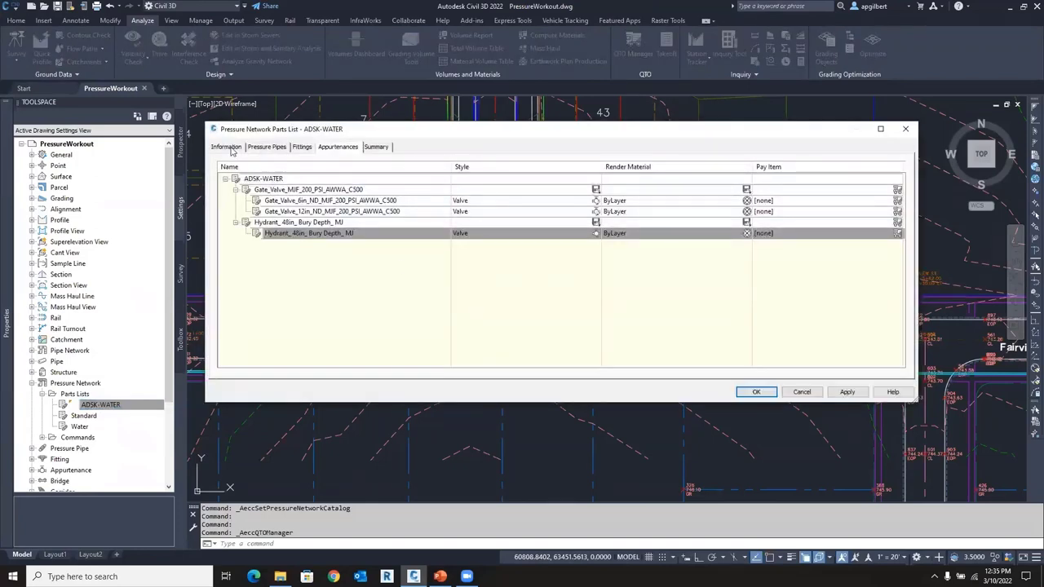
pyautogui.click(226, 147)
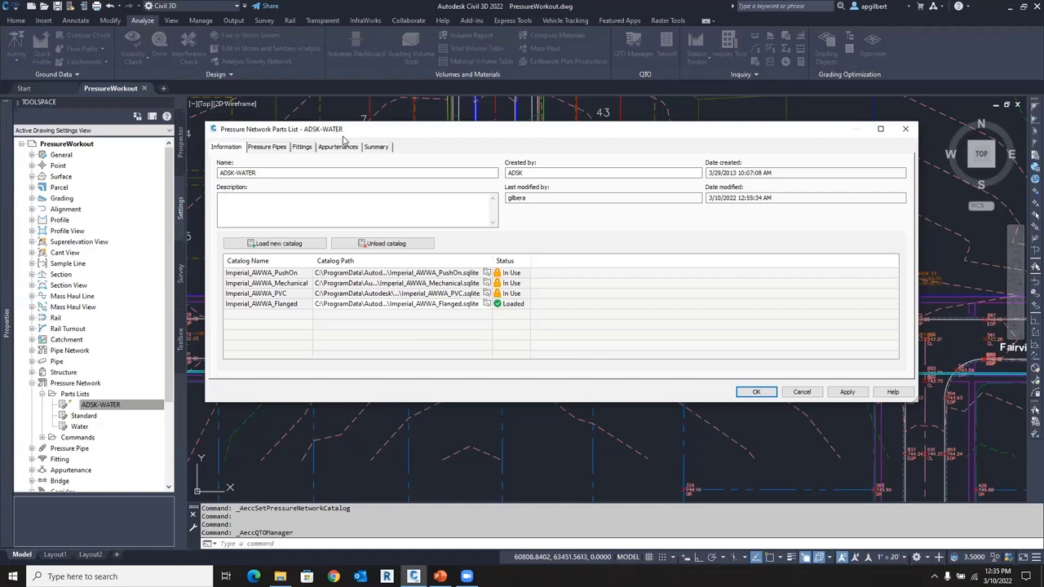
pyautogui.moveTo(366, 155)
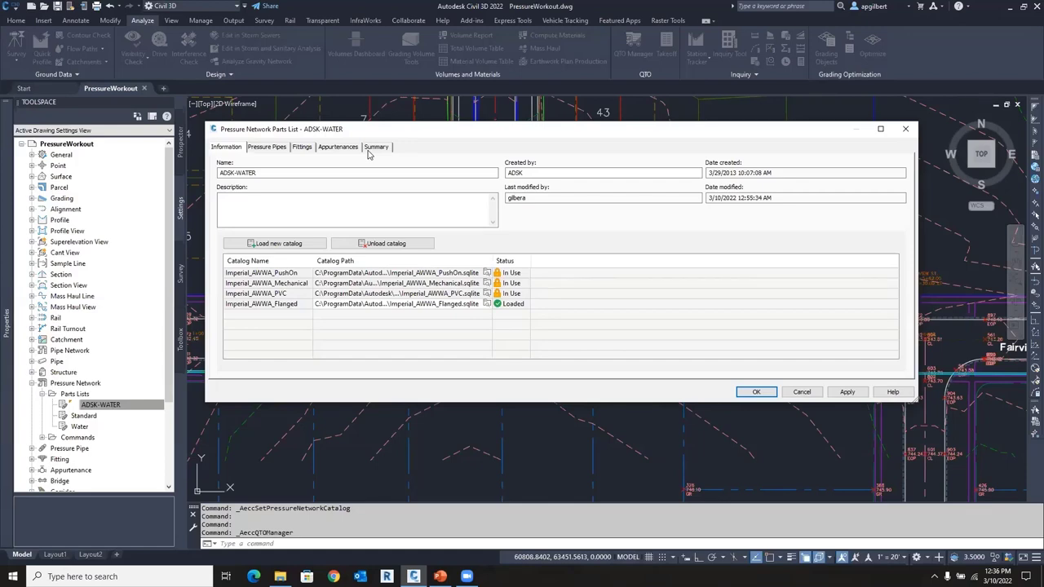
pyautogui.moveTo(381, 168)
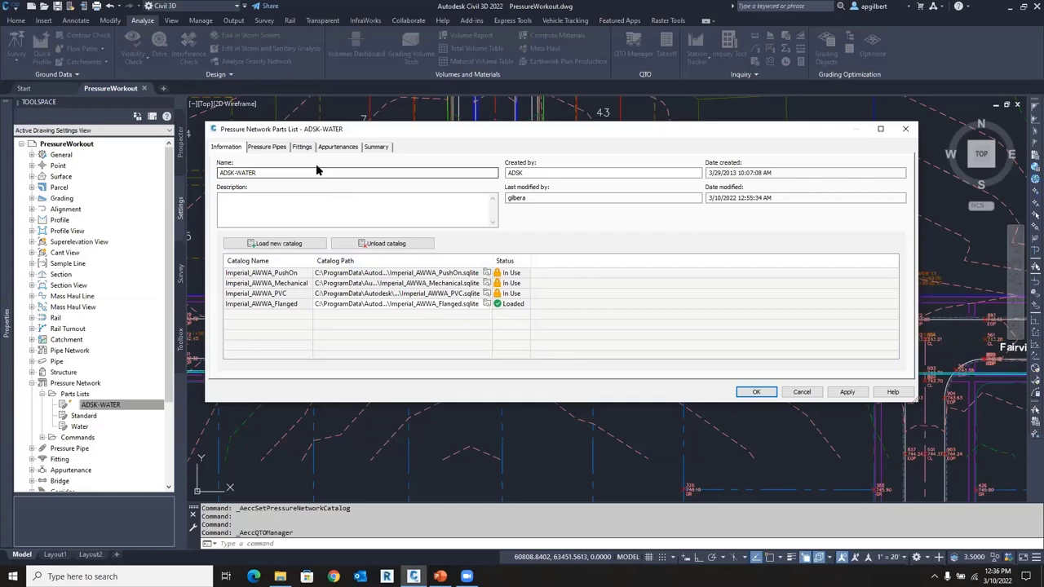
pyautogui.moveTo(346, 366)
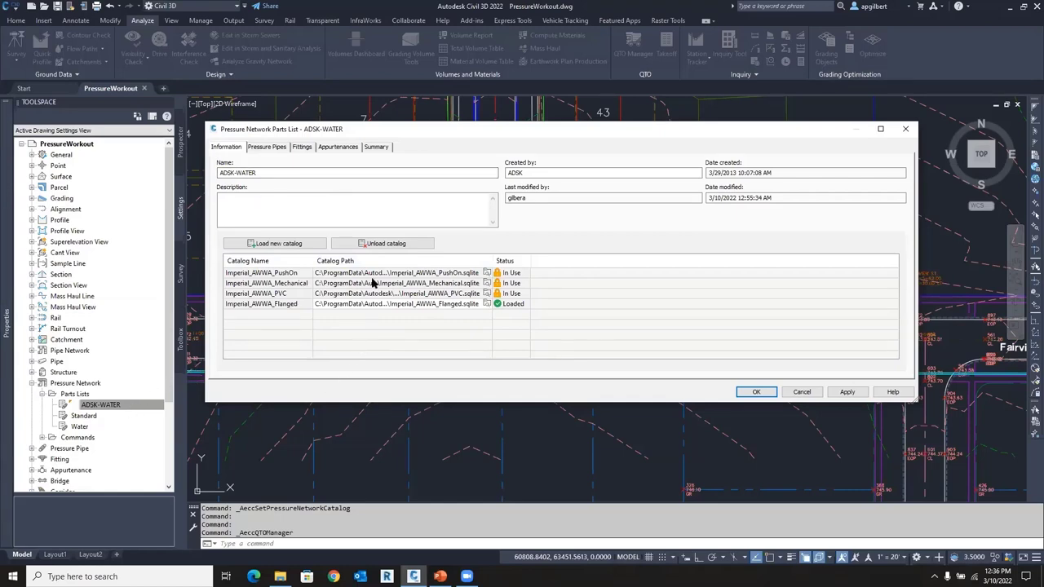
# Assign pay item 15201-0000 to the 12-inch pipe and 15101-0000 to the 6-inch pipe
pyautogui.click(267, 147)
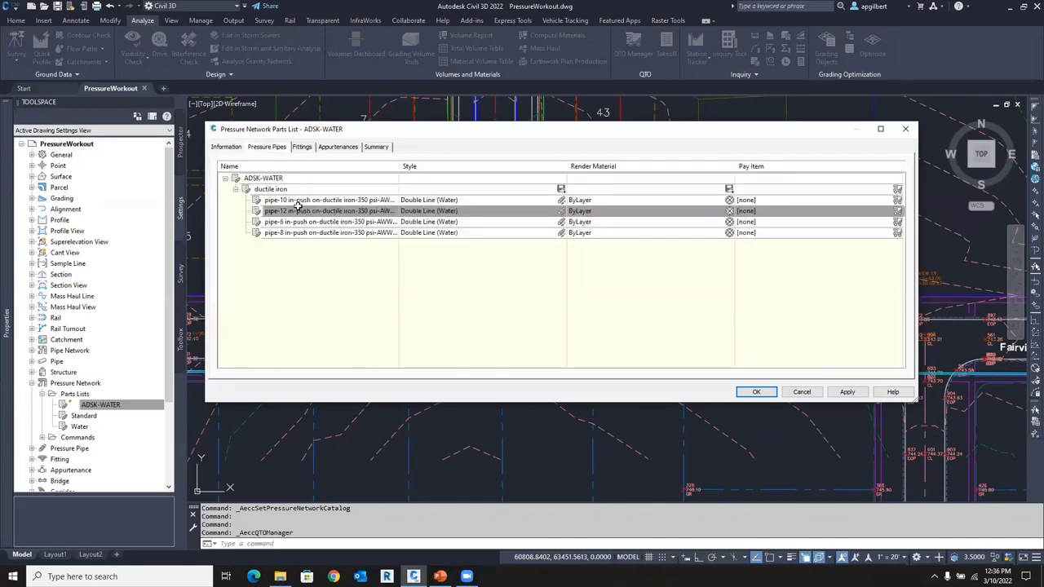
pyautogui.moveTo(306, 210)
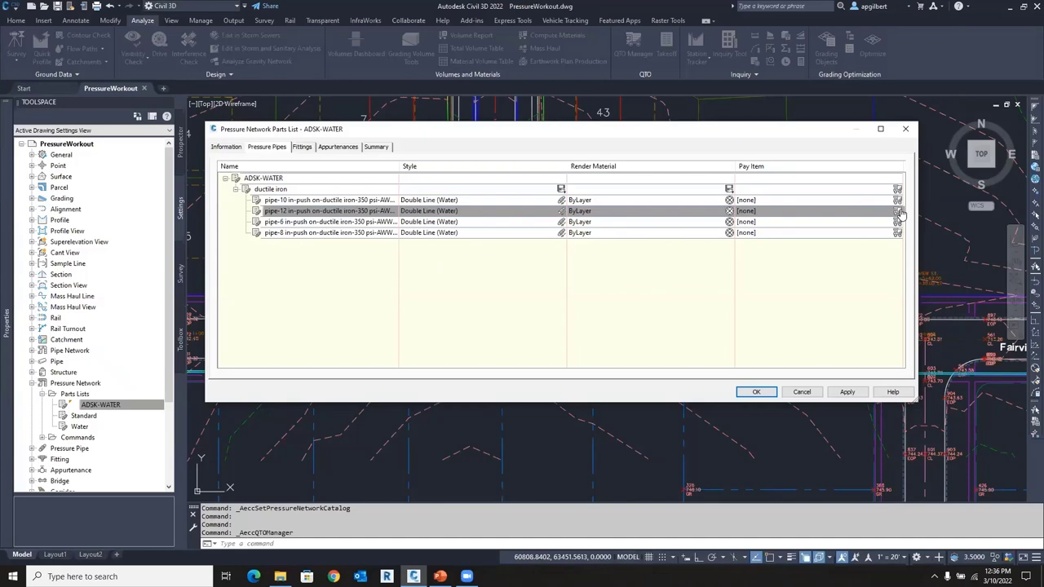
pyautogui.click(897, 210)
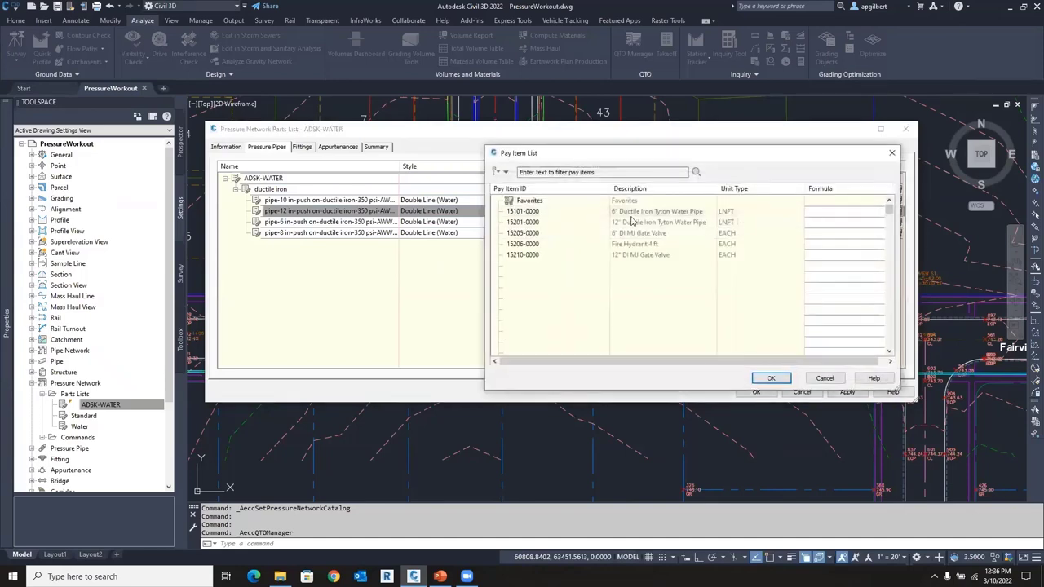
pyautogui.moveTo(522, 243)
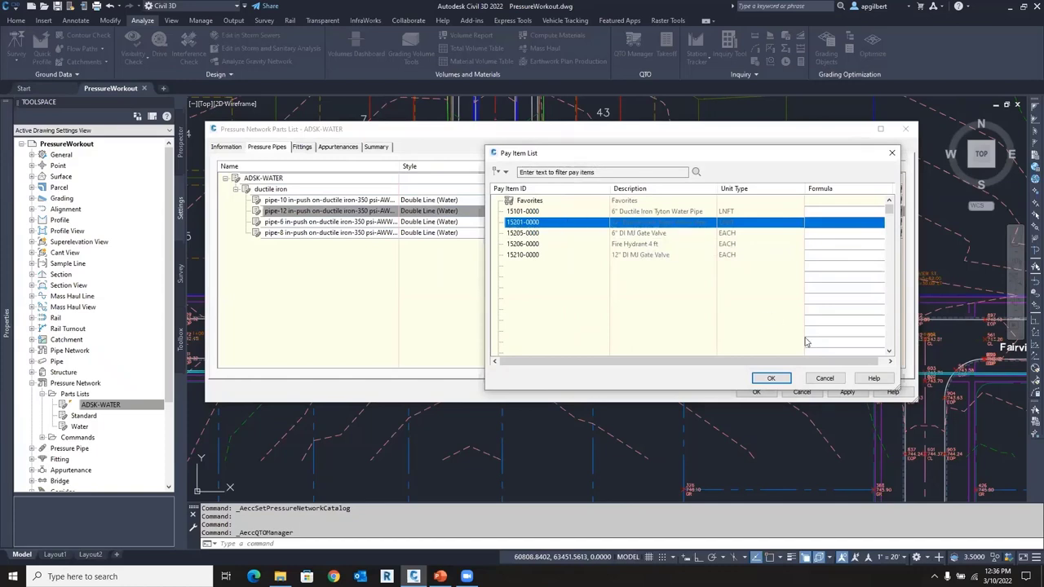
pyautogui.click(770, 378)
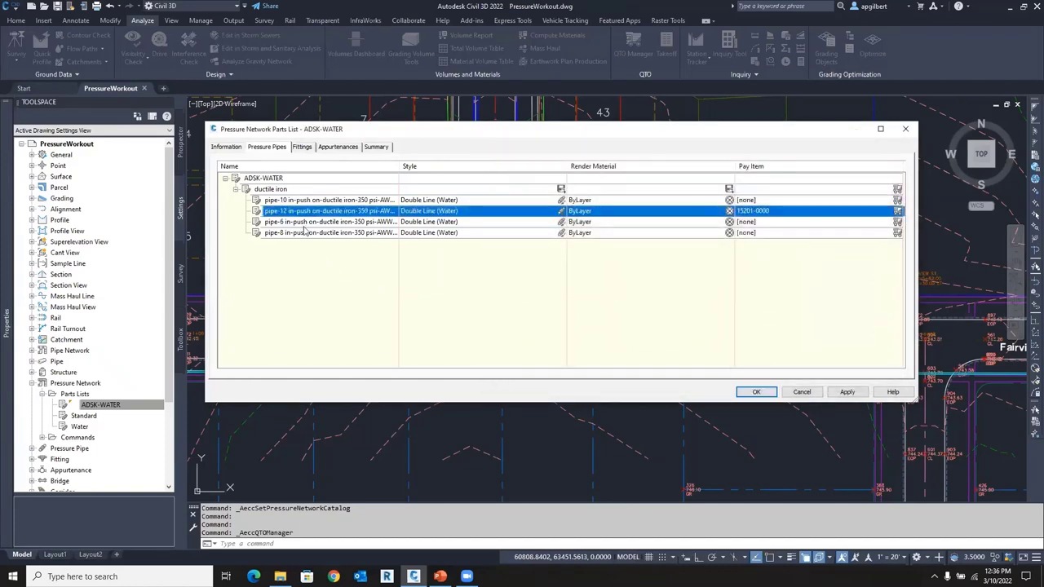
pyautogui.click(897, 211)
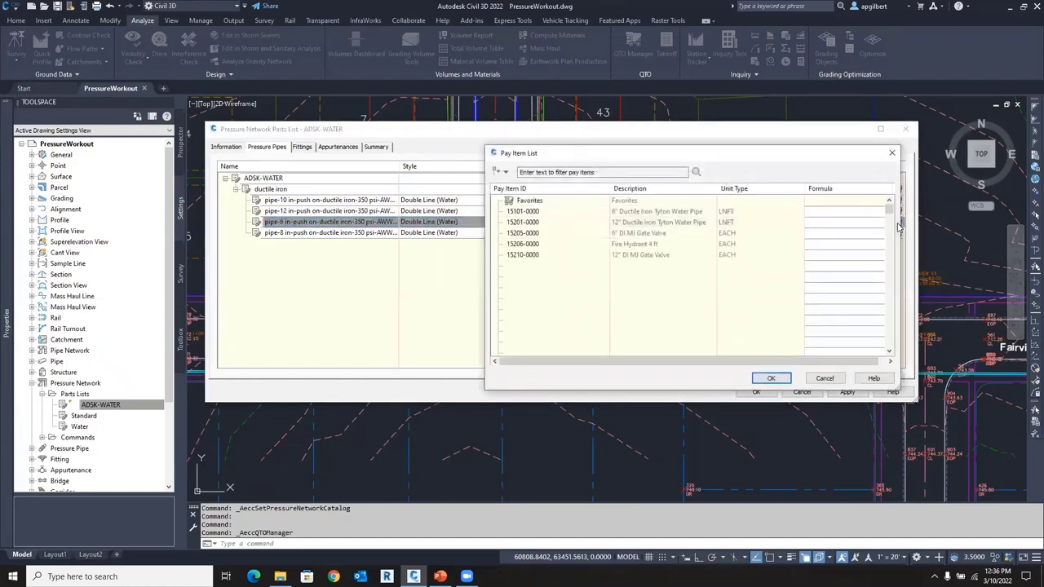
pyautogui.click(555, 211)
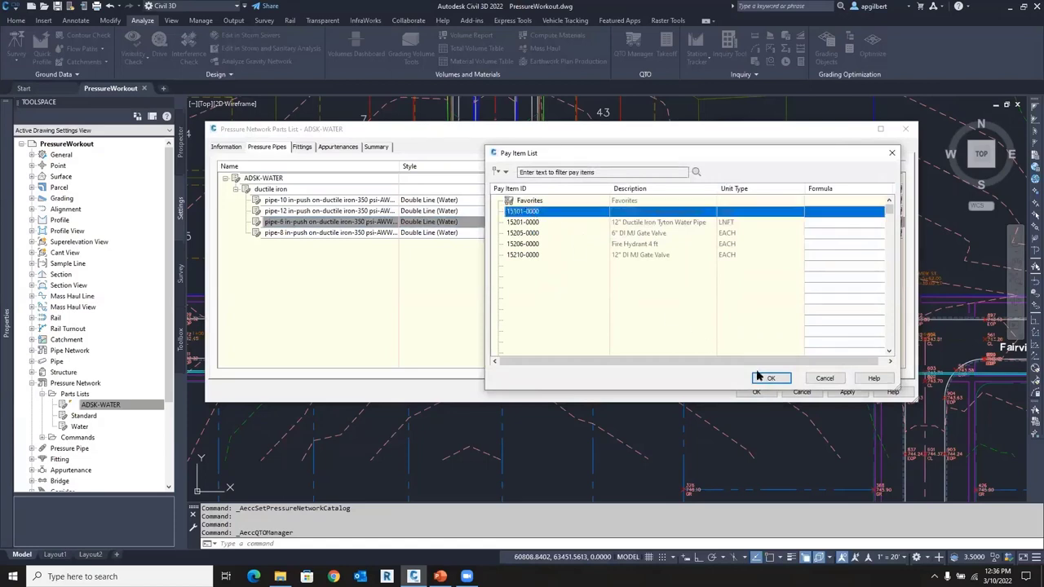
pyautogui.click(770, 377)
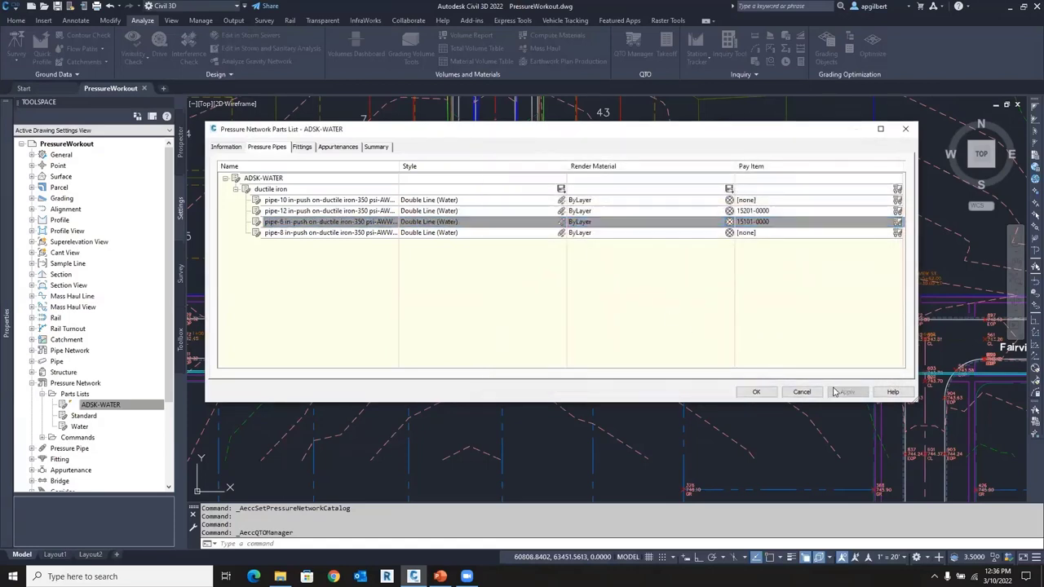
pyautogui.click(338, 146)
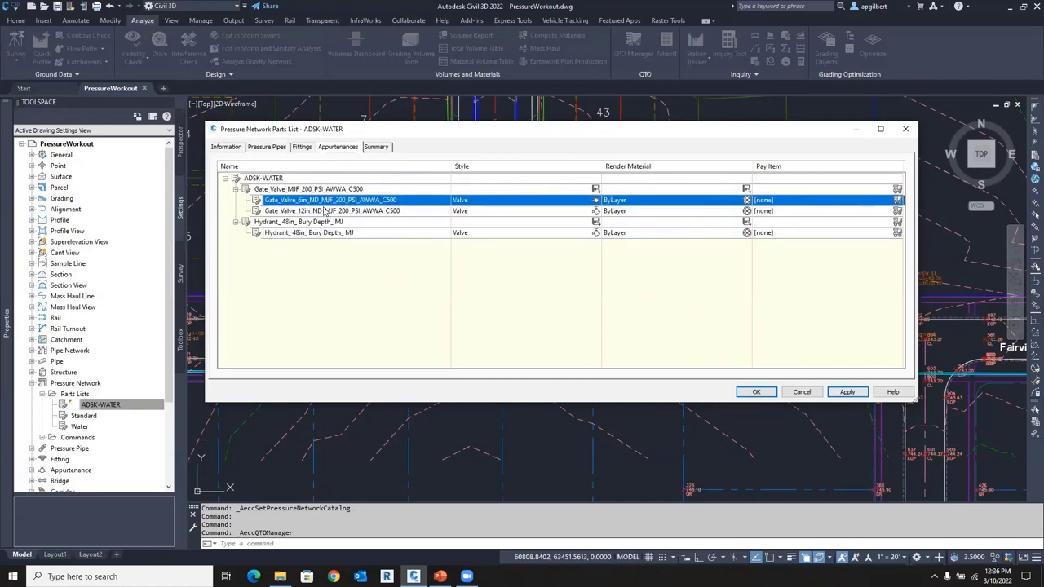
pyautogui.moveTo(600, 198)
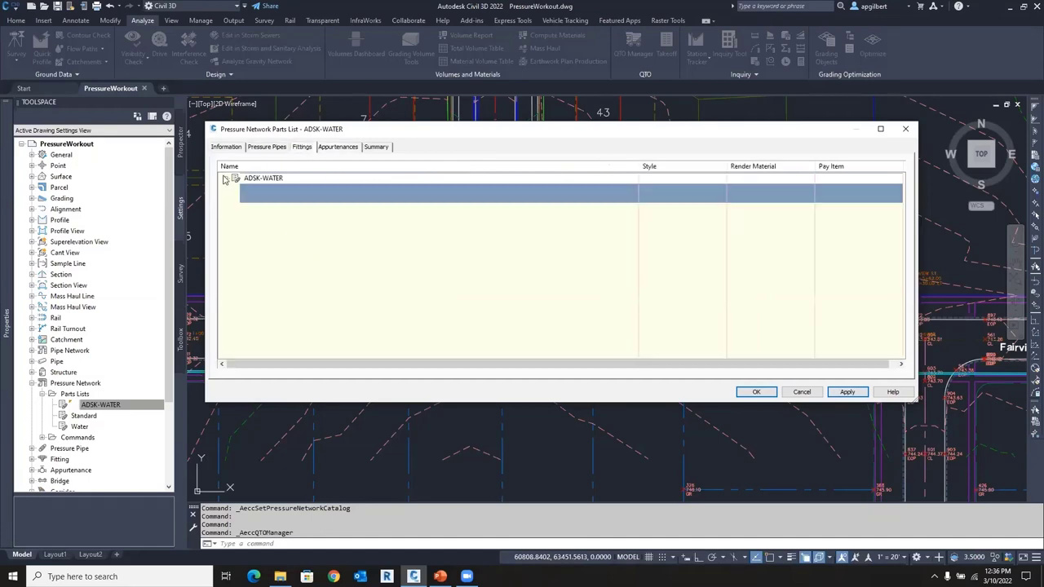
# Give the 6in valve, 12in valve and hydrant pay items 15205-0000, 15210-0000 and 15206-0000
pyautogui.click(226, 178)
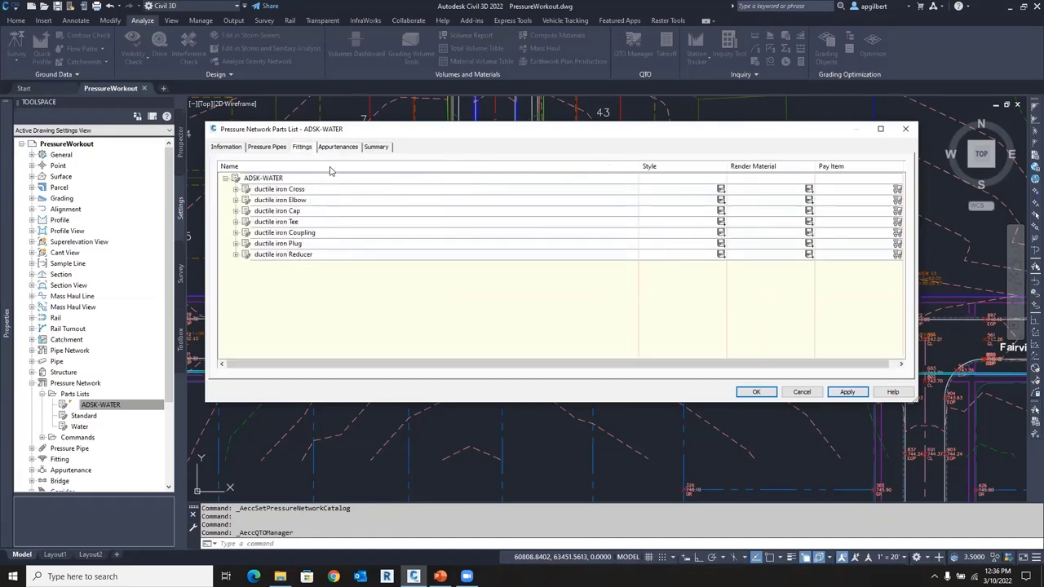
pyautogui.click(338, 146)
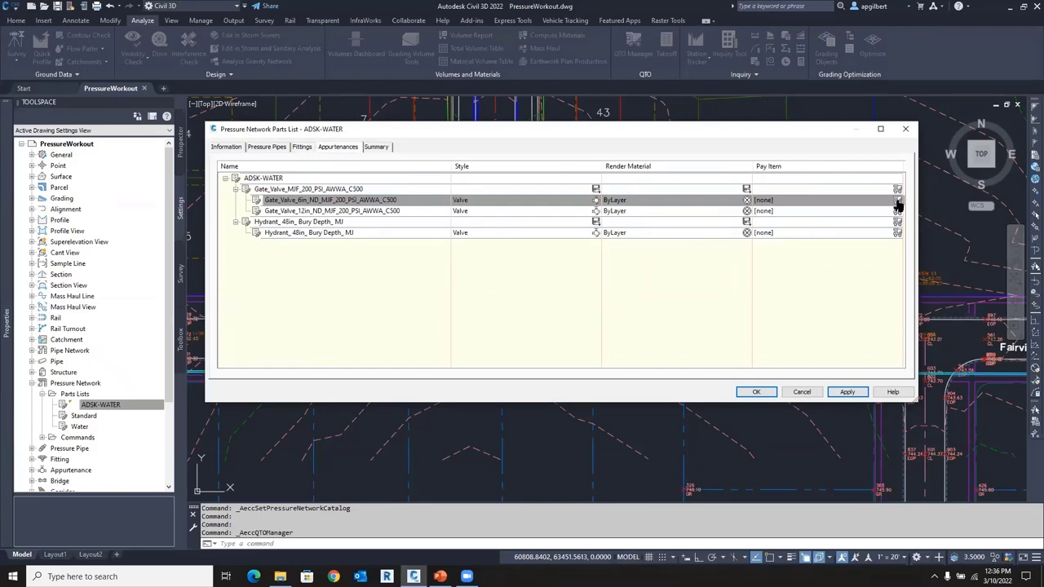
pyautogui.click(897, 200)
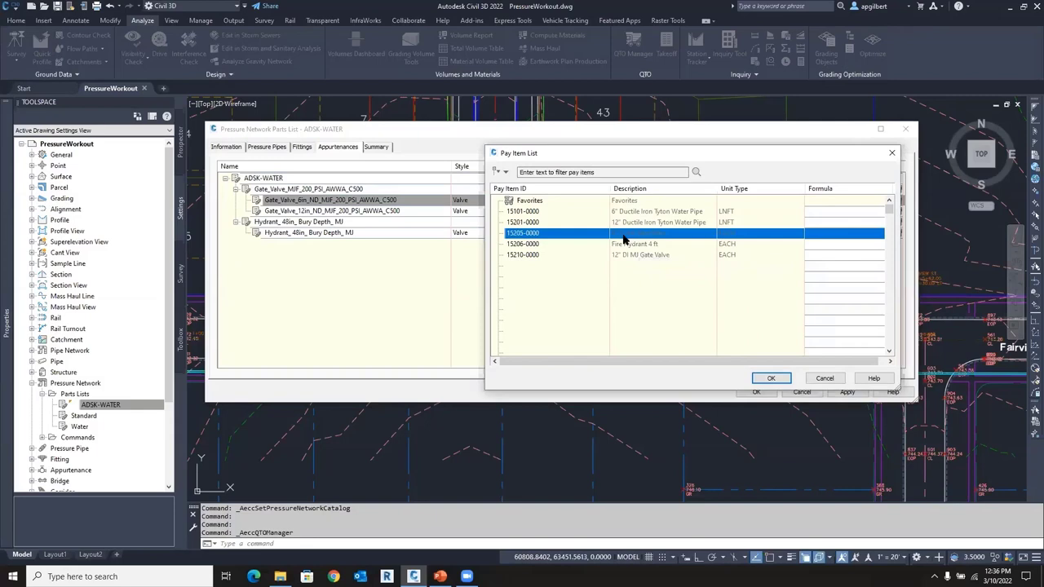
pyautogui.click(769, 378)
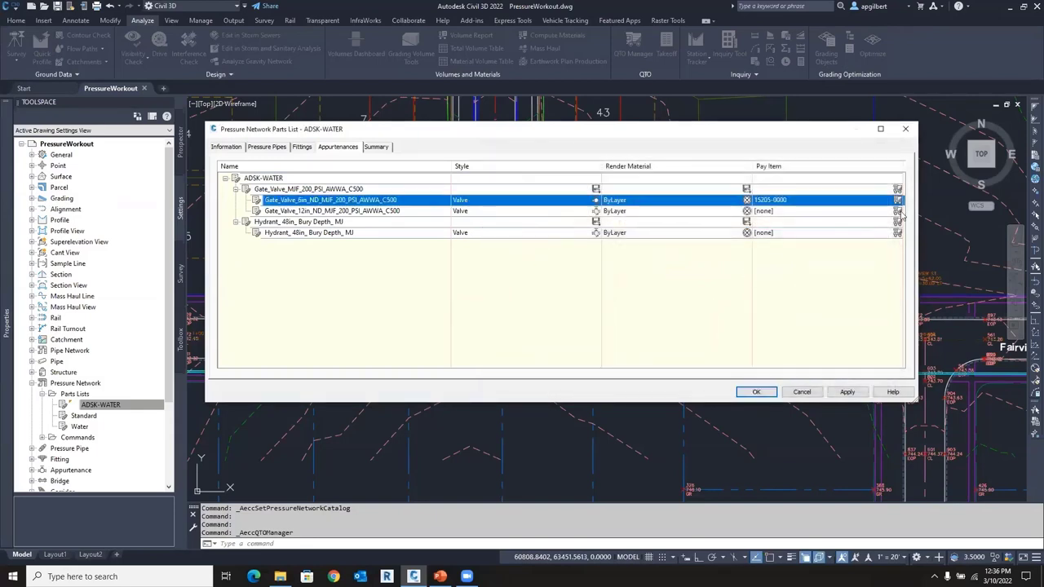
pyautogui.click(897, 200)
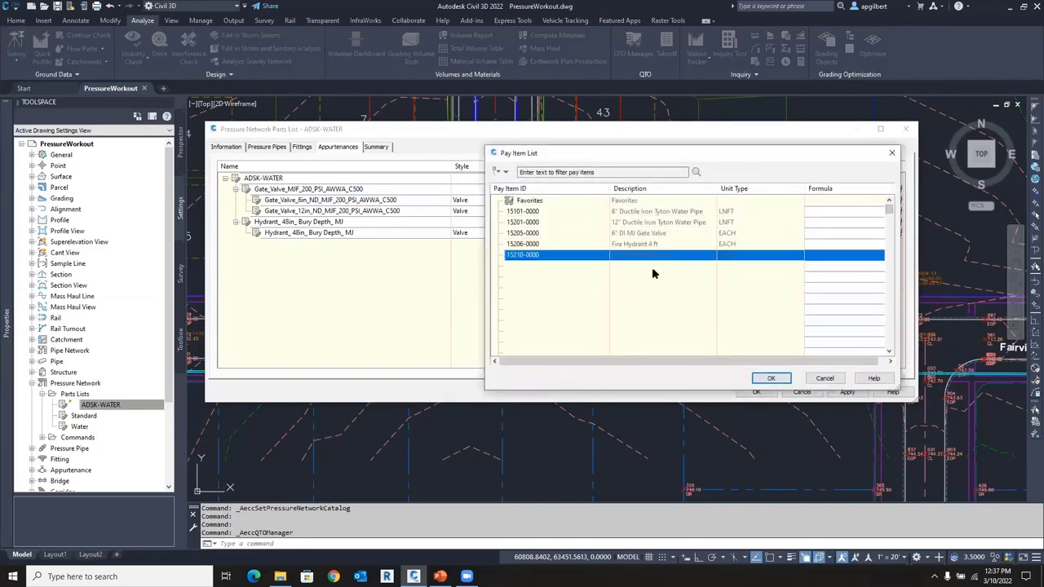
pyautogui.click(769, 378)
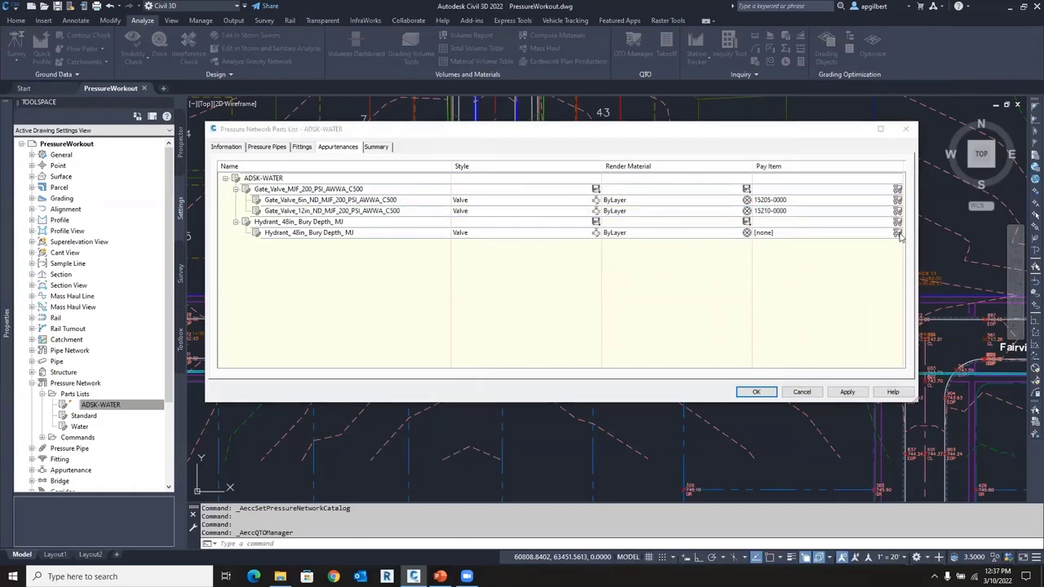
pyautogui.click(897, 232)
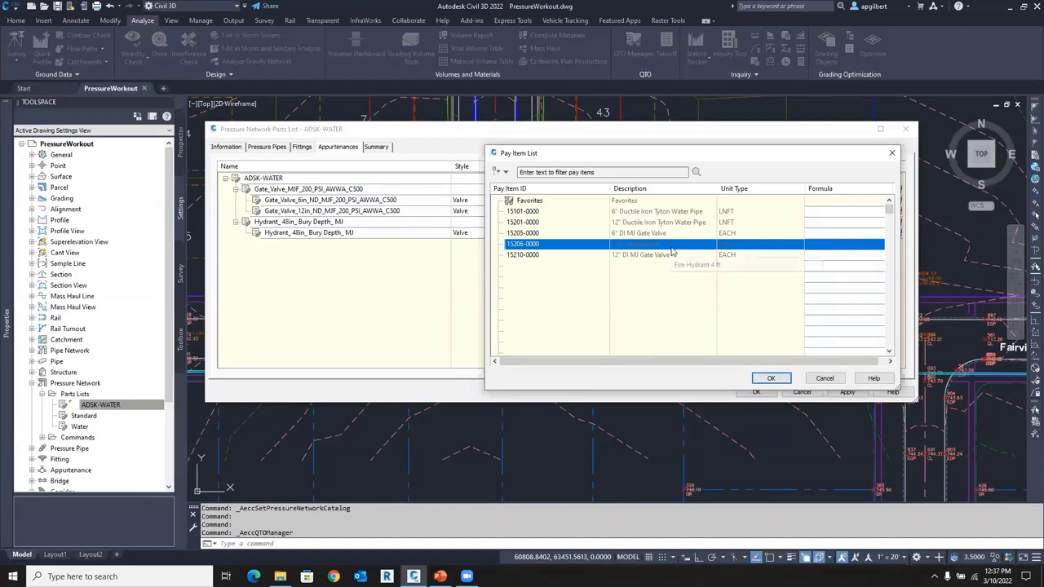
pyautogui.moveTo(681, 250)
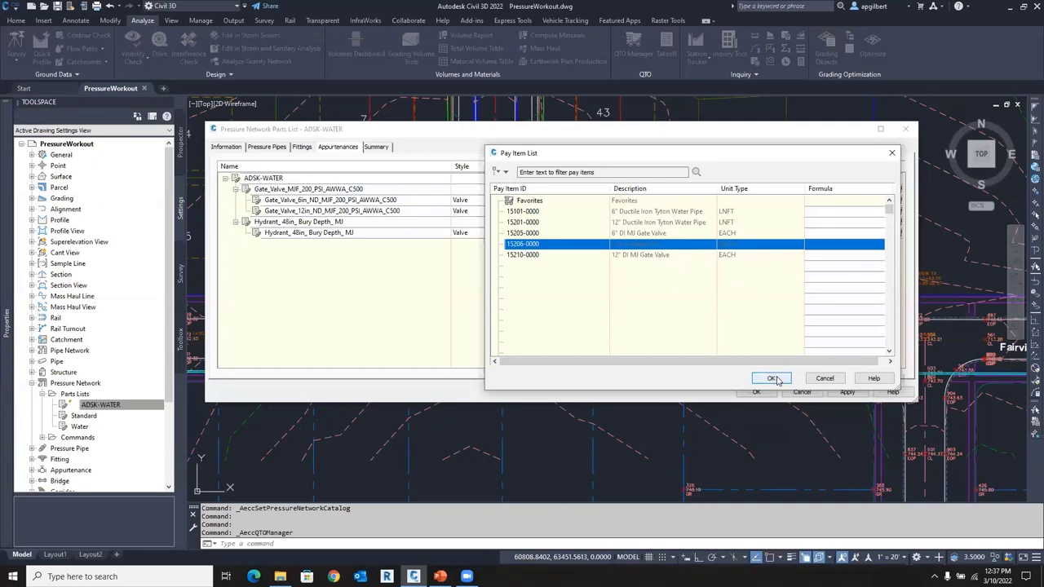
pyautogui.click(772, 377)
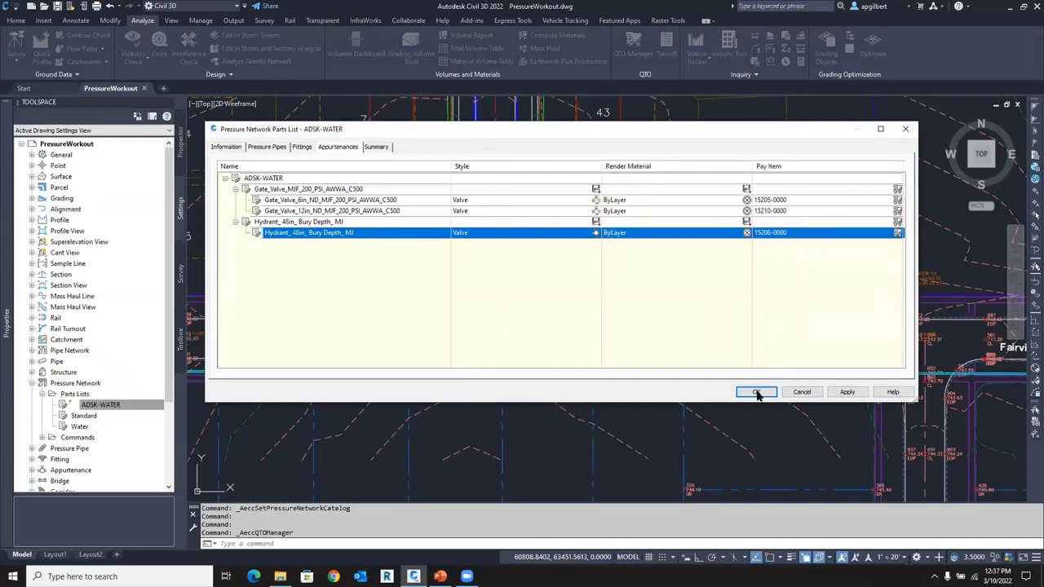
# Keep the parts list pay items, then start and cancel a new pressure pipe network
pyautogui.click(755, 392)
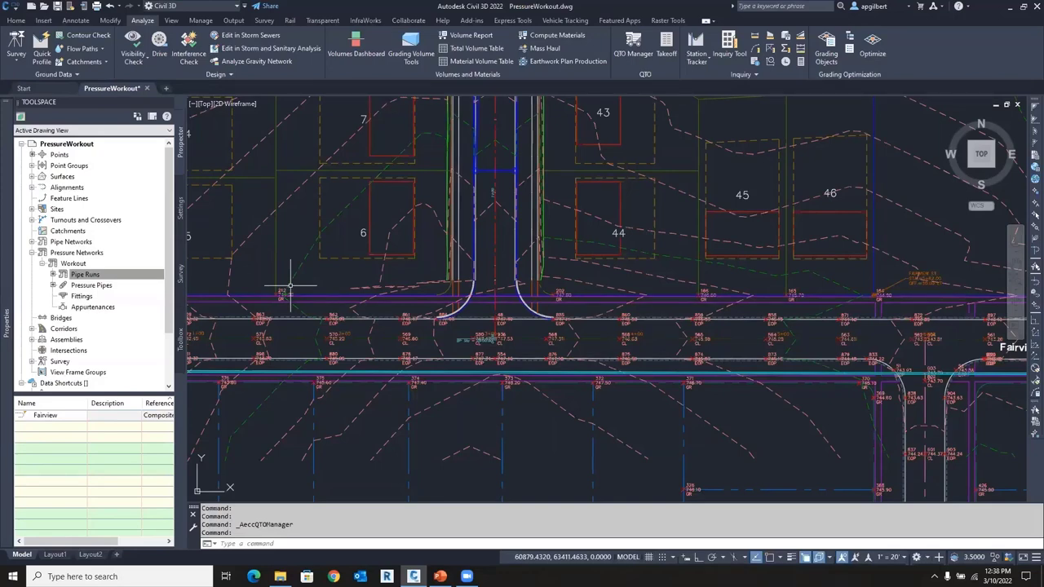
pyautogui.click(85, 274)
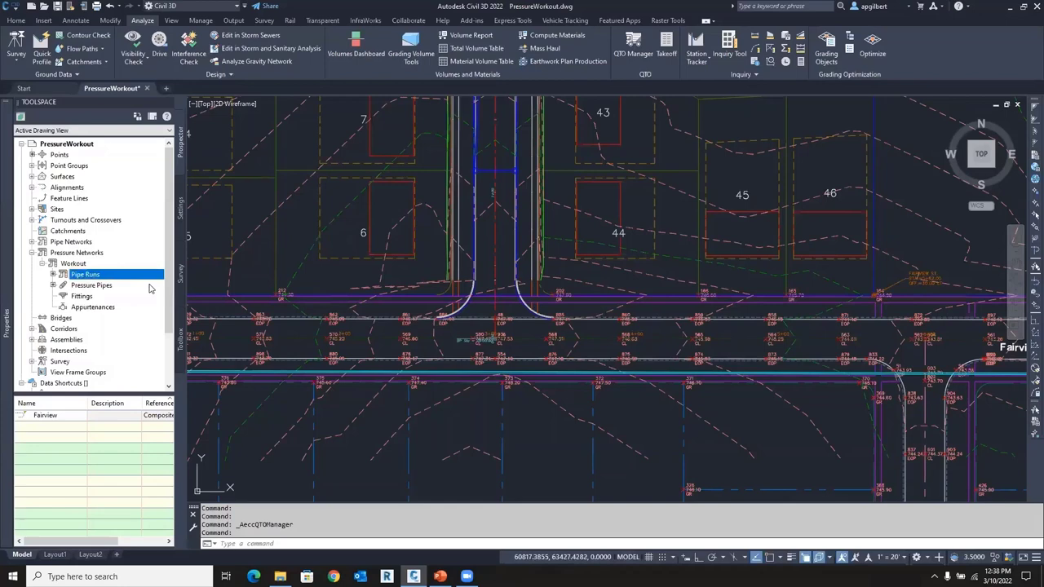
pyautogui.moveTo(163, 281)
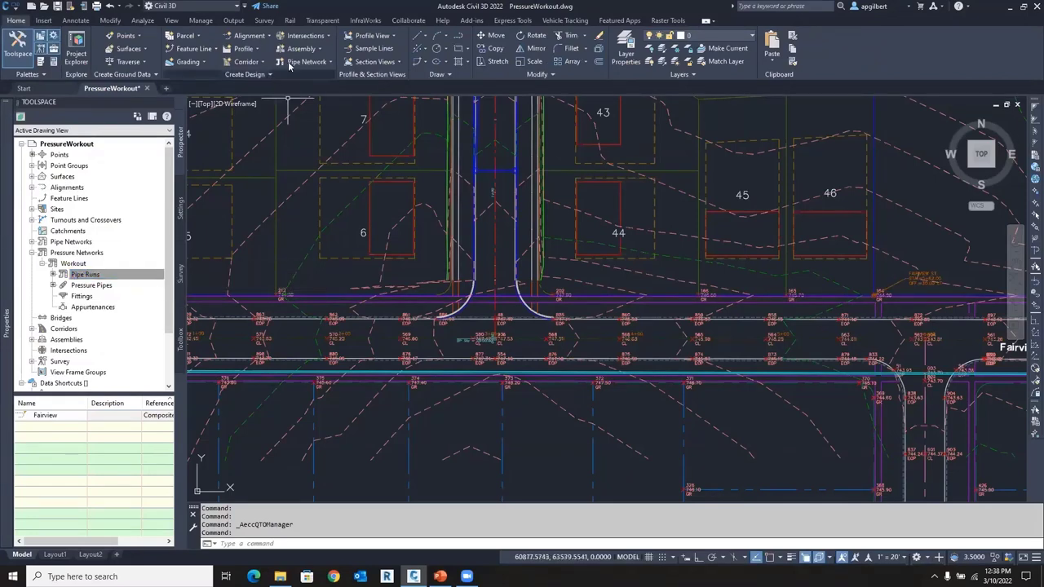
pyautogui.click(305, 62)
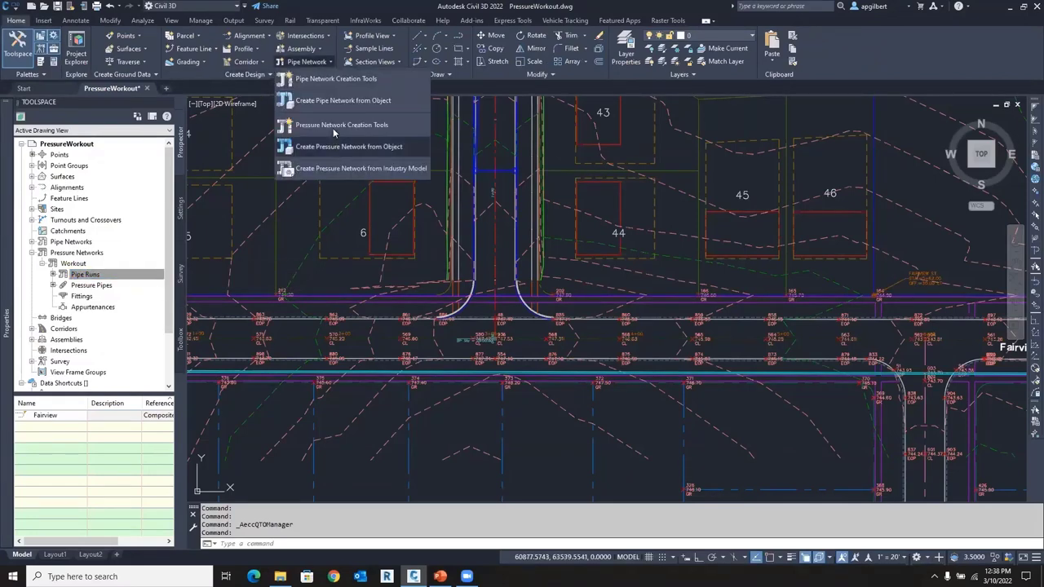
pyautogui.click(348, 147)
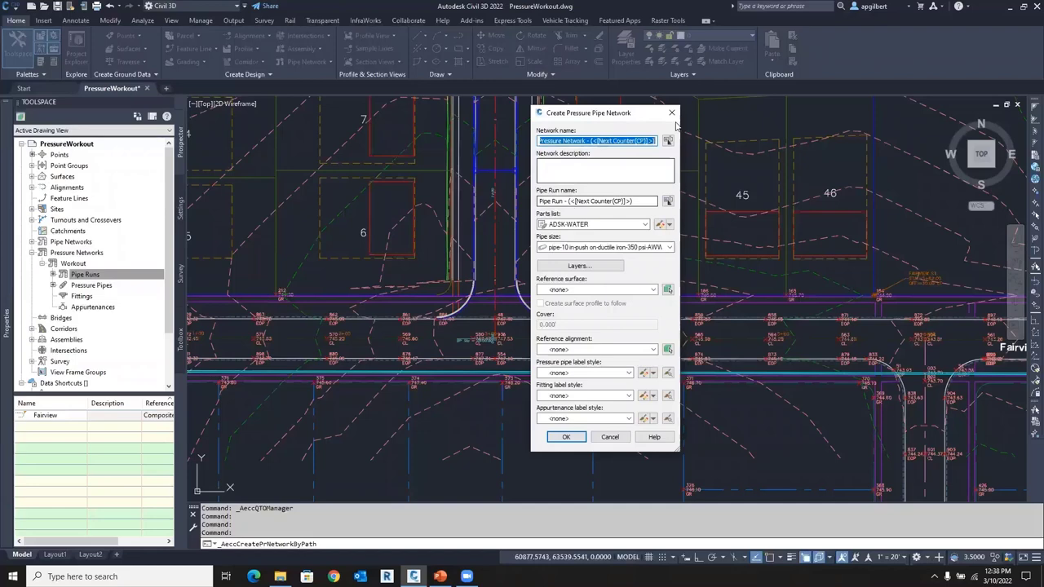
pyautogui.click(609, 436)
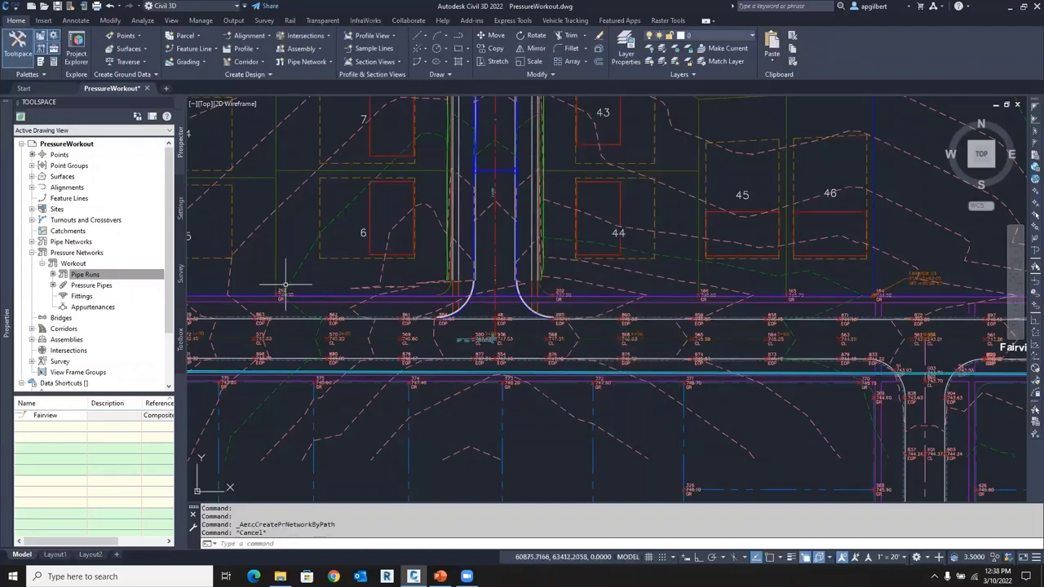
pyautogui.click(85, 274)
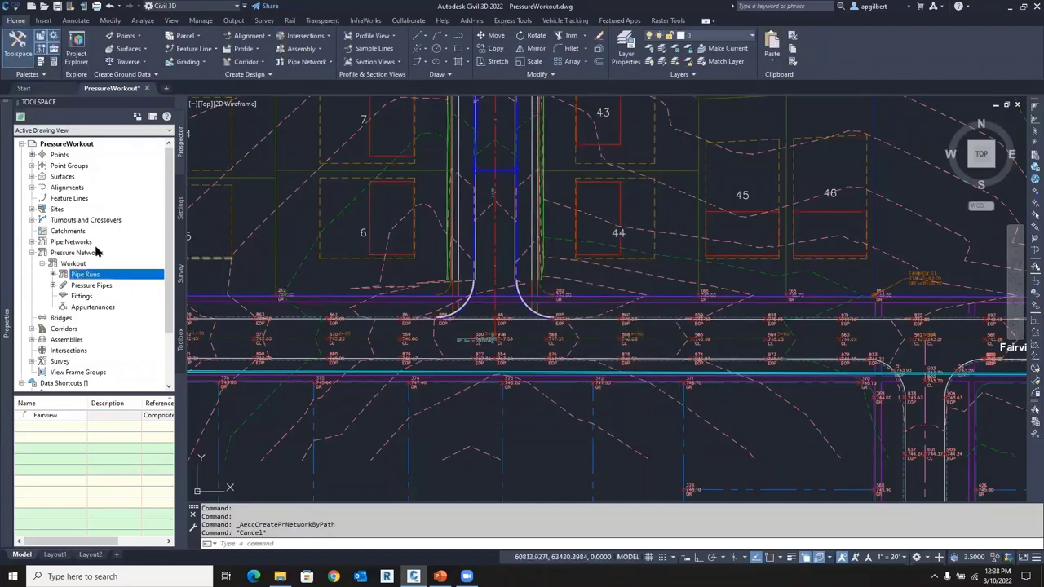
pyautogui.rightClick(74, 252)
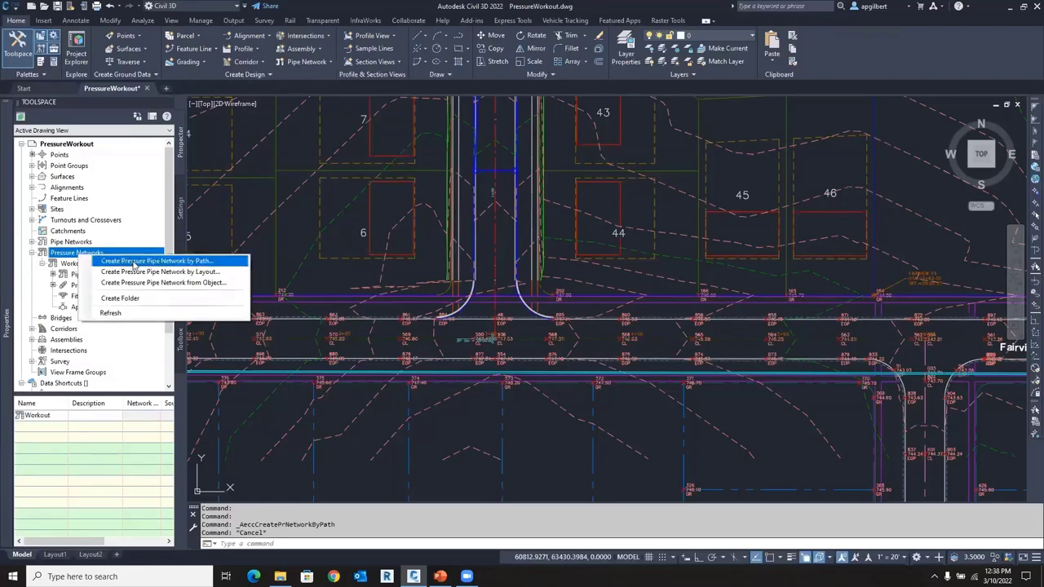
pyautogui.moveTo(163, 271)
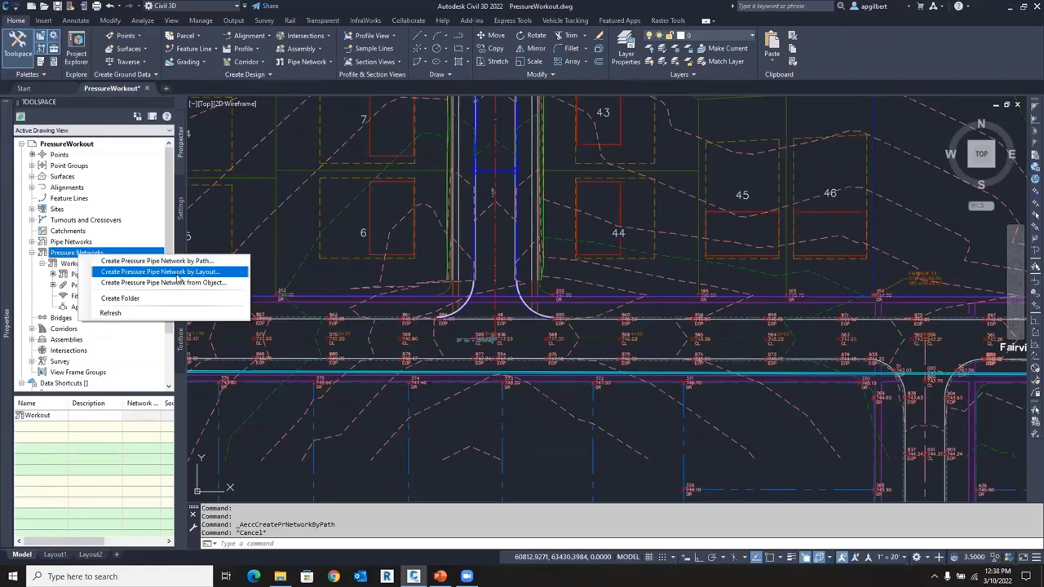
pyautogui.moveTo(141, 250)
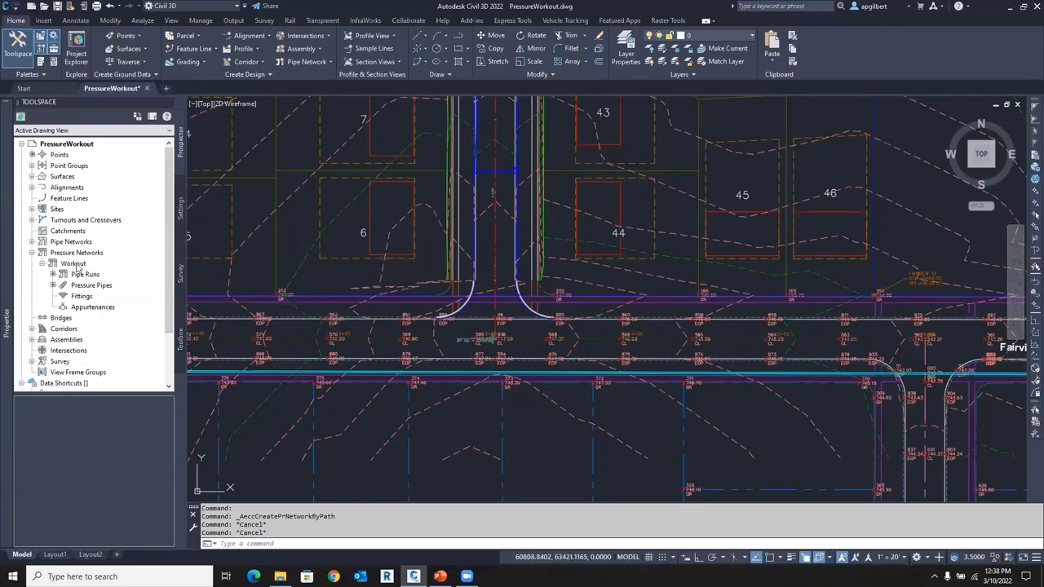
# Select the Workout pressure network and its Pipe Runs collection in Prospector
pyautogui.click(73, 263)
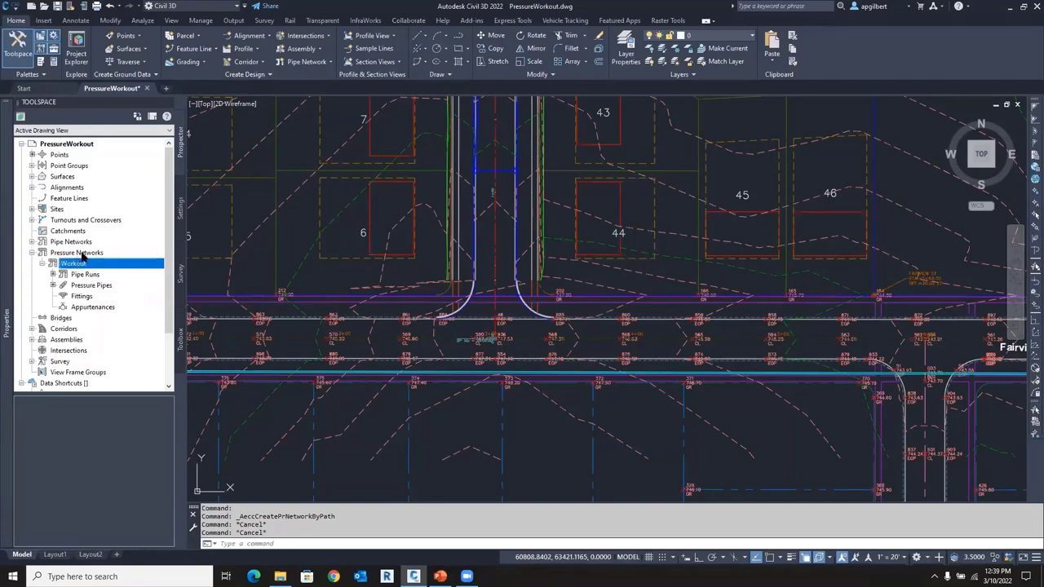
pyautogui.rightClick(77, 252)
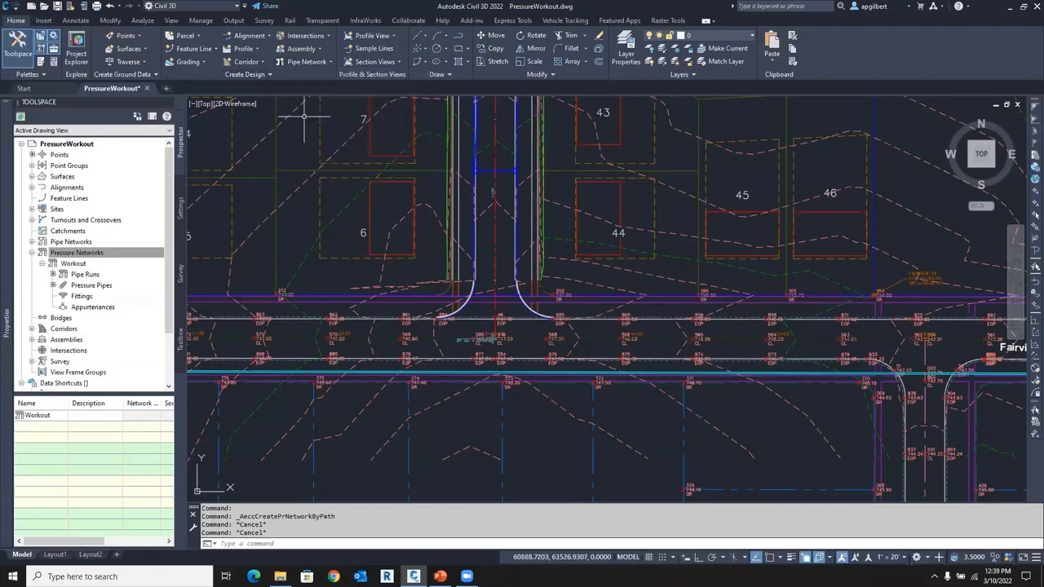
pyautogui.click(85, 274)
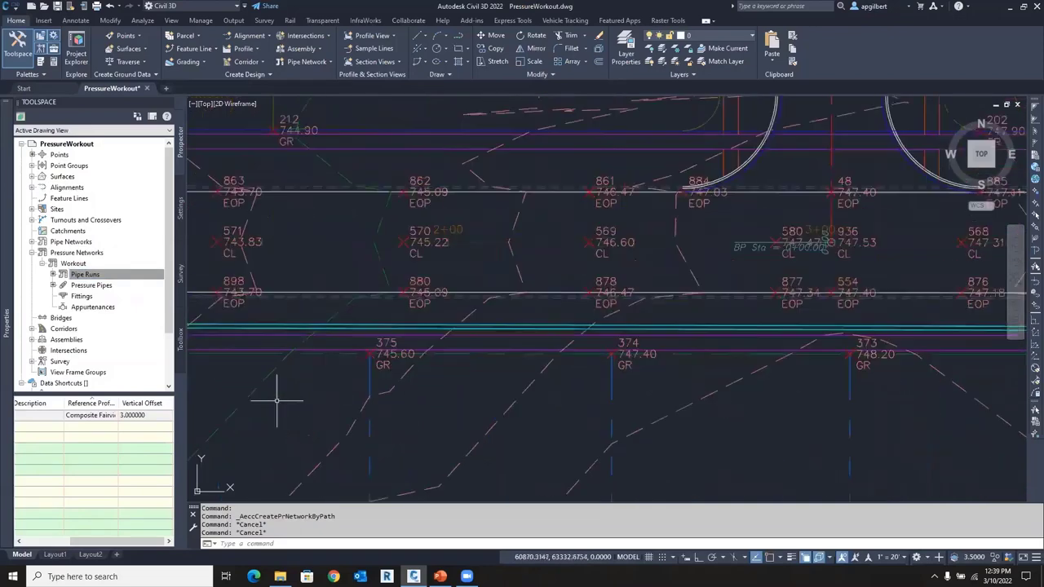
pyautogui.moveTo(326, 328)
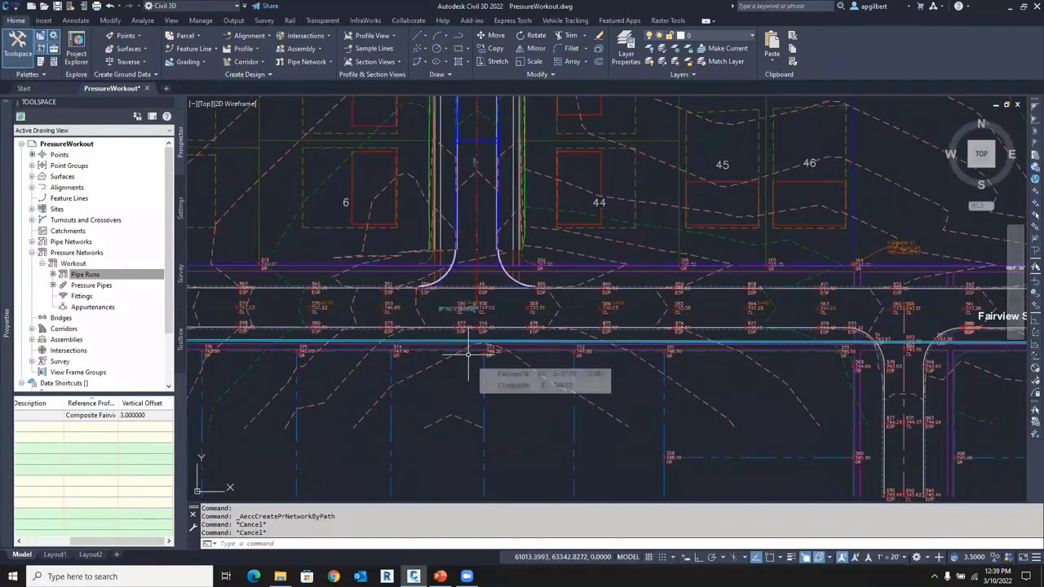
pyautogui.moveTo(520, 357)
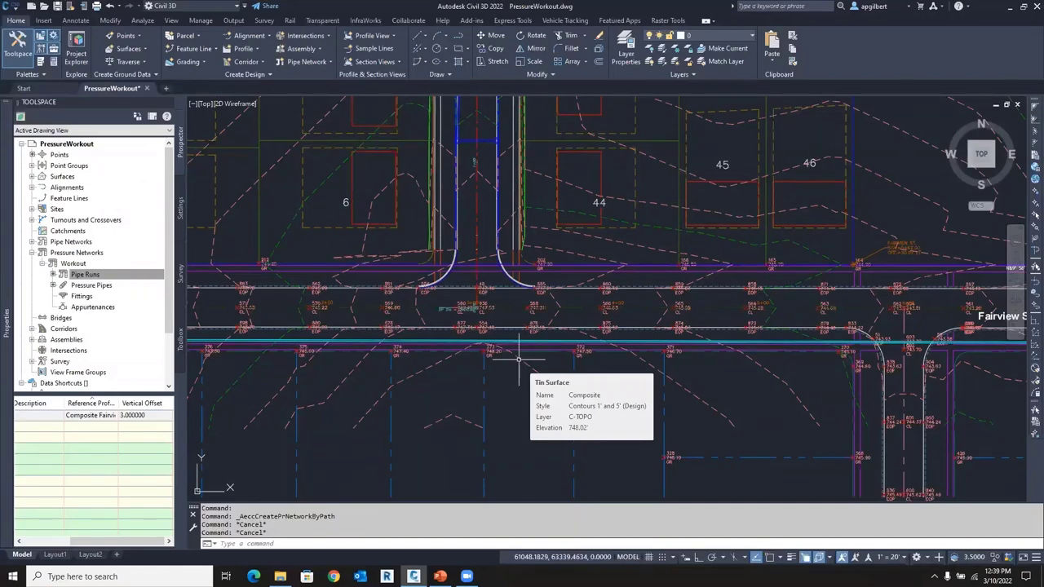
pyautogui.moveTo(530, 239)
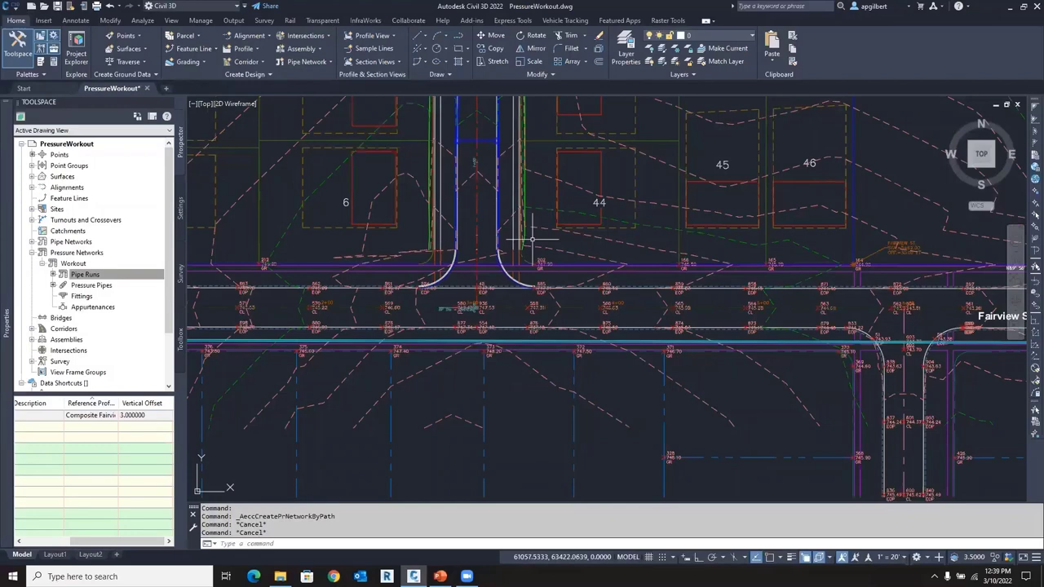
pyautogui.moveTo(531, 239)
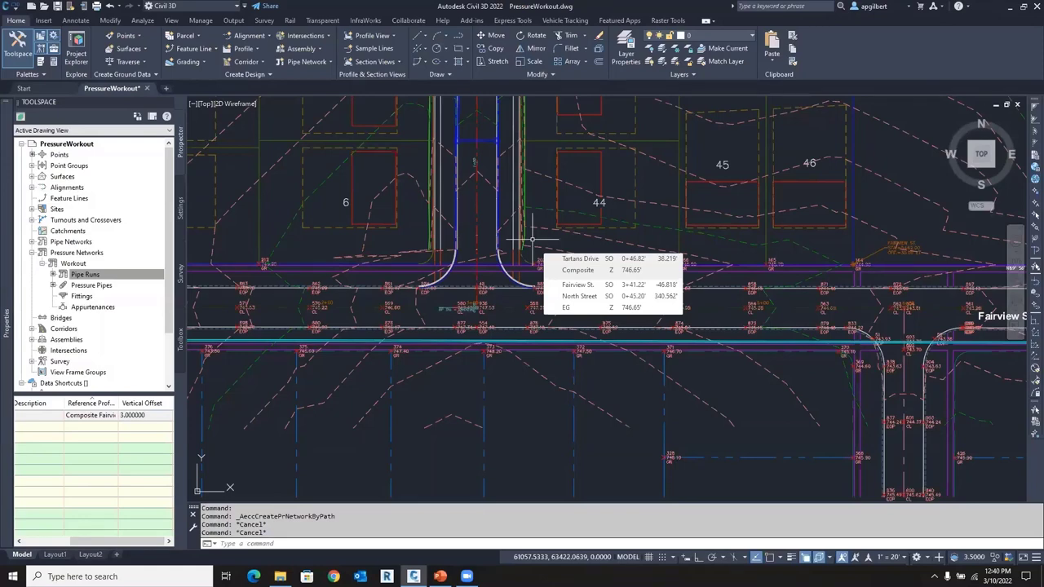
pyautogui.moveTo(783, 218)
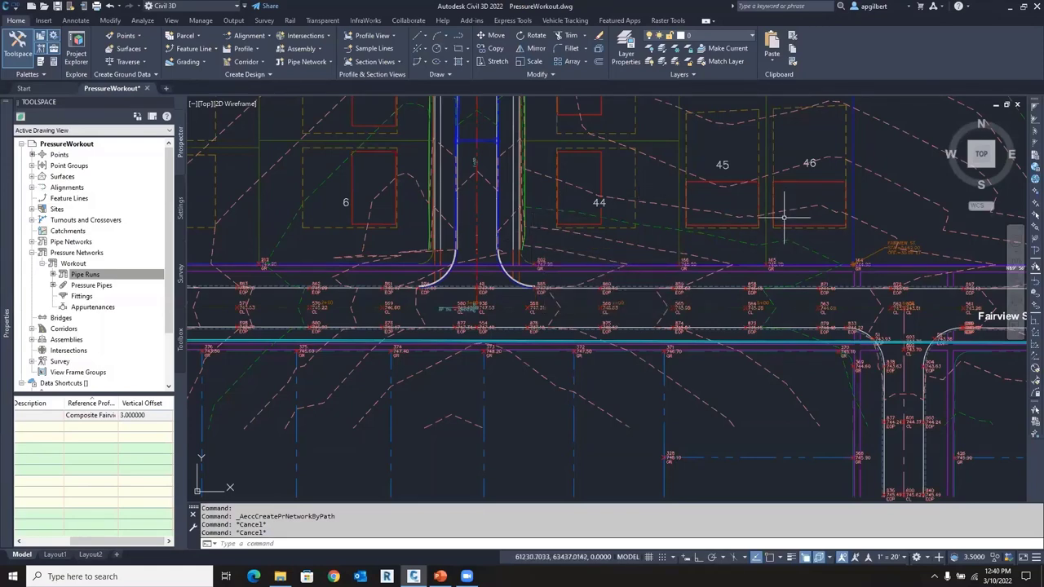
pyautogui.moveTo(782, 220)
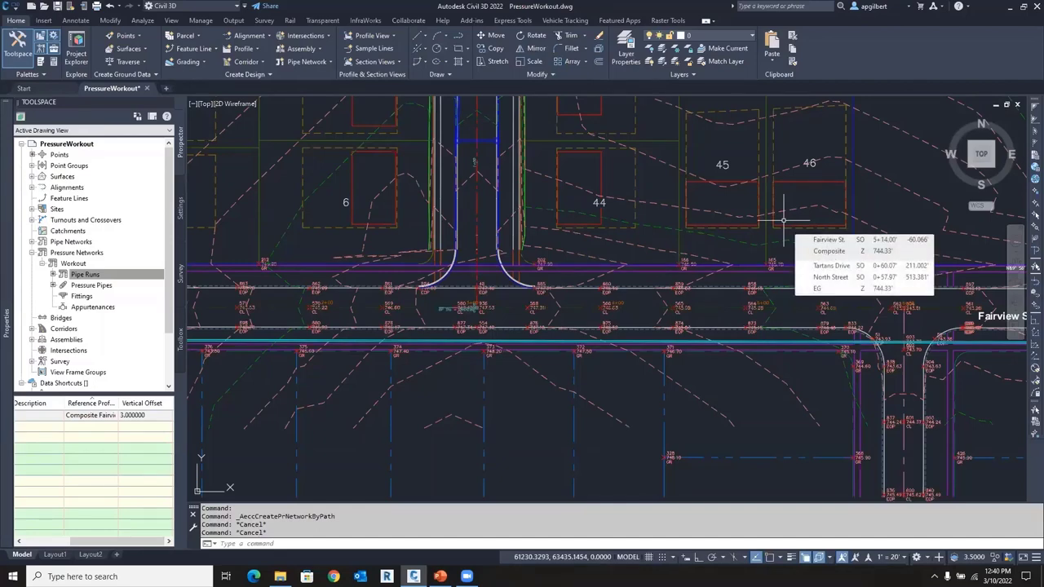
pyautogui.moveTo(738, 160)
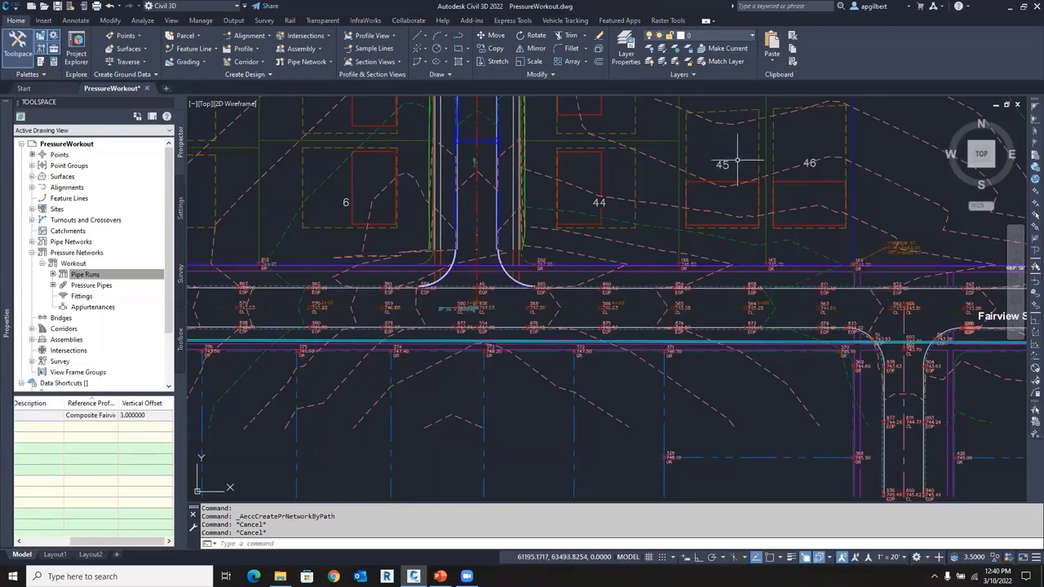
pyautogui.moveTo(764, 275)
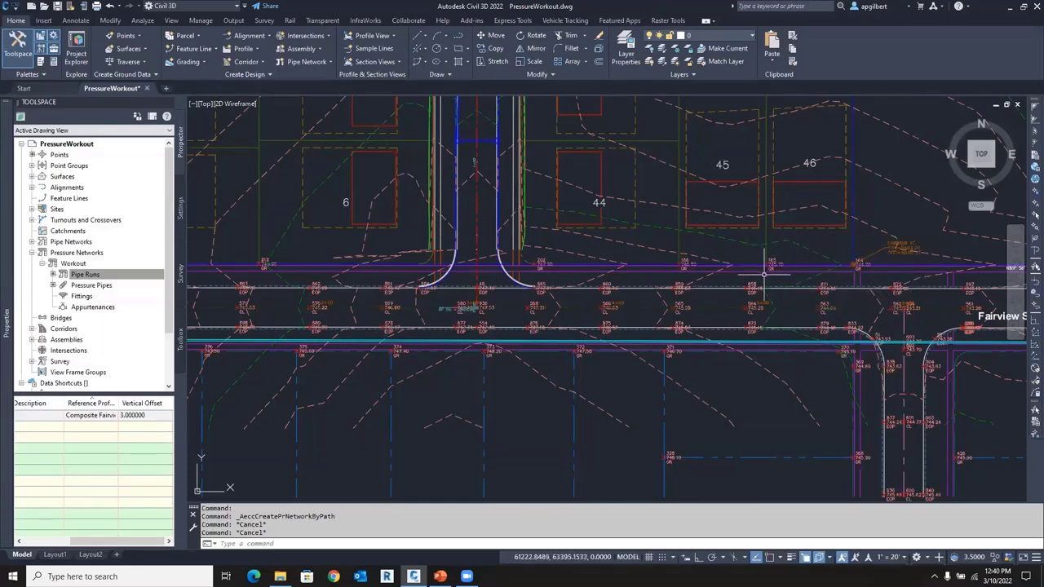
pyautogui.moveTo(646, 308)
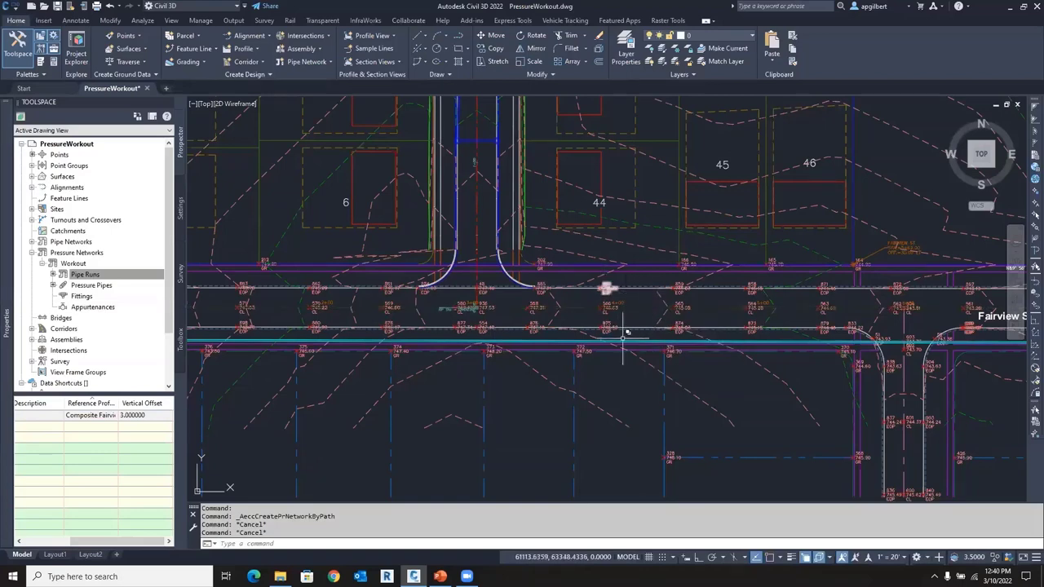
pyautogui.click(85, 274)
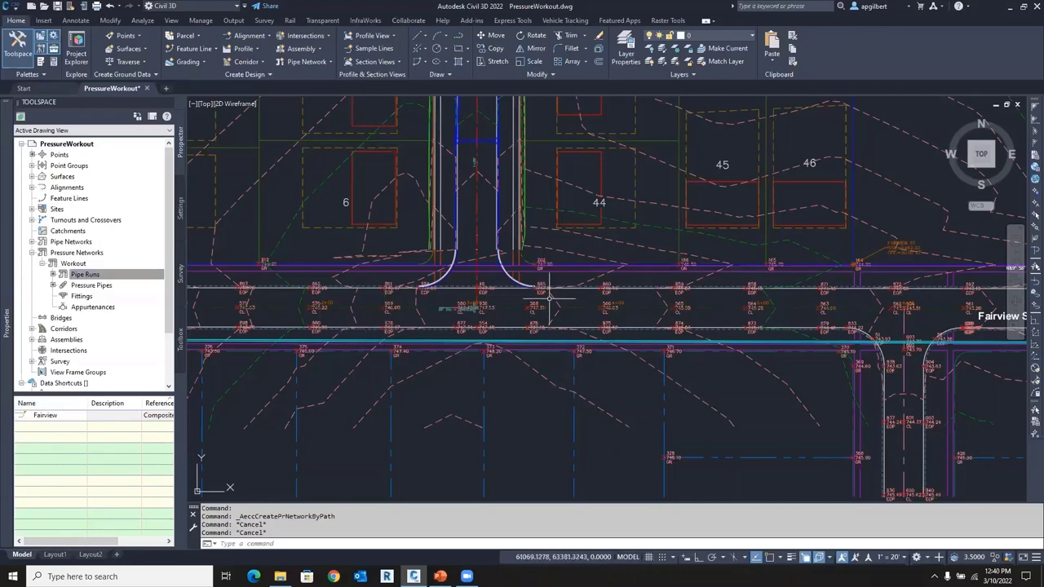
pyautogui.click(85, 273)
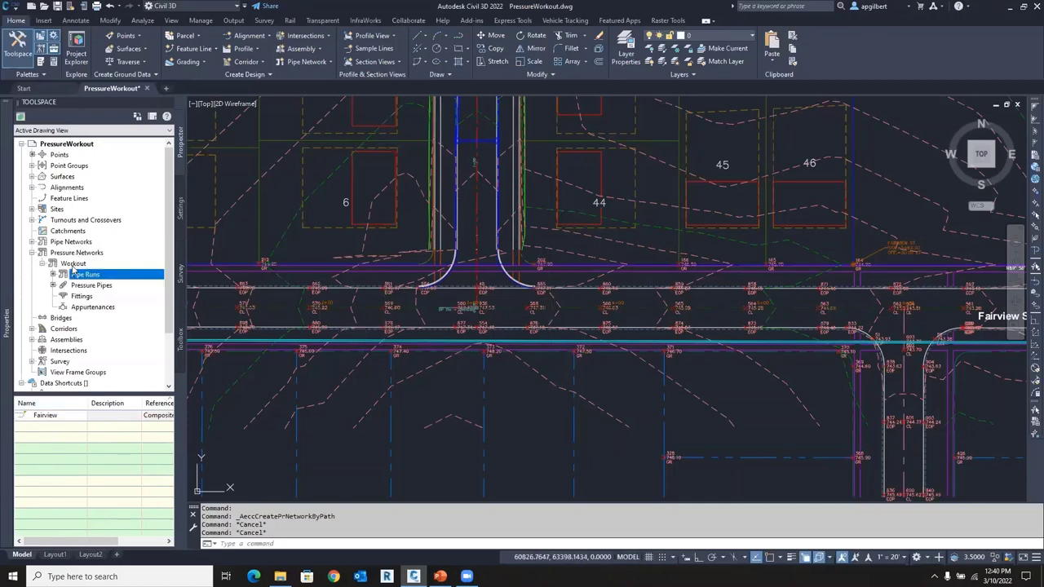
pyautogui.click(73, 262)
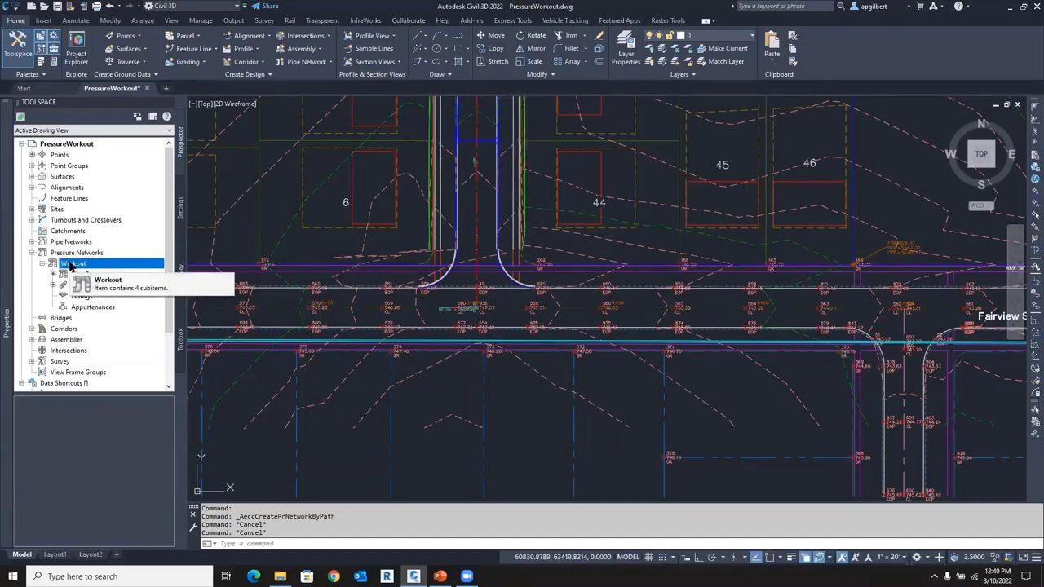
# Choose Edit Pressure Network for the Workout network from Prospector
pyautogui.rightClick(72, 263)
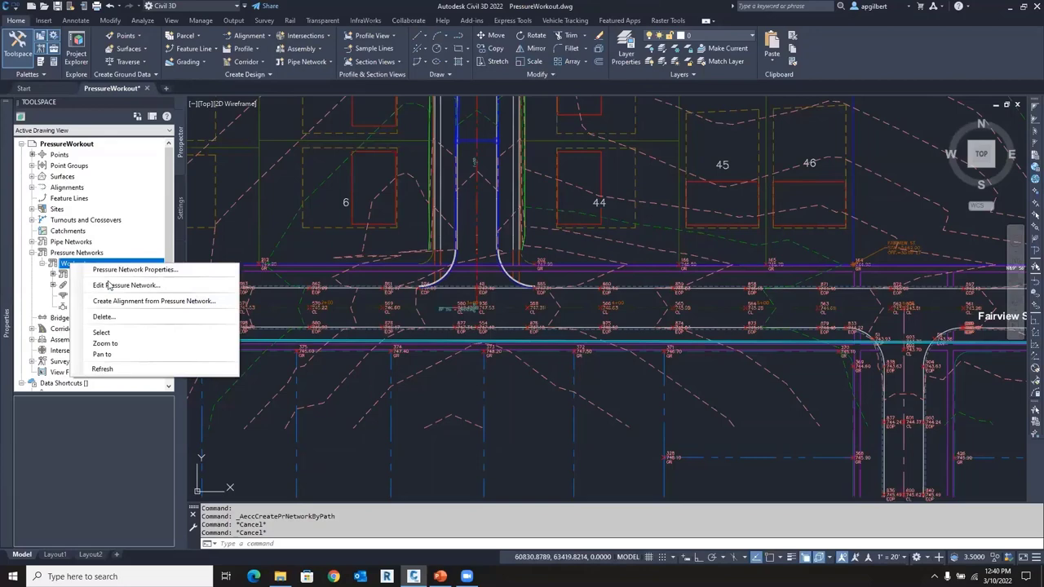
pyautogui.click(126, 285)
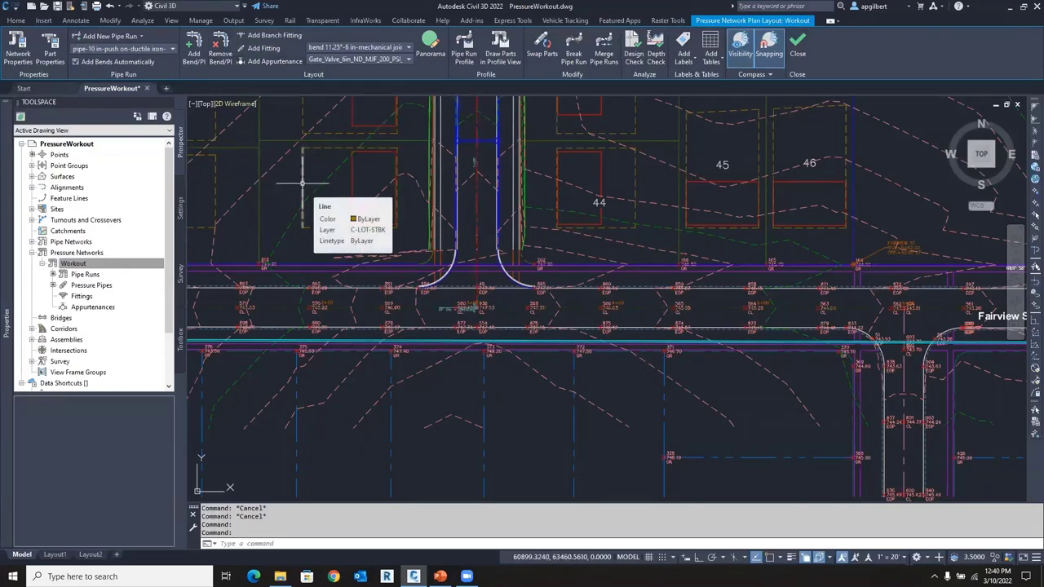
pyautogui.moveTo(473, 202)
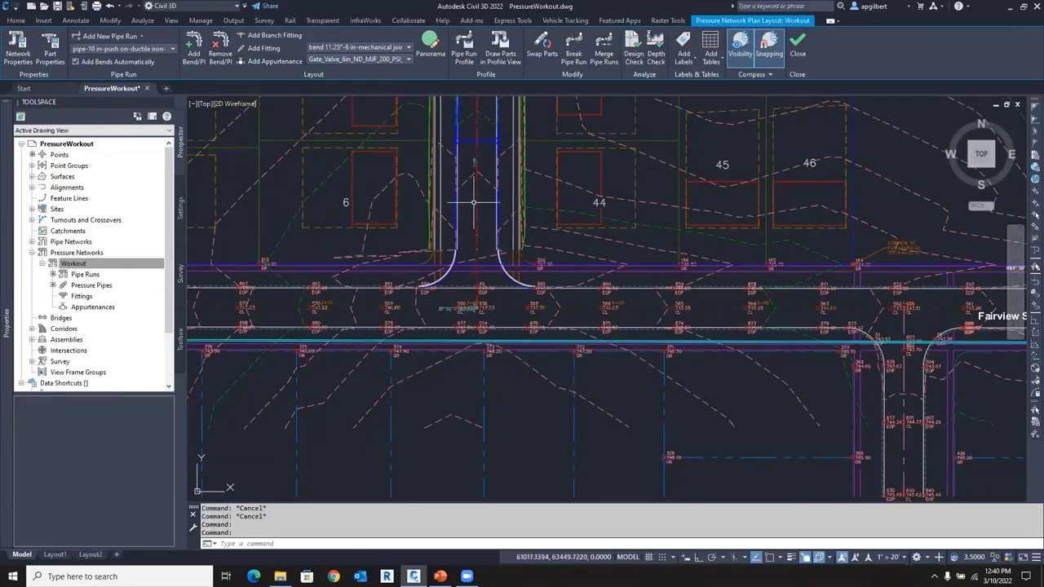
pyautogui.moveTo(478, 229)
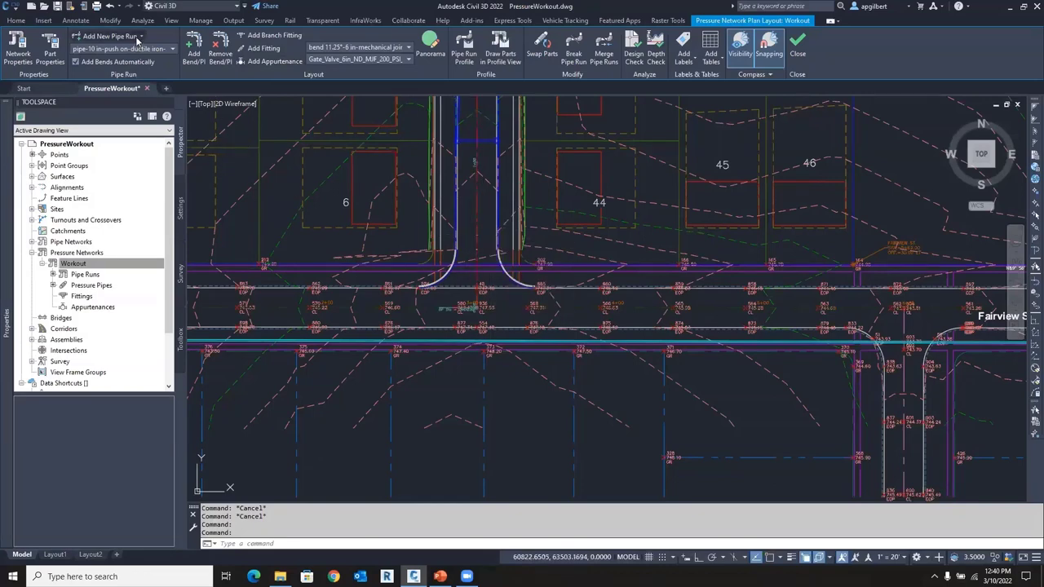
pyautogui.moveTo(106, 36)
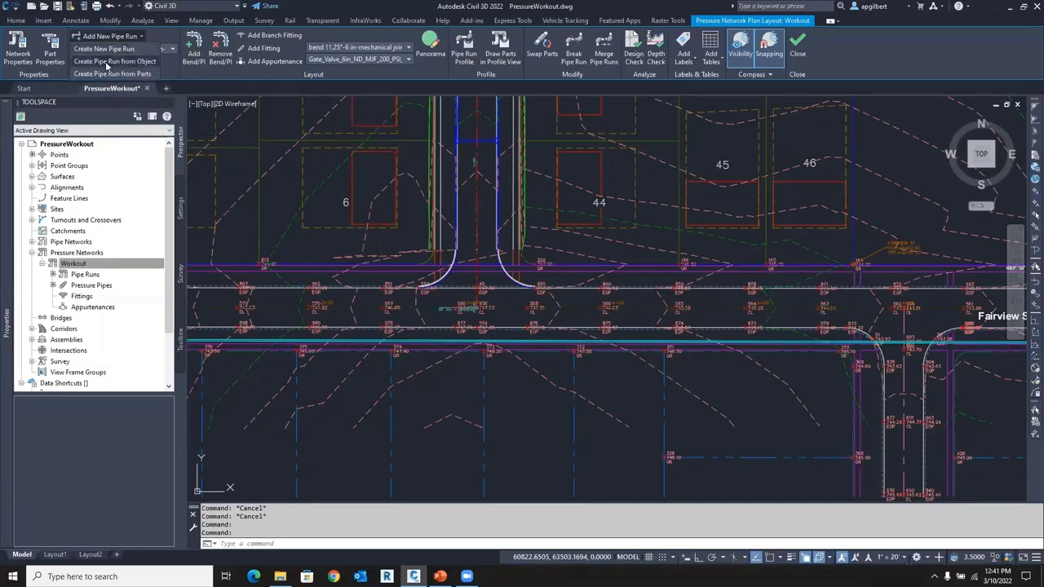
# Create pipe run WMTartans from the line: 6-inch ductile iron, 26' offset, 3' cover
pyautogui.click(115, 61)
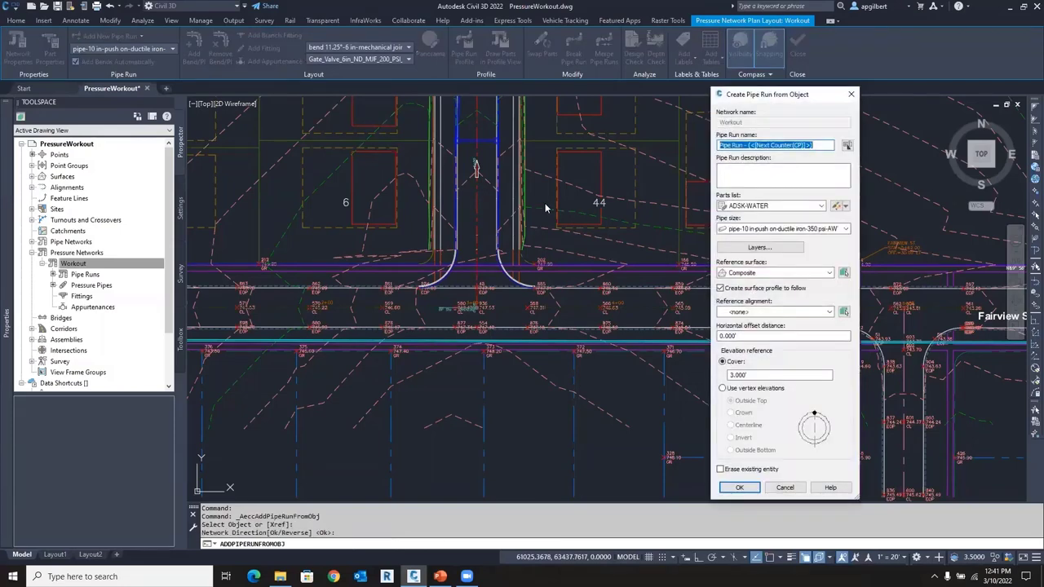
pyautogui.write('WMTartans')
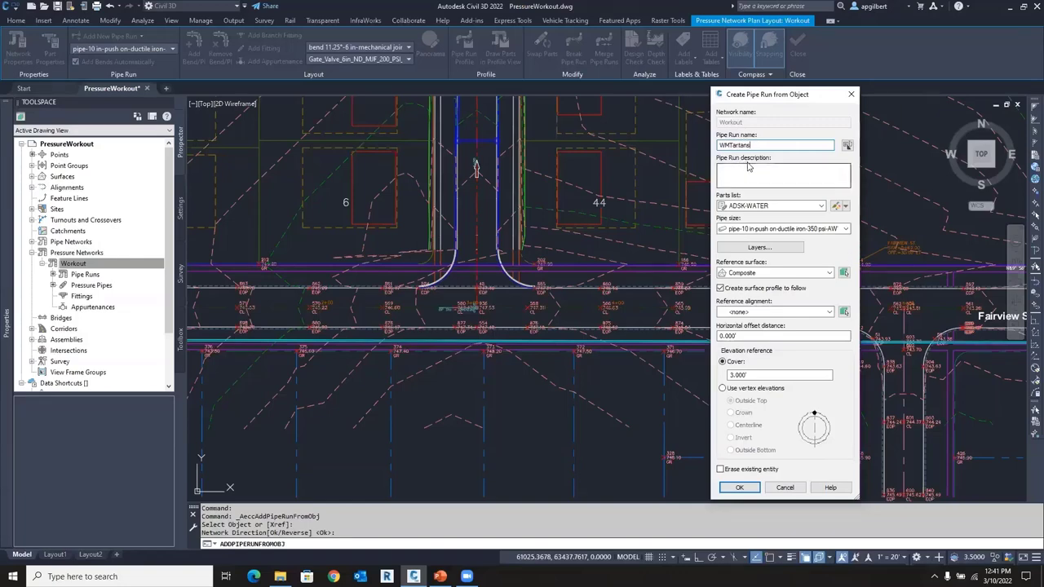
pyautogui.click(844, 228)
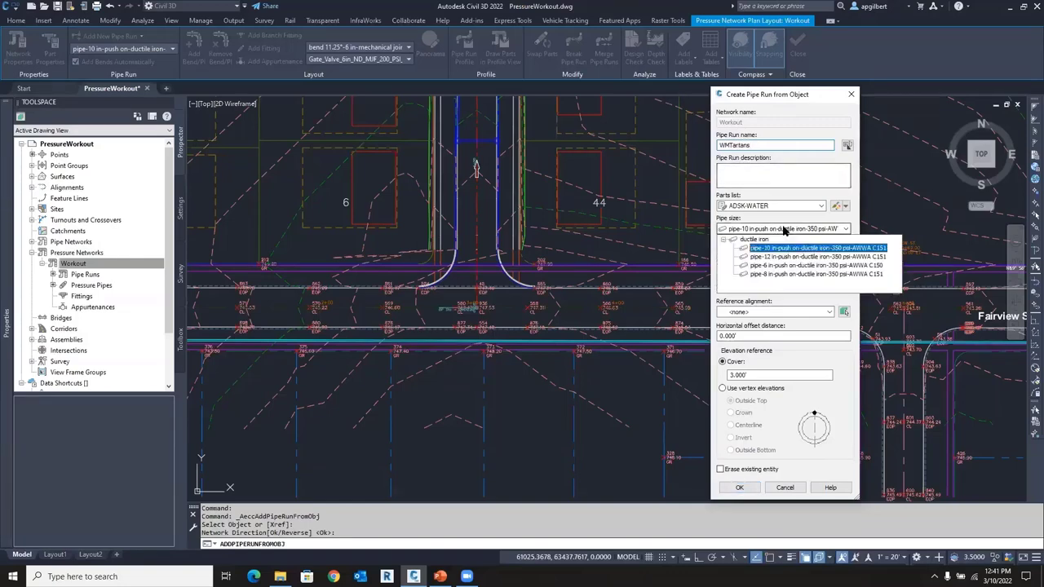
pyautogui.click(815, 265)
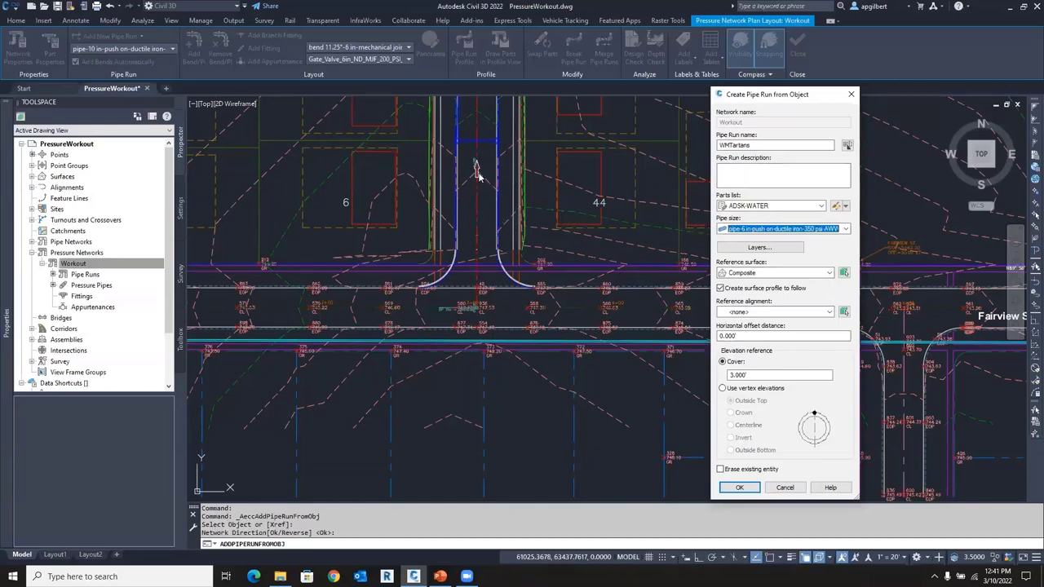
pyautogui.moveTo(592, 211)
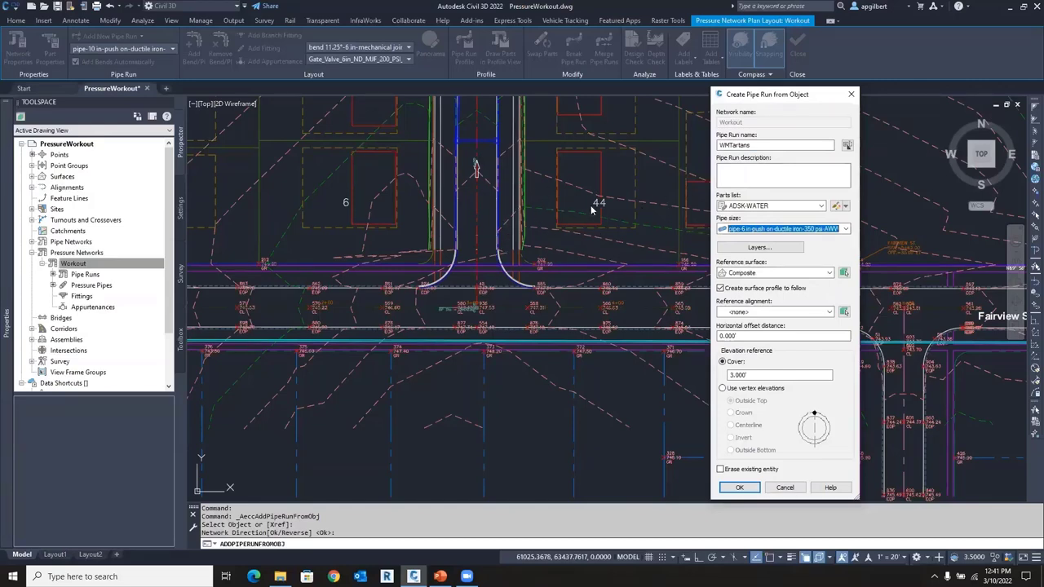
pyautogui.moveTo(606, 218)
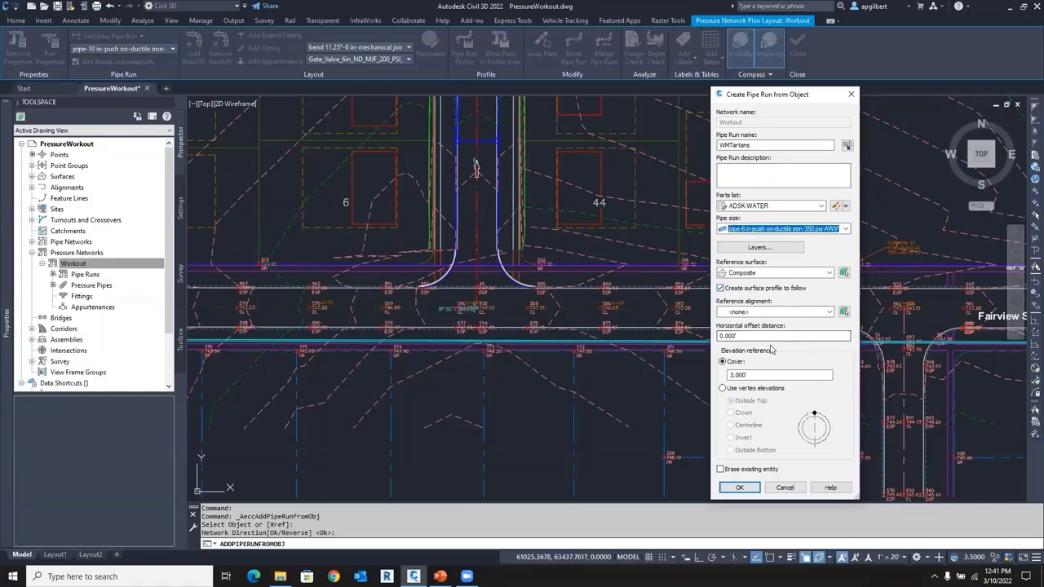
pyautogui.click(782, 336)
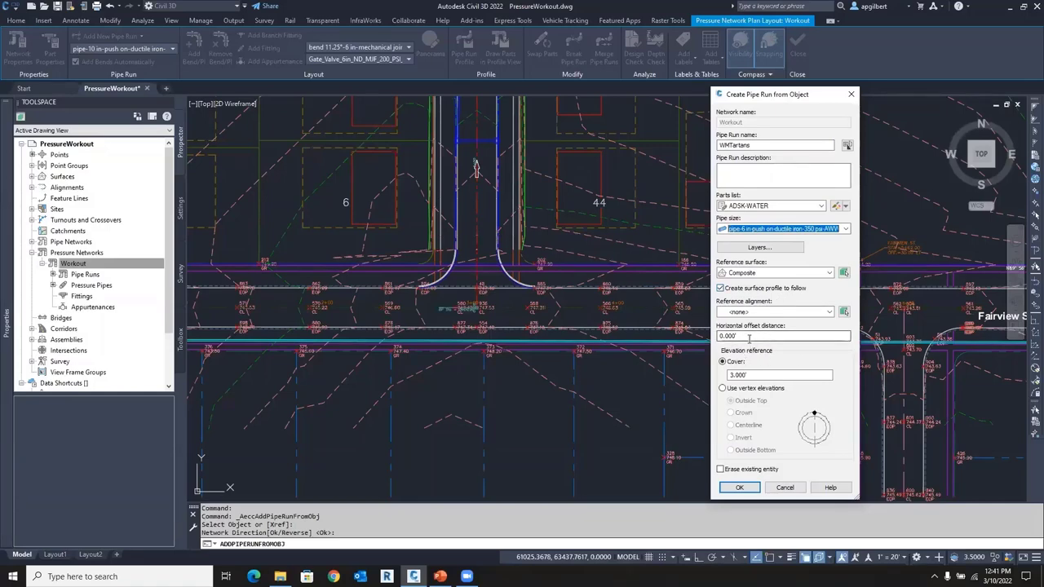
pyautogui.write("25.000'")
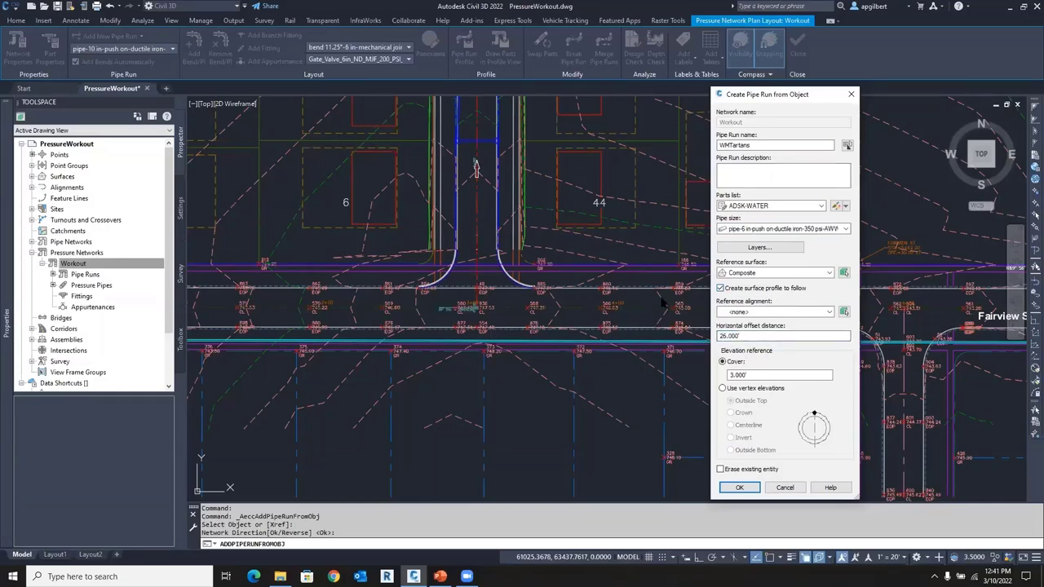
pyautogui.moveTo(525, 236)
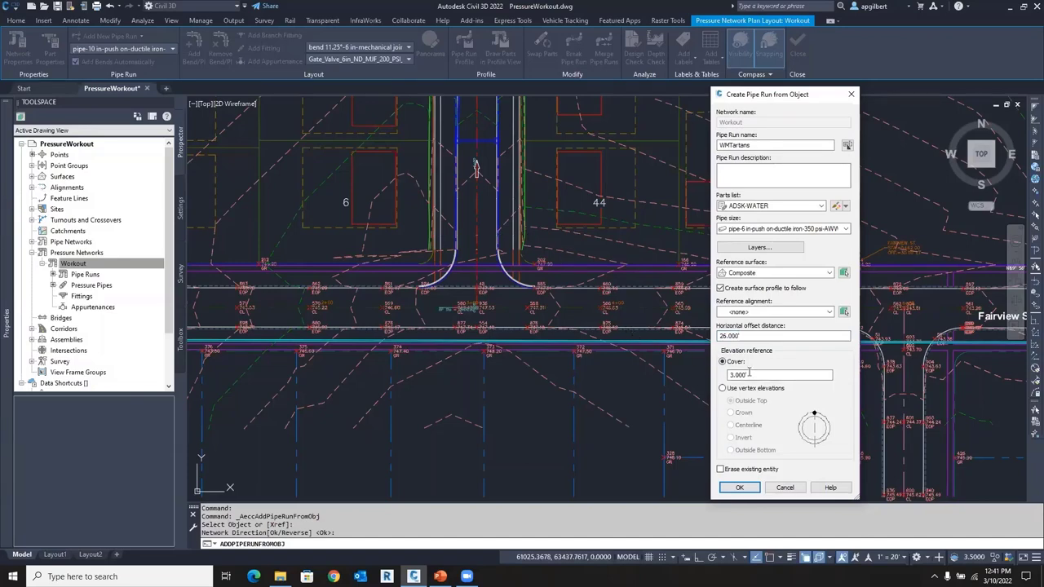
pyautogui.click(779, 374)
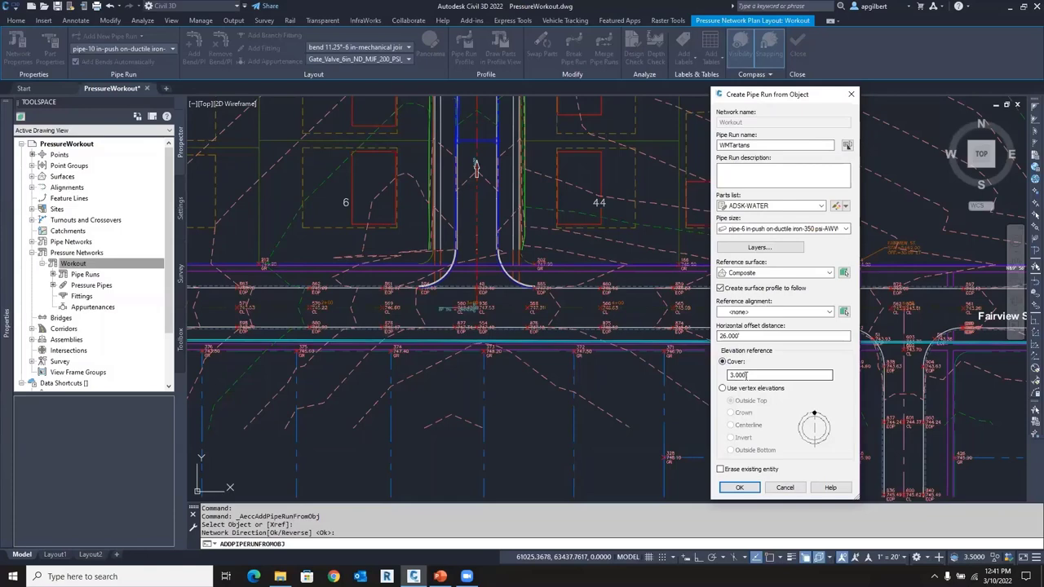
pyautogui.click(779, 374)
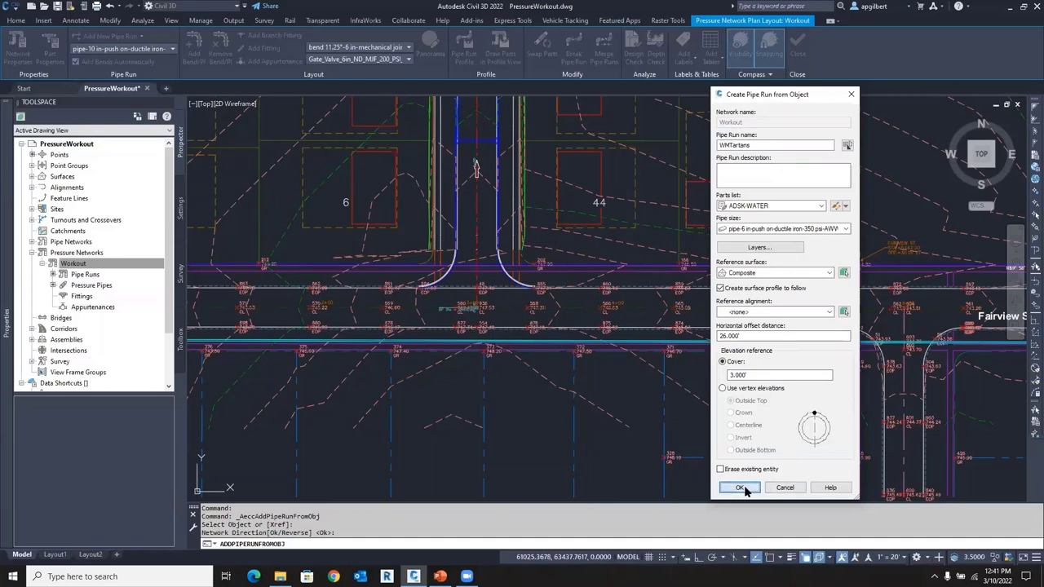
pyautogui.click(740, 486)
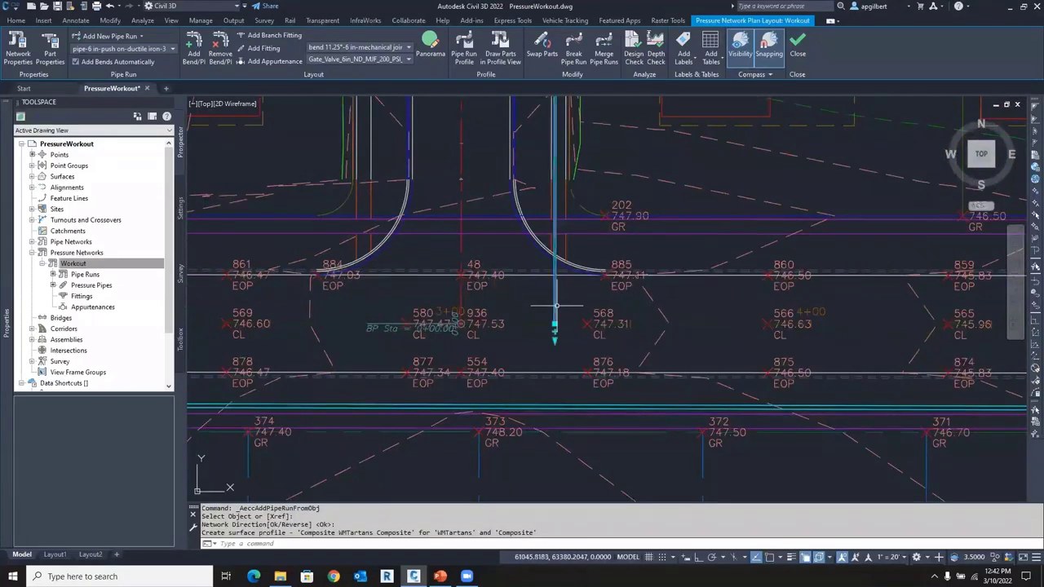
pyautogui.moveTo(587, 324)
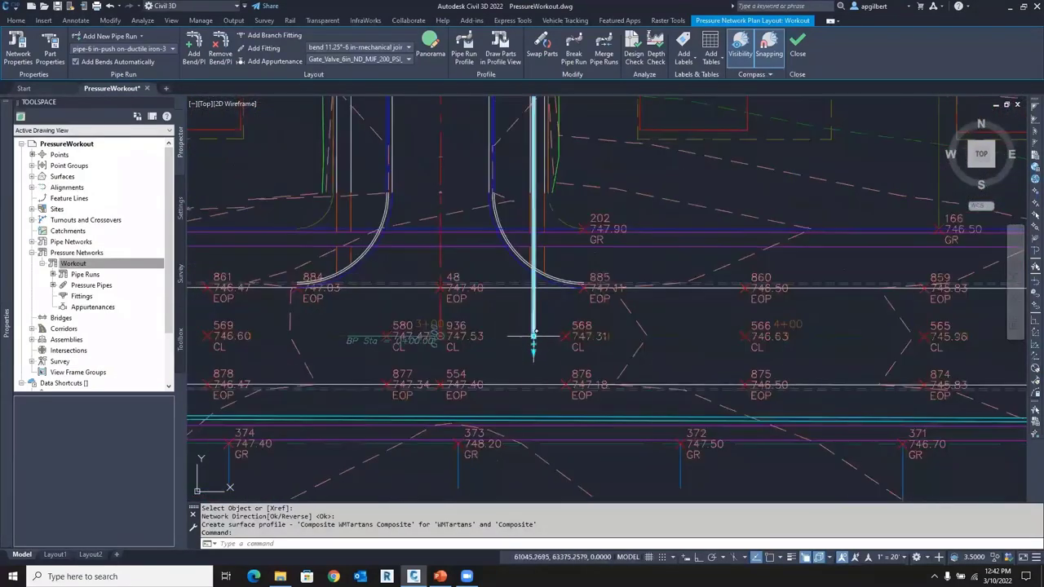
pyautogui.moveTo(617, 332)
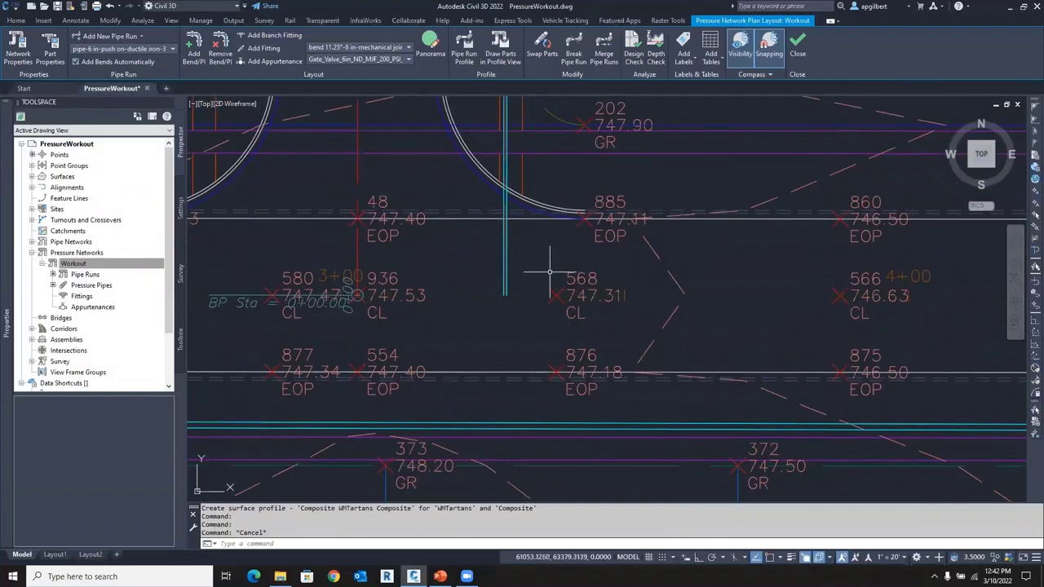
pyautogui.moveTo(516, 277)
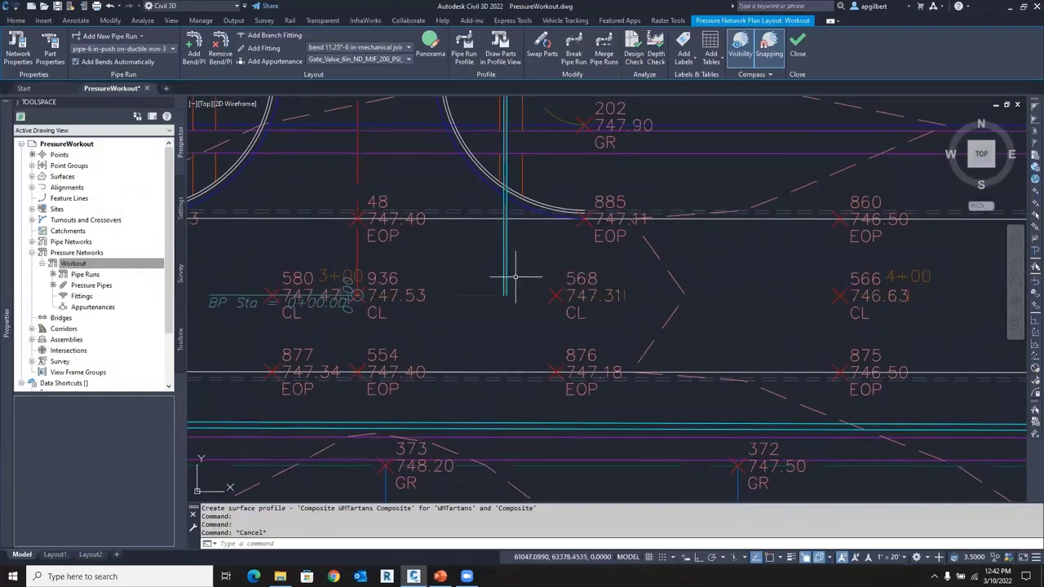
pyautogui.moveTo(511, 291)
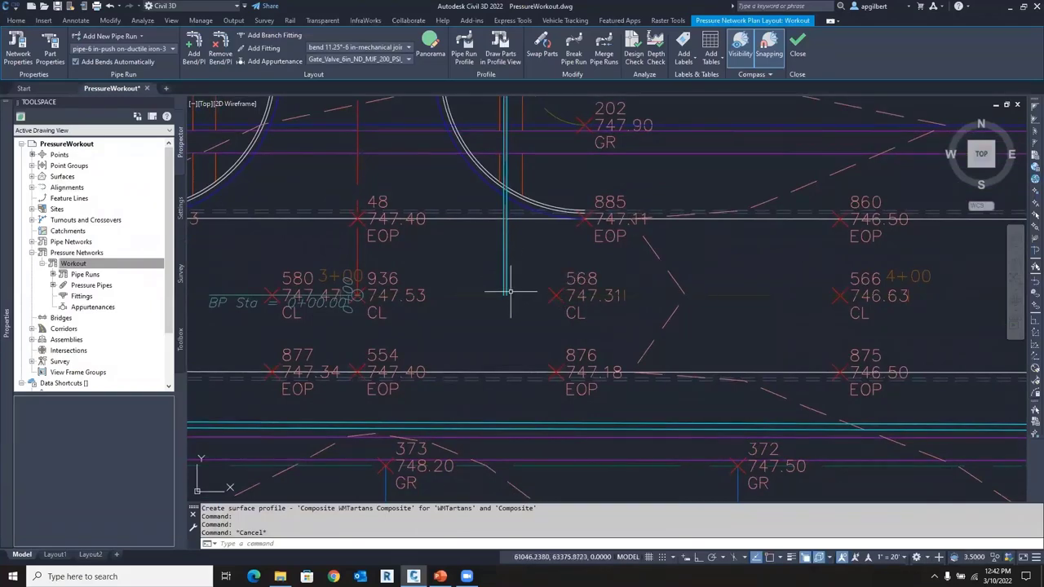
# Select the new WMTartans pipe to stretch its end toward the existing water main
pyautogui.click(506, 293)
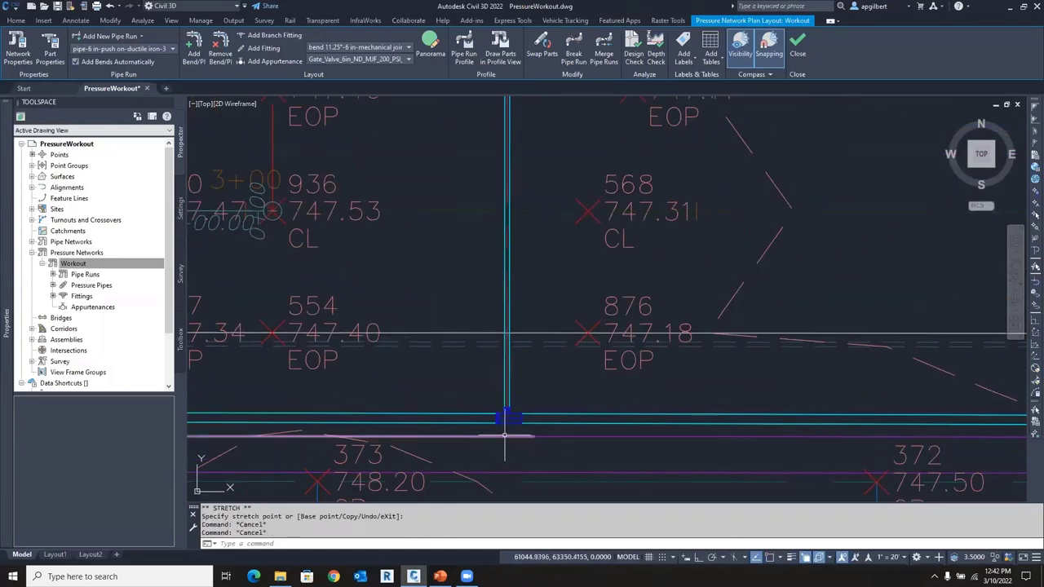
pyautogui.moveTo(507, 432)
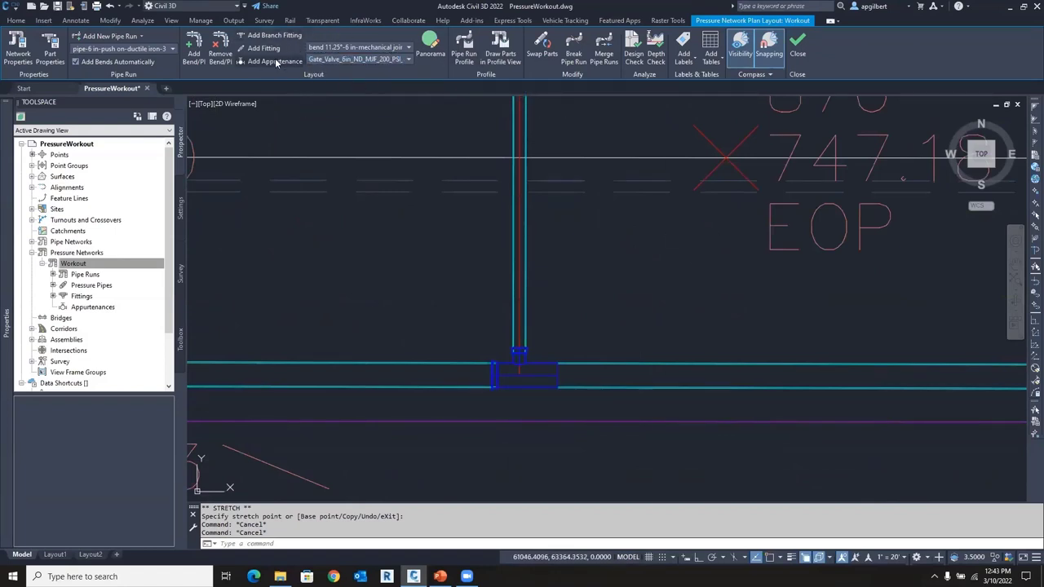
# Begin placing gate valve appurtenances around the WMTartans junction with the water main
pyautogui.click(269, 62)
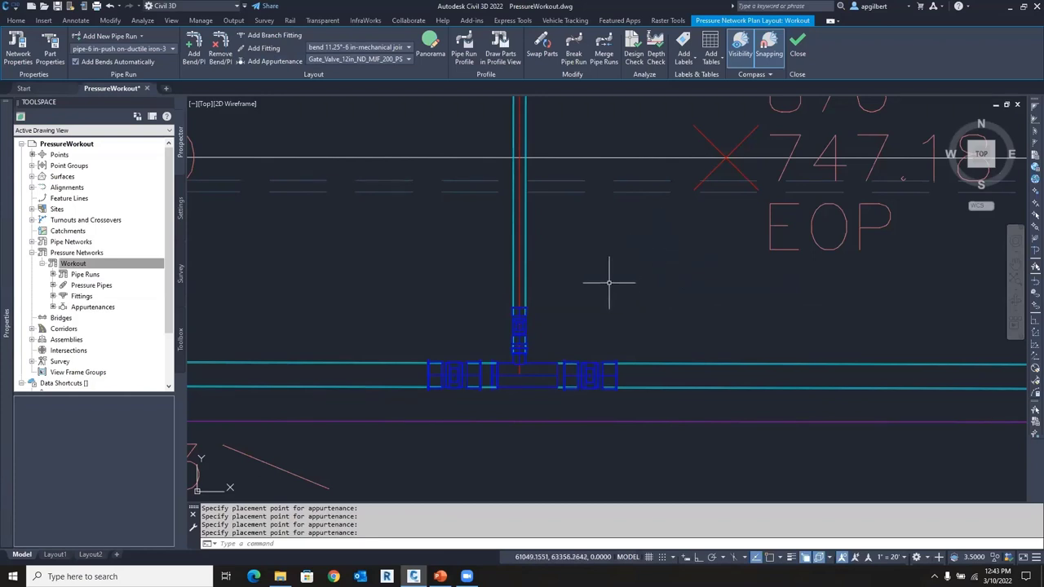
pyautogui.moveTo(628, 325)
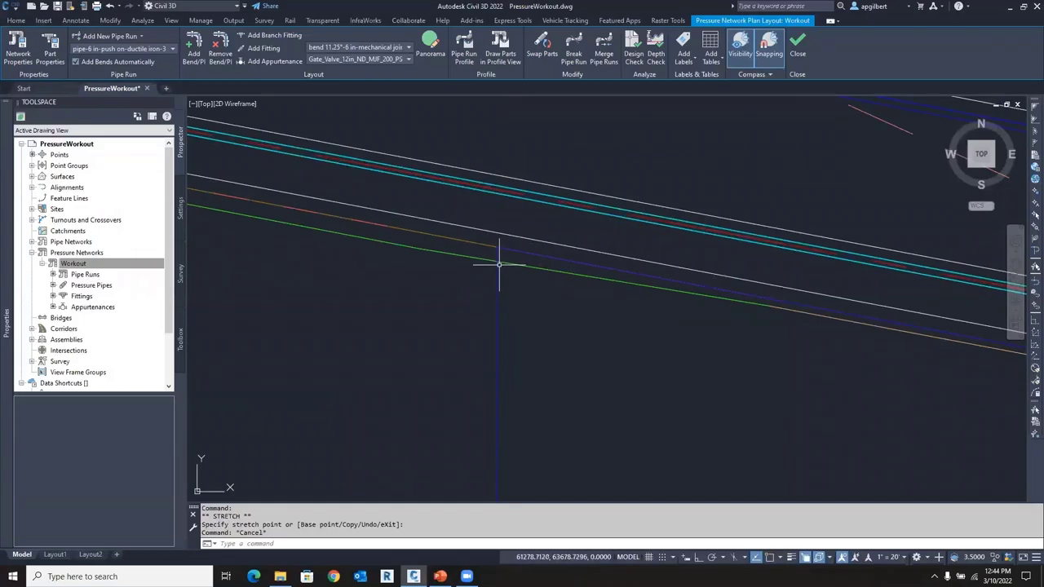
pyautogui.moveTo(525, 249)
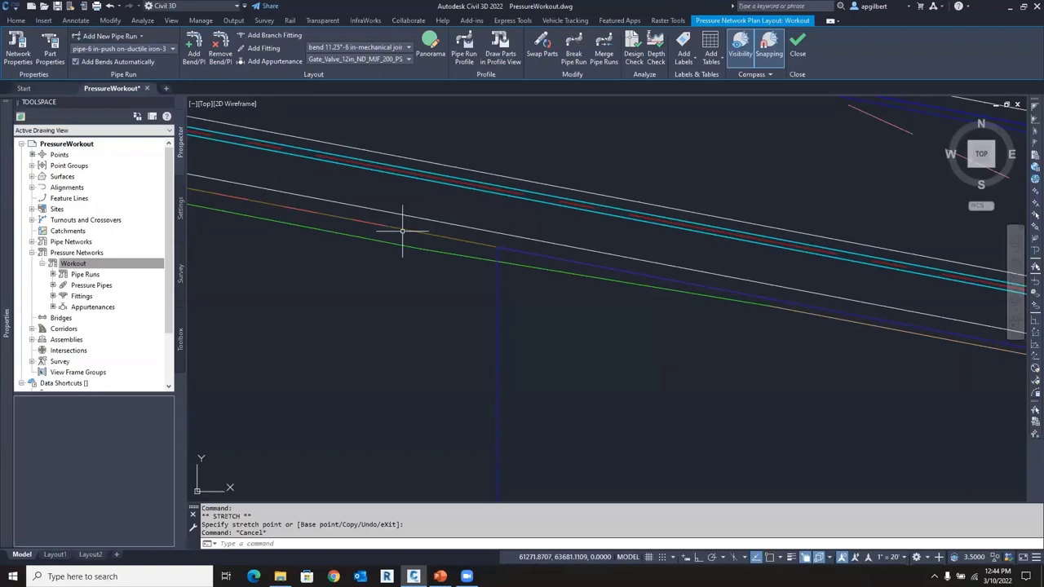
# Create pipe run FH1 branching south from the main, then begin placing a valve
pyautogui.click(110, 36)
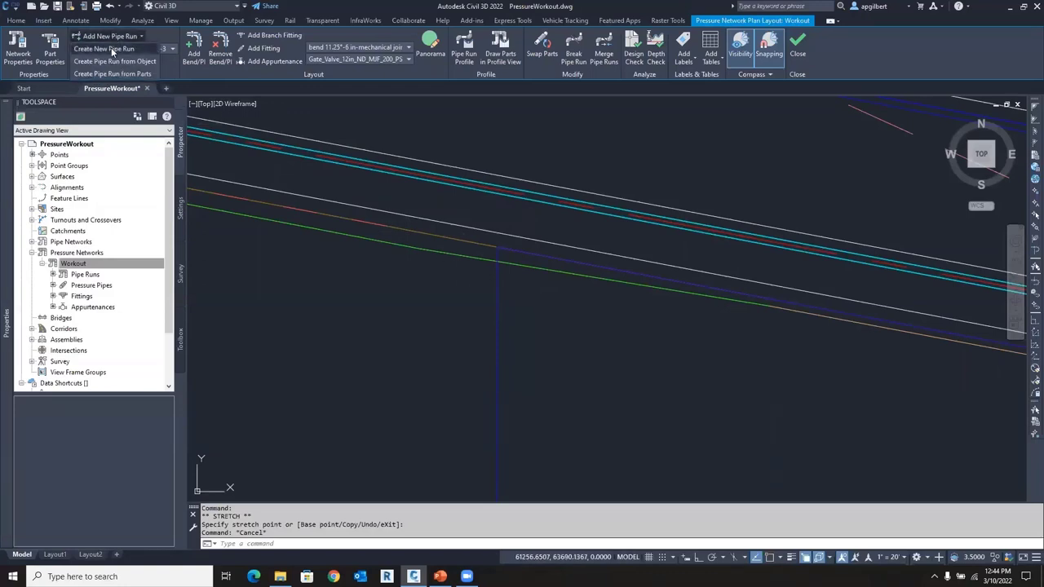
pyautogui.click(105, 48)
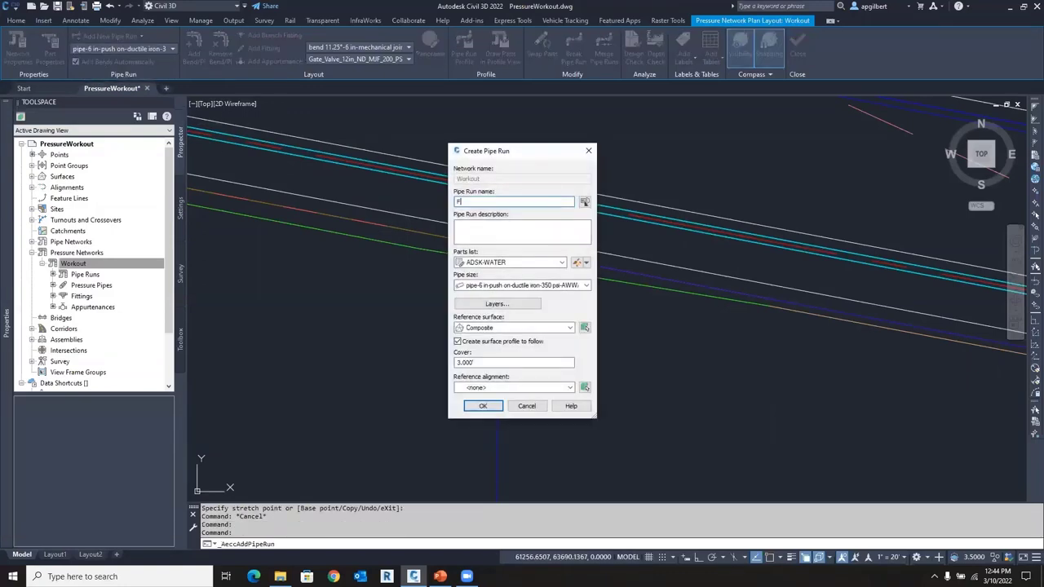
pyautogui.write('FH1')
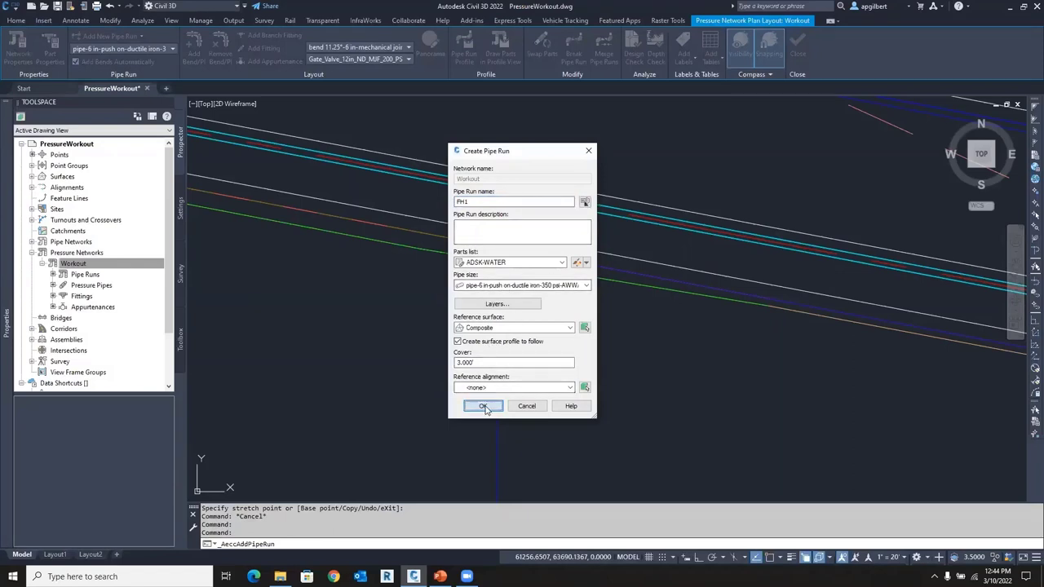
pyautogui.click(482, 406)
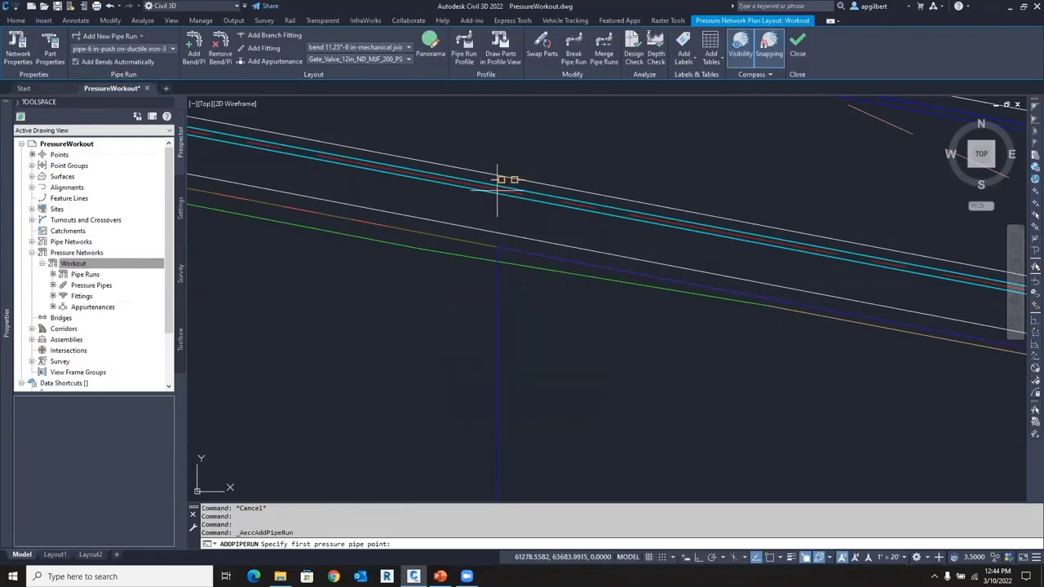
pyautogui.moveTo(499, 179)
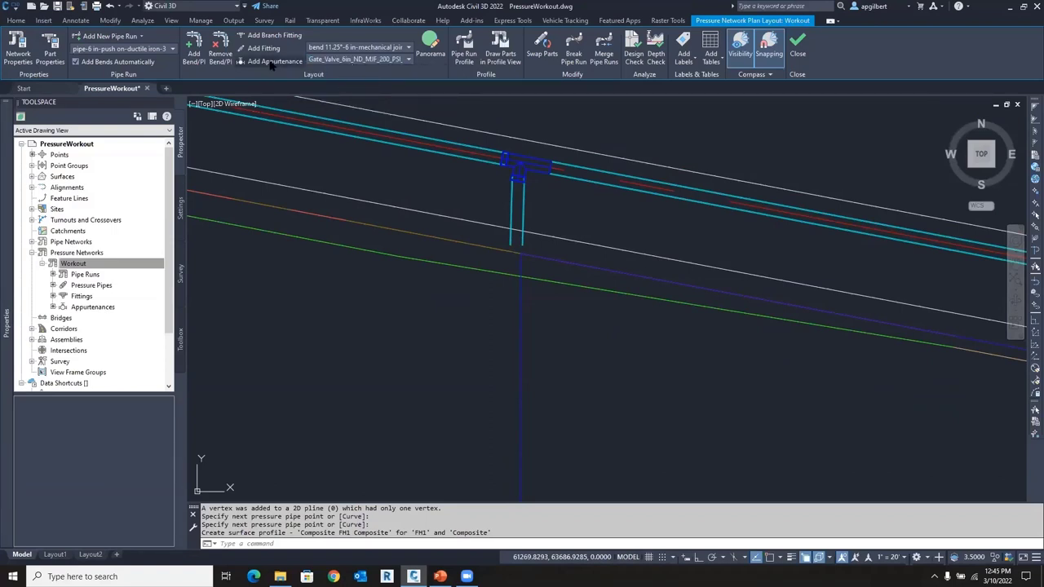
pyautogui.click(275, 61)
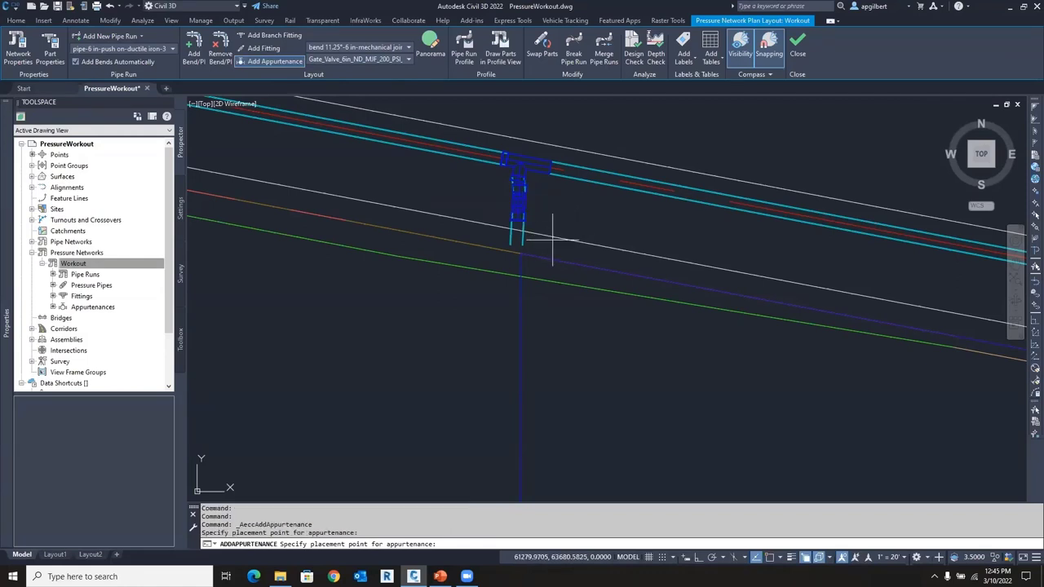
pyautogui.moveTo(561, 226)
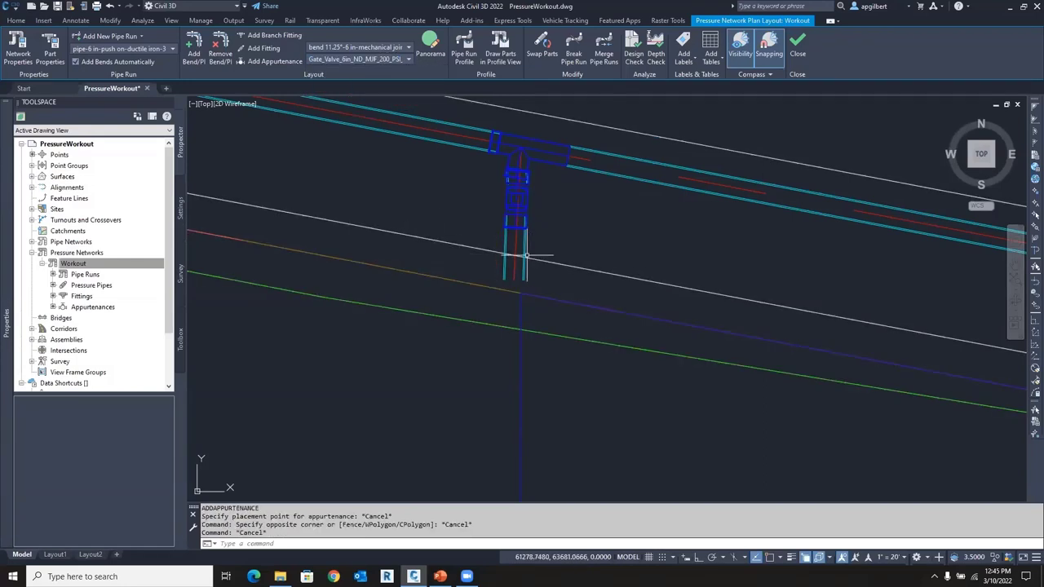
# Select the FH1 branch assembly with gate valve and hydrant to inspect in 3D
pyautogui.click(408, 59)
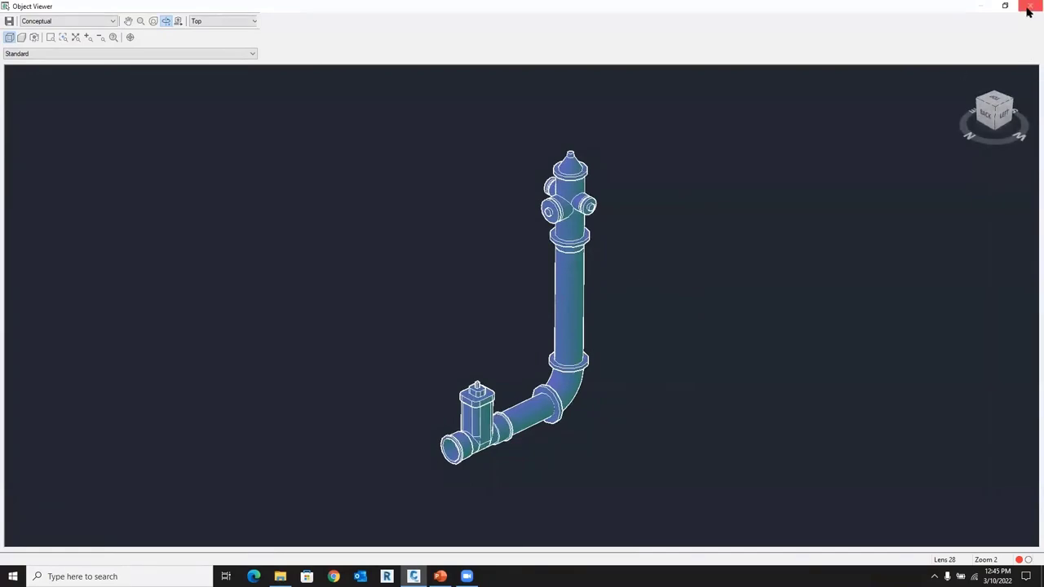
# Close the Object Viewer showing the hydrant branch assembly
pyautogui.click(1027, 8)
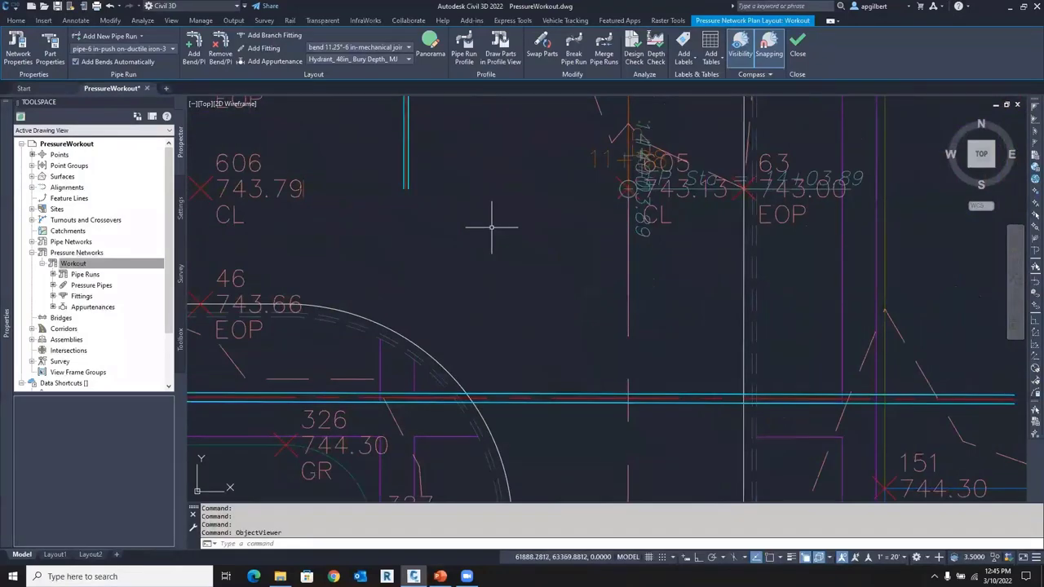
pyautogui.moveTo(422, 406)
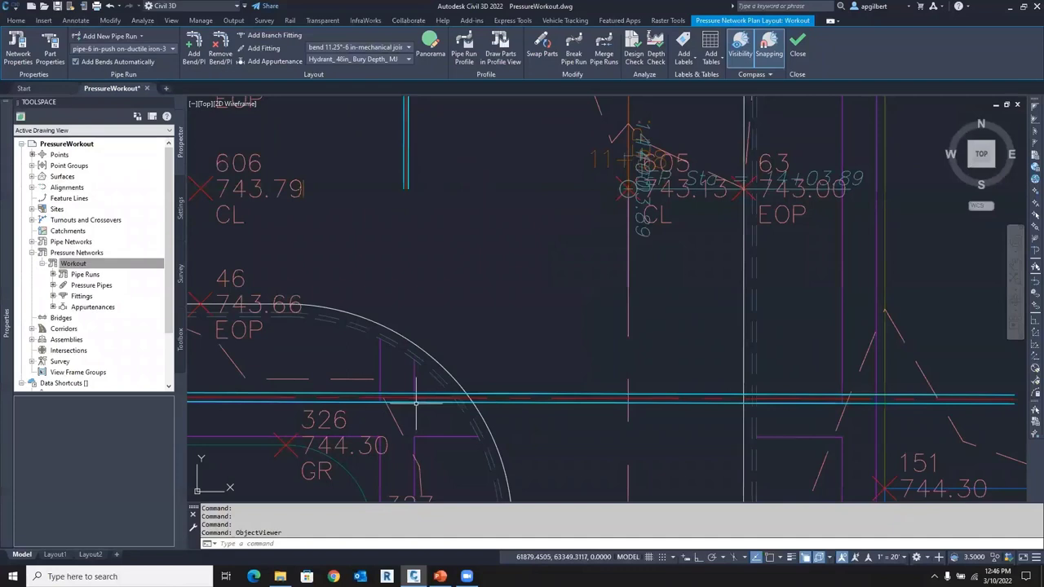
pyautogui.moveTo(422, 170)
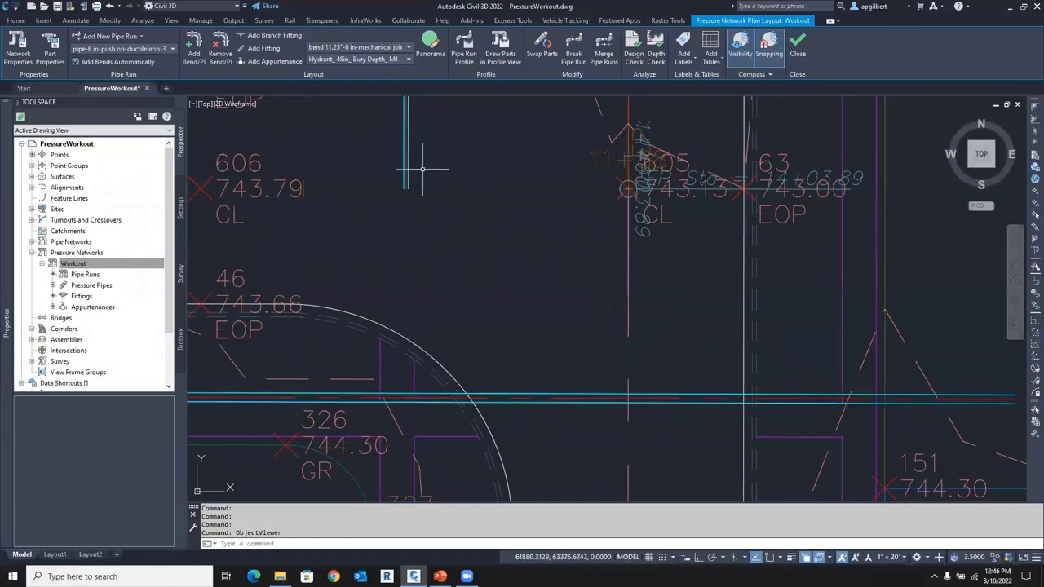
pyautogui.moveTo(278, 190)
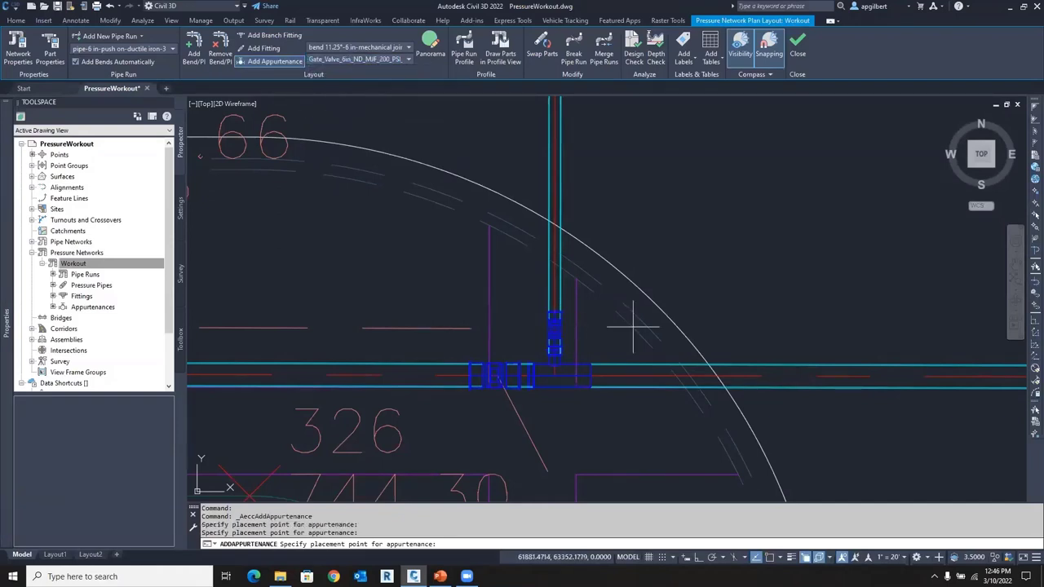
pyautogui.moveTo(632, 290)
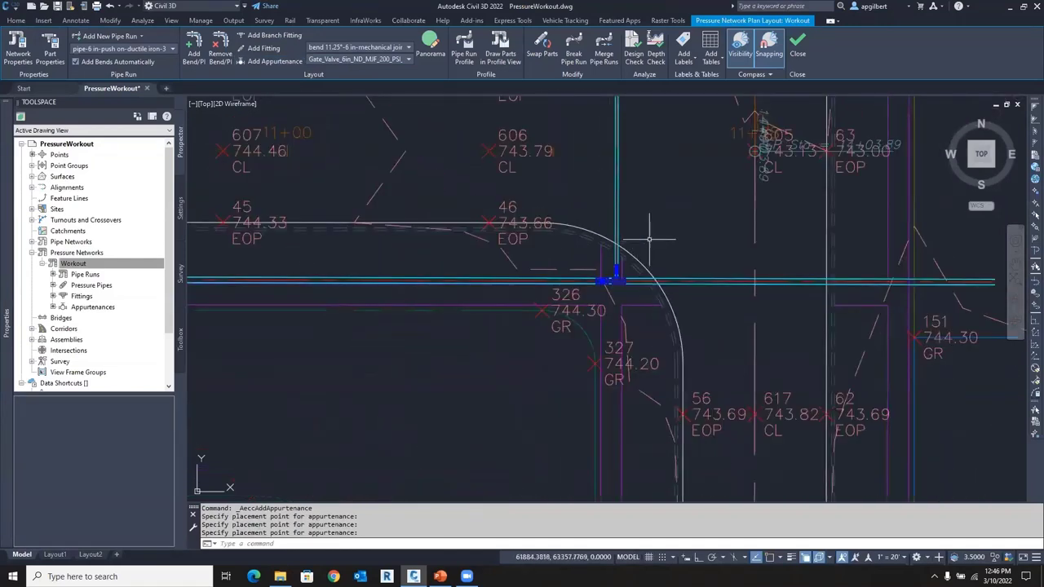
pyautogui.moveTo(658, 206)
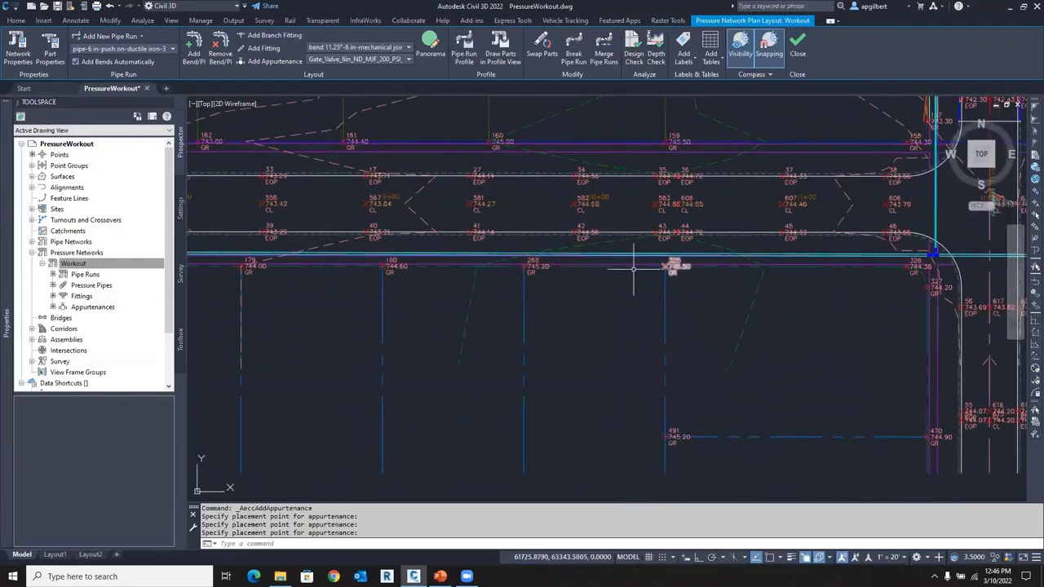
# Scroll the view after placing the valves and begin adding a new pipe run
pyautogui.scroll(-3)
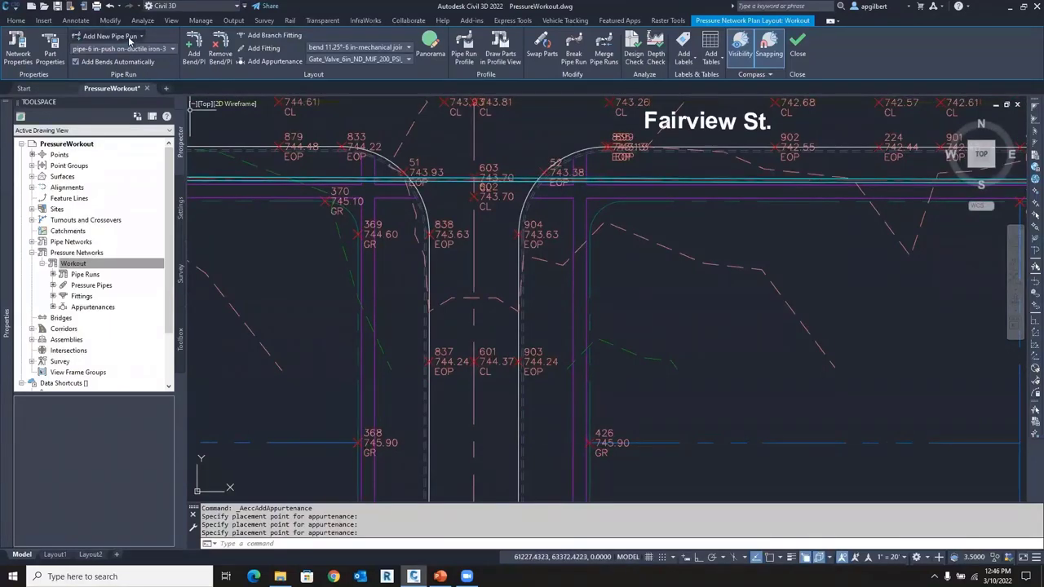
pyautogui.click(109, 36)
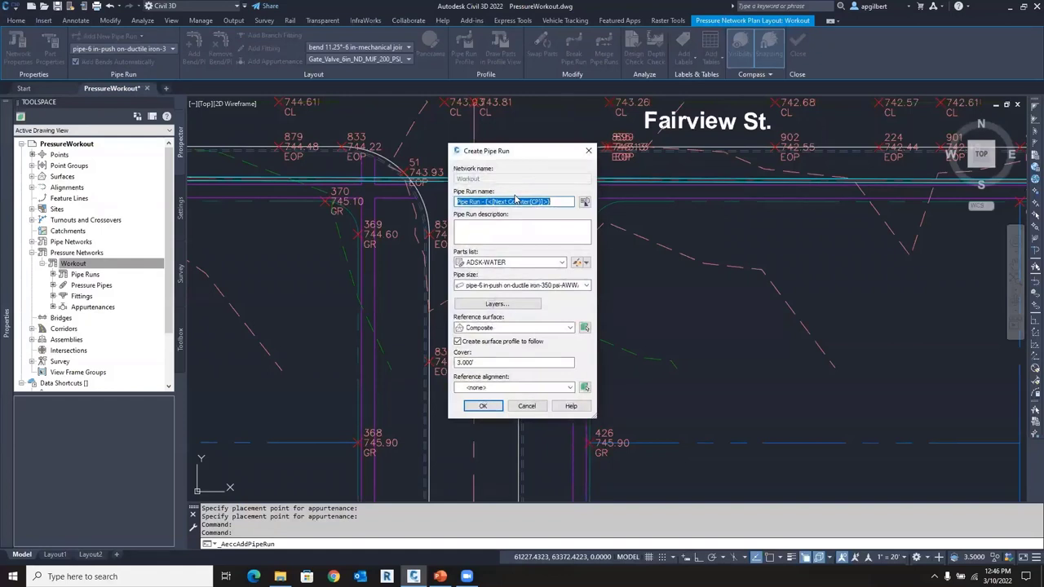
# Name the run WMSouthSt and draw it from the Fairview St. main southward, then southeast
pyautogui.write('WMSouth5')
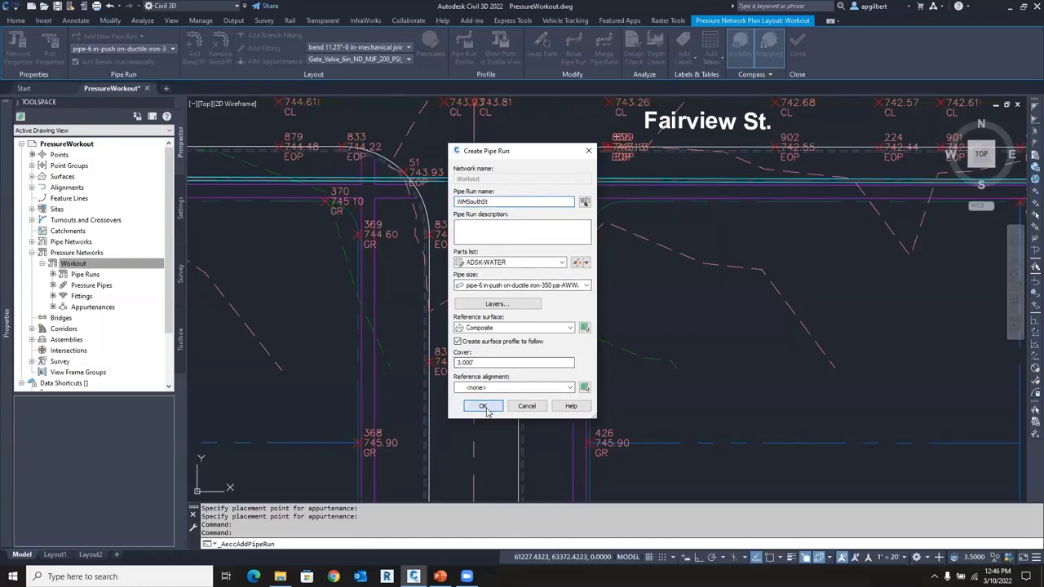
pyautogui.click(482, 406)
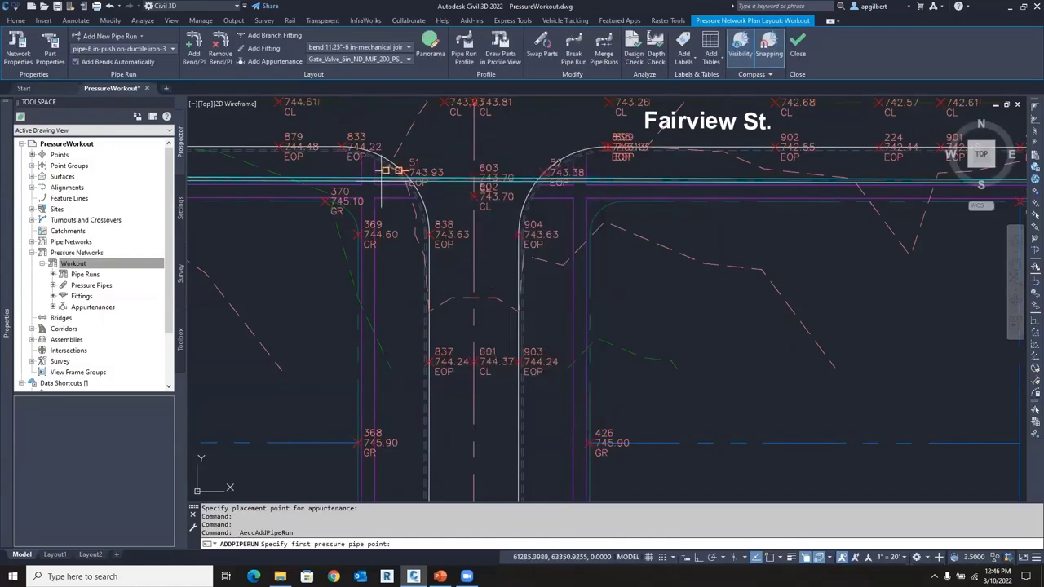
pyautogui.click(395, 271)
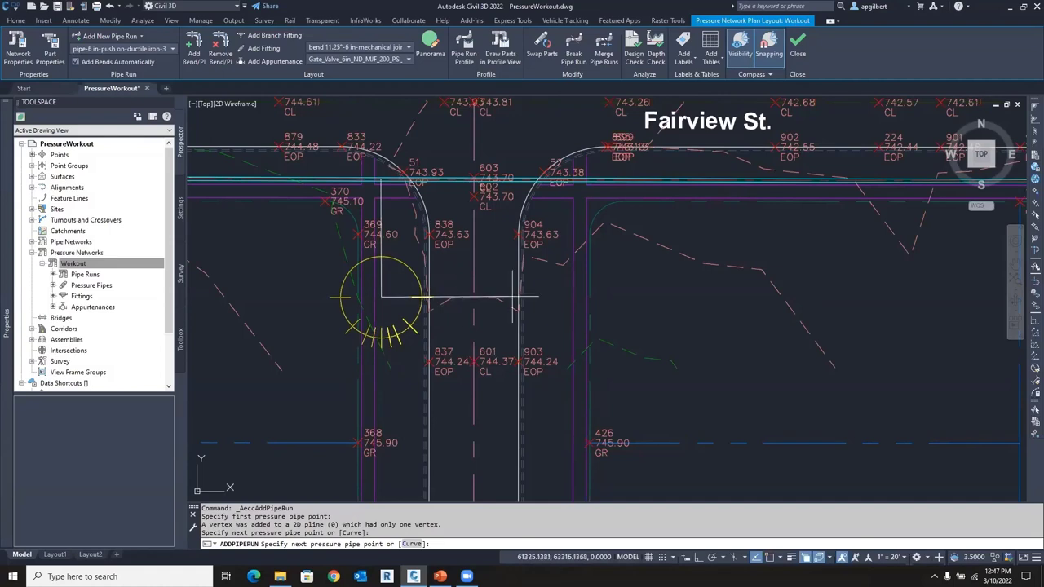
pyautogui.click(559, 354)
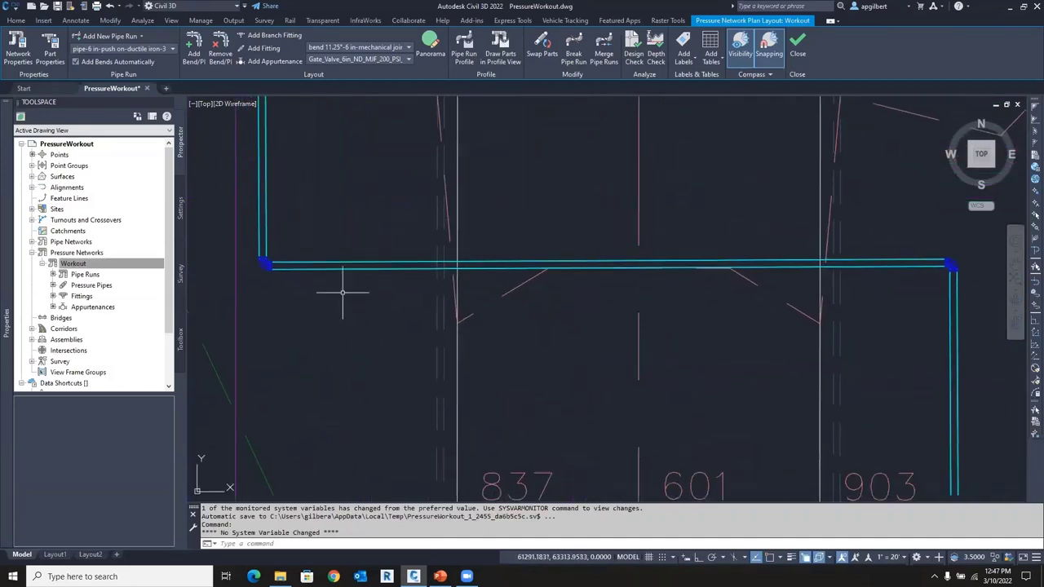
pyautogui.click(587, 303)
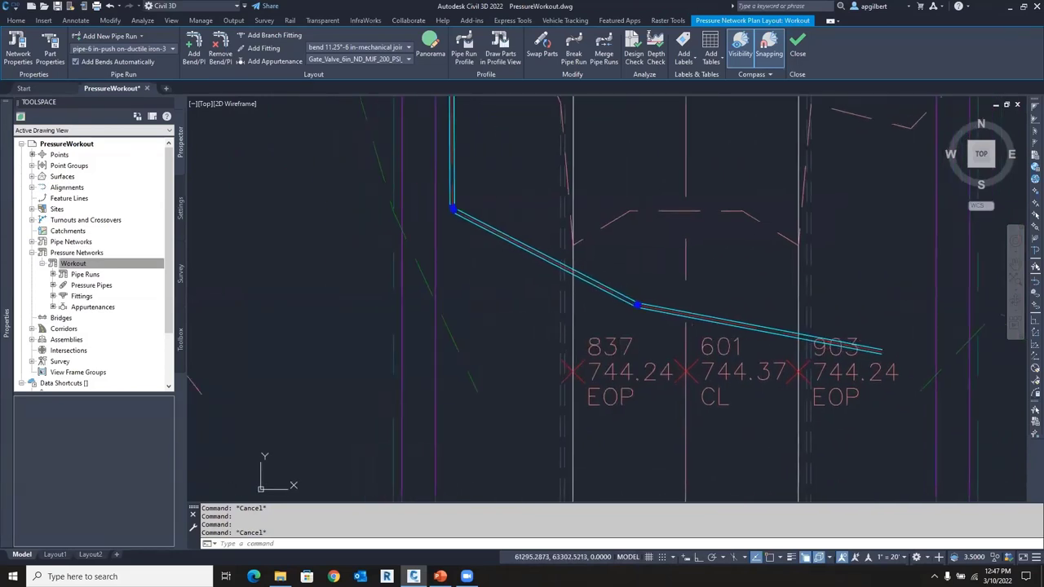
pyautogui.moveTo(638, 308)
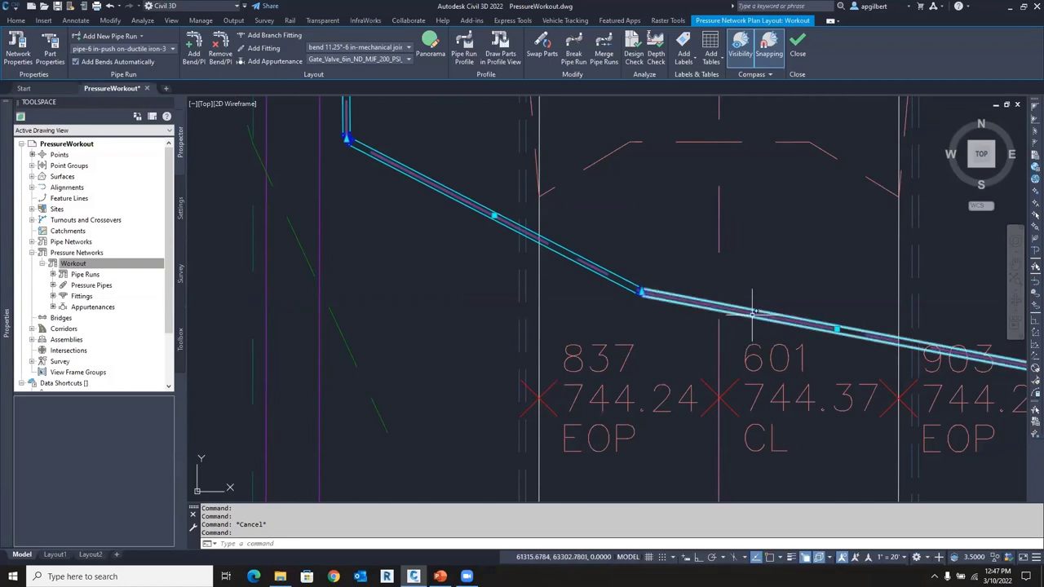
pyautogui.moveTo(681, 383)
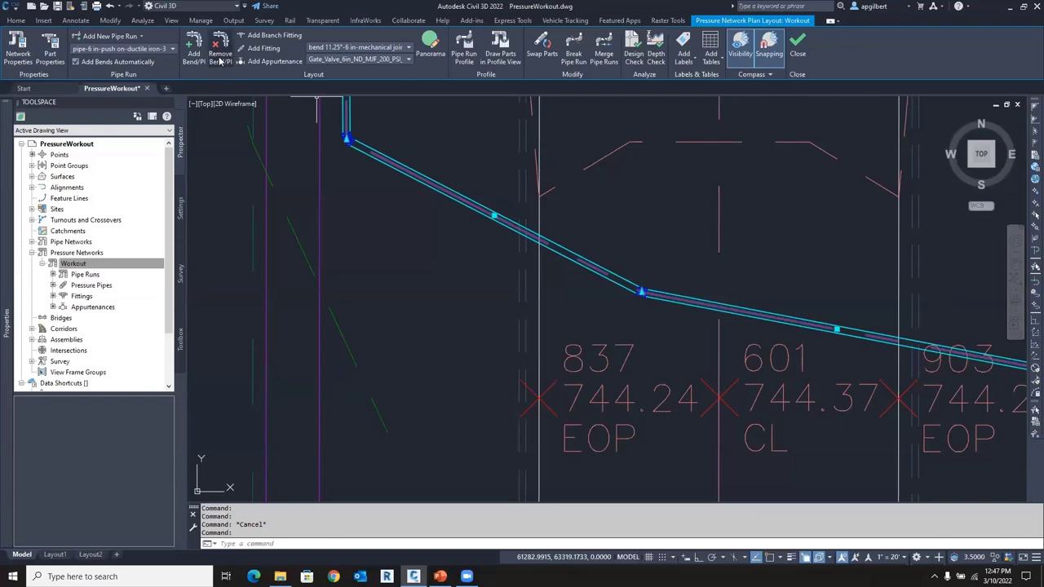
# Remove the intermediate bend on WMSouthSt's diagonal southeast leg
pyautogui.click(221, 47)
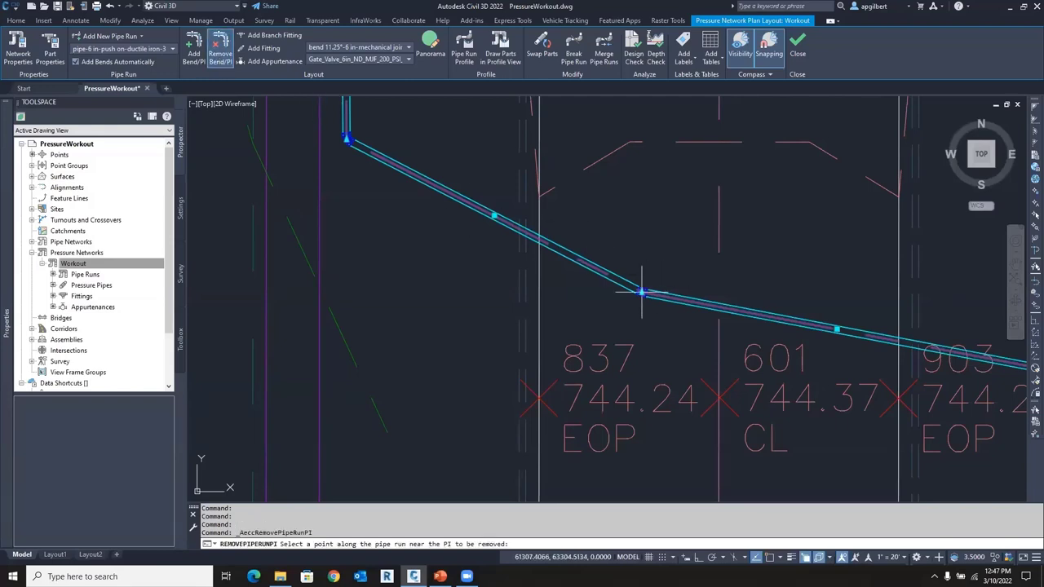
pyautogui.click(642, 292)
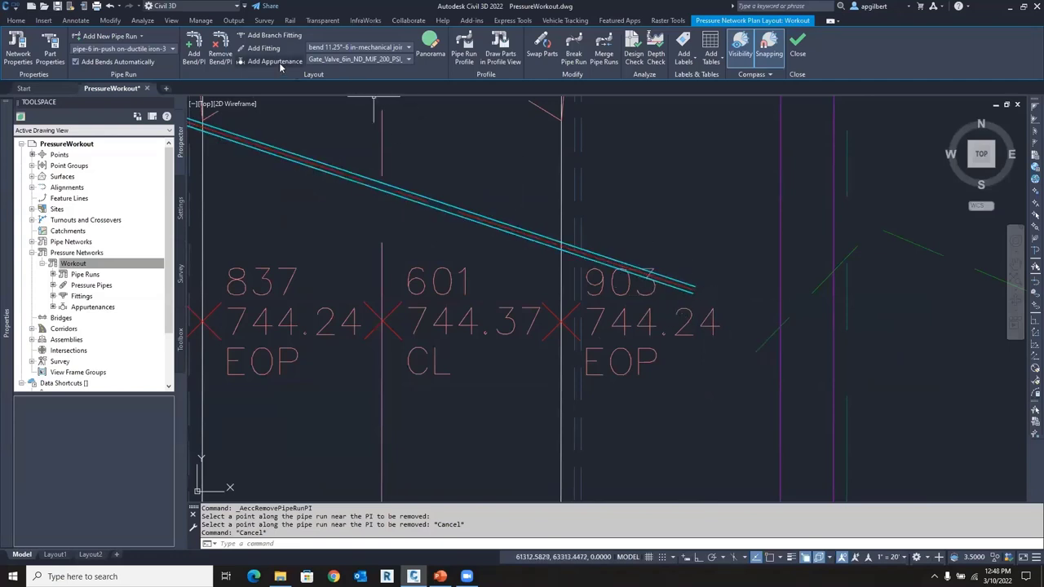
# Place a Hydrant_48in at WMSouthSt's southeast end near point 903
pyautogui.click(275, 61)
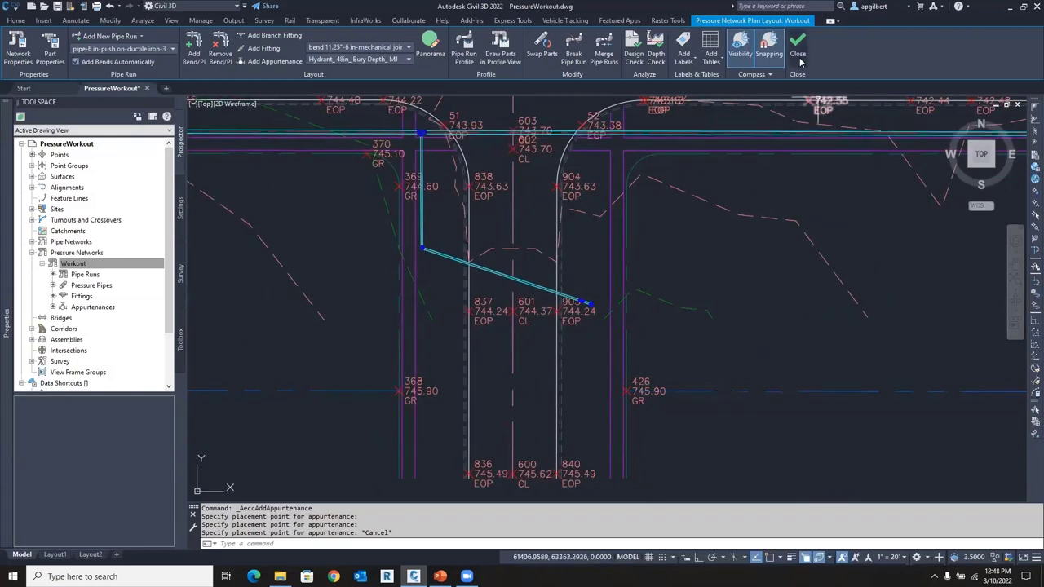
pyautogui.moveTo(798, 44)
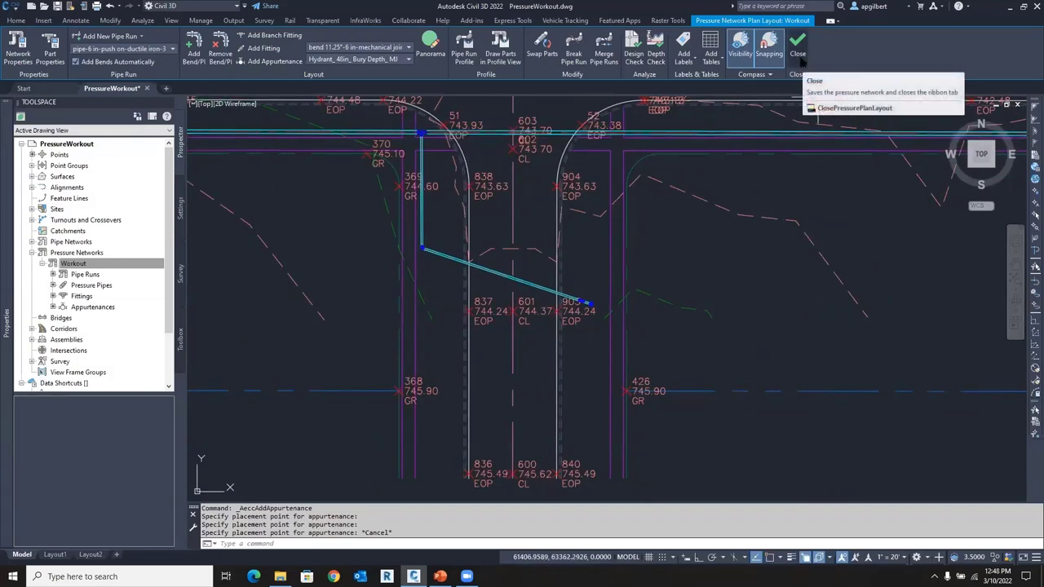
pyautogui.moveTo(767, 120)
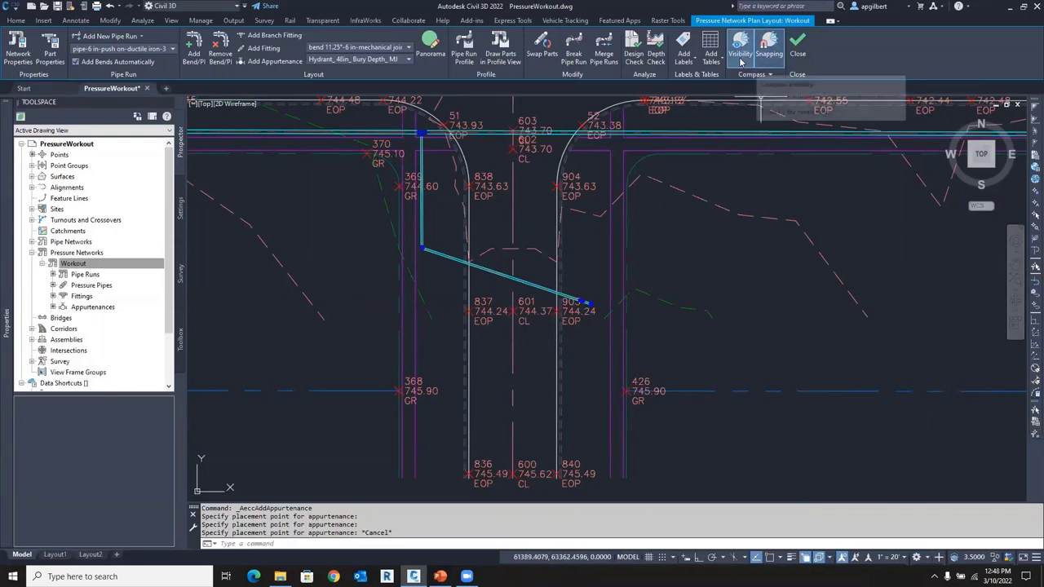
pyautogui.moveTo(739, 48)
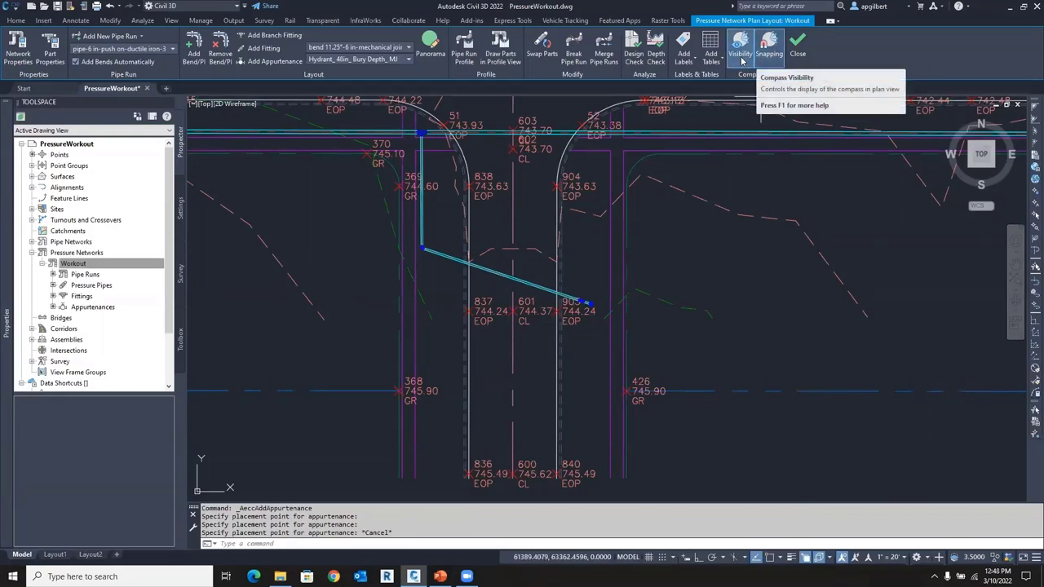
pyautogui.moveTo(768, 47)
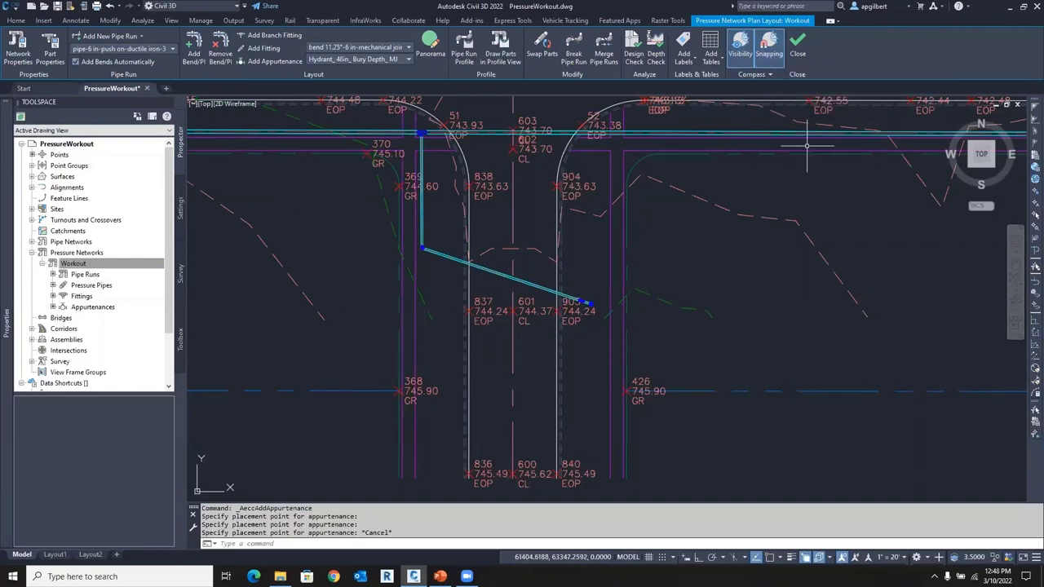
pyautogui.moveTo(797, 42)
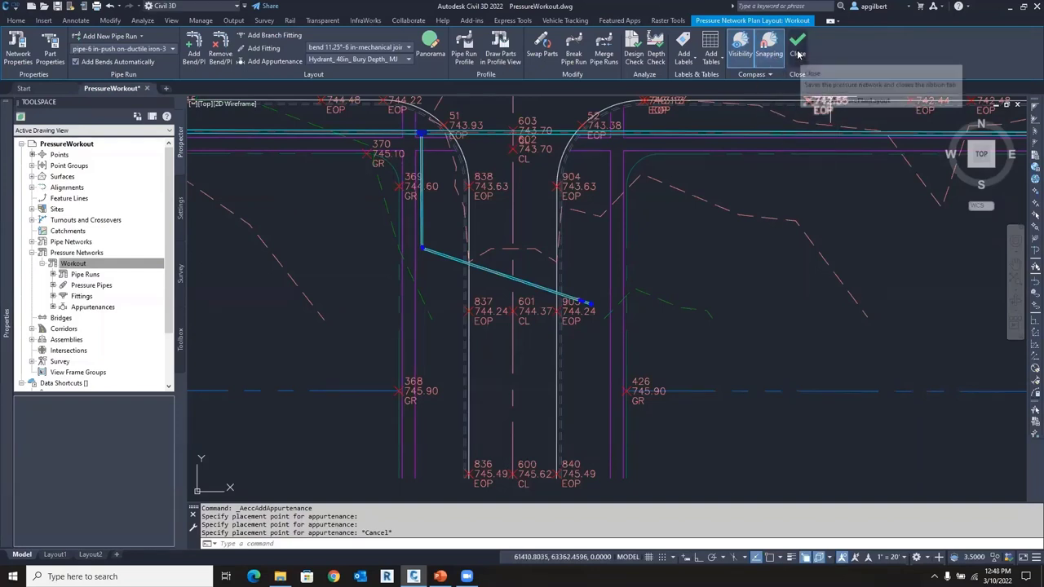
pyautogui.moveTo(797, 44)
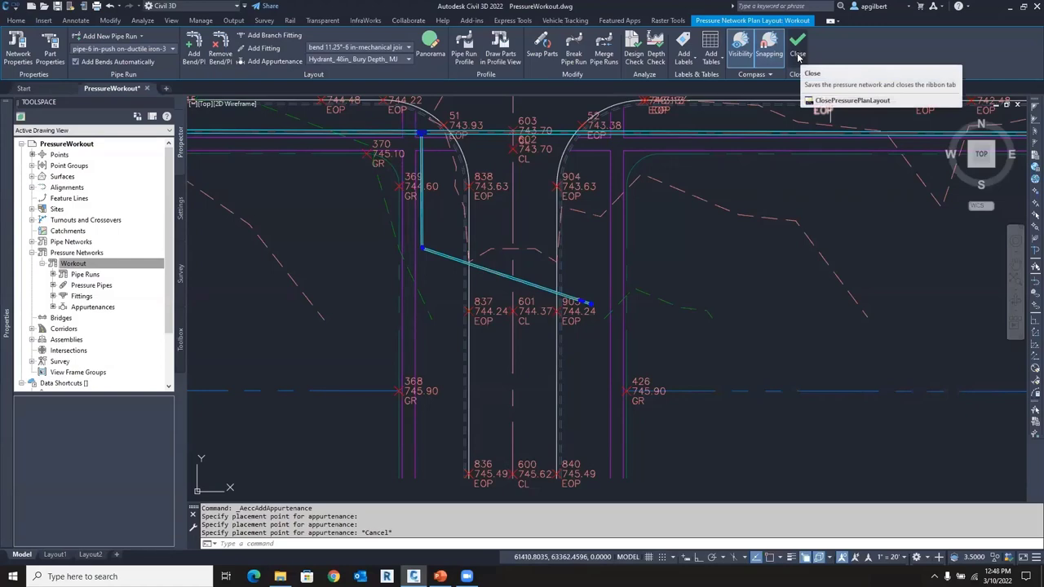
# Finish layout editing and set WMTartans profile to offset at fitting, 3.000' from composite
pyautogui.click(797, 44)
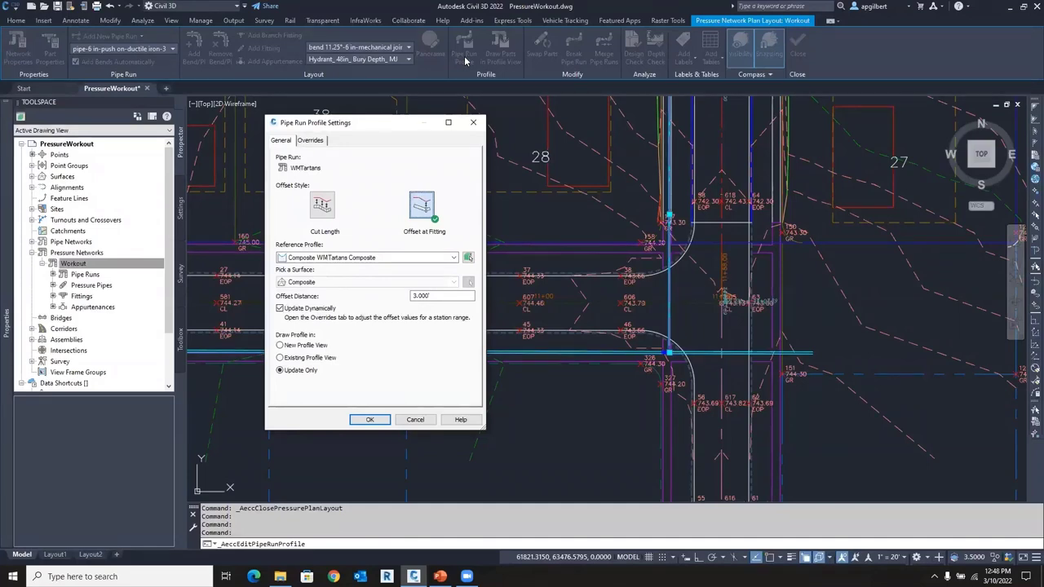
pyautogui.moveTo(441, 194)
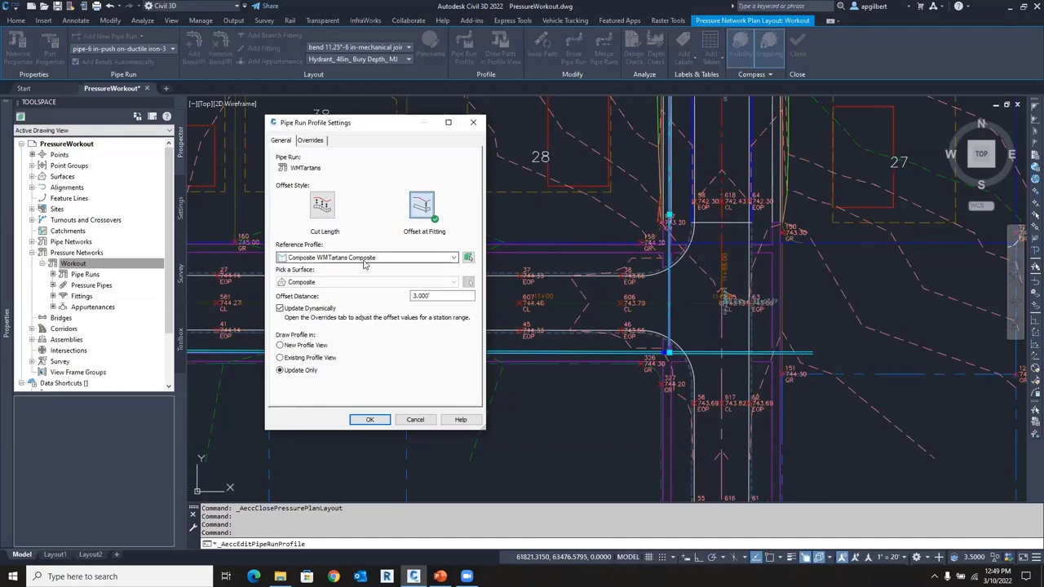
pyautogui.click(441, 296)
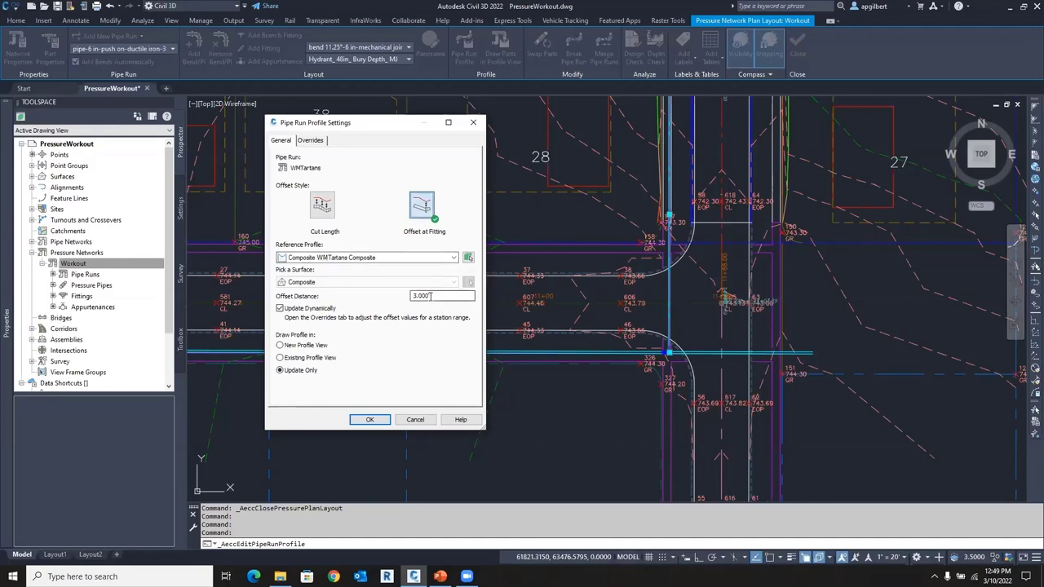
pyautogui.tripleClick(440, 295)
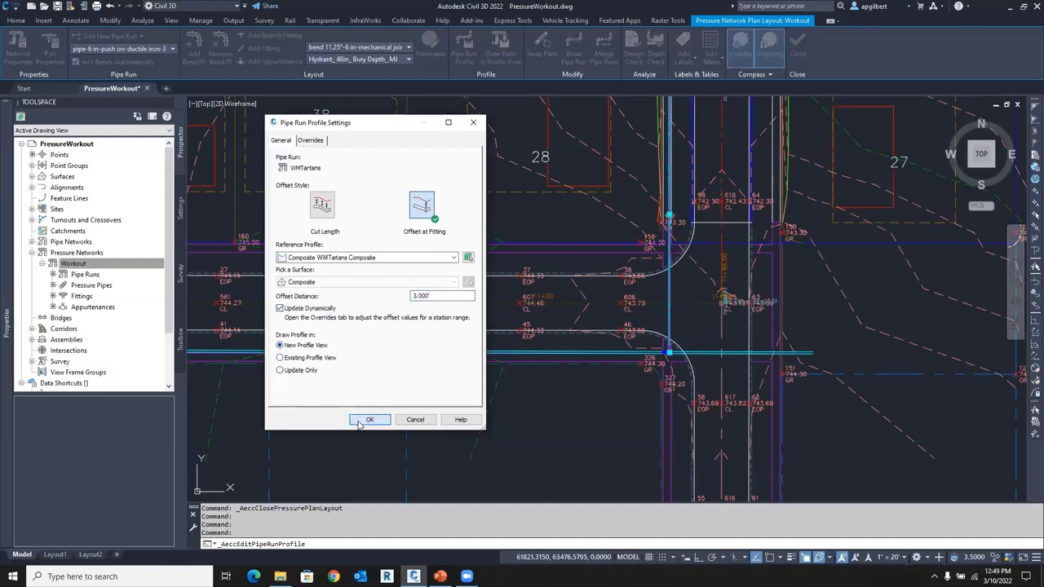
# Accept profile settings and create the WMTartans profile view with No Labels on both profiles
pyautogui.click(369, 419)
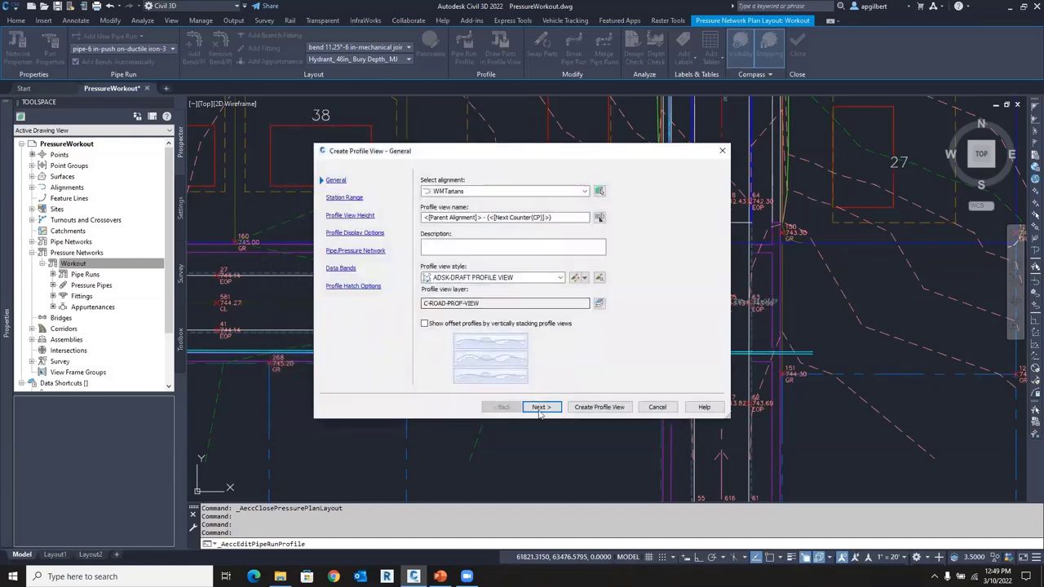
pyautogui.click(540, 407)
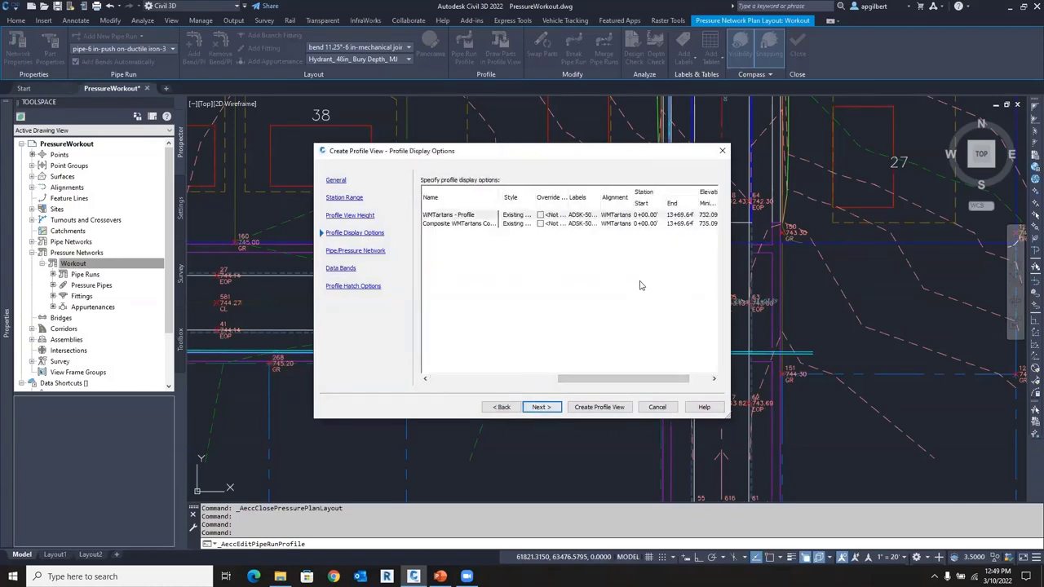
pyautogui.click(456, 214)
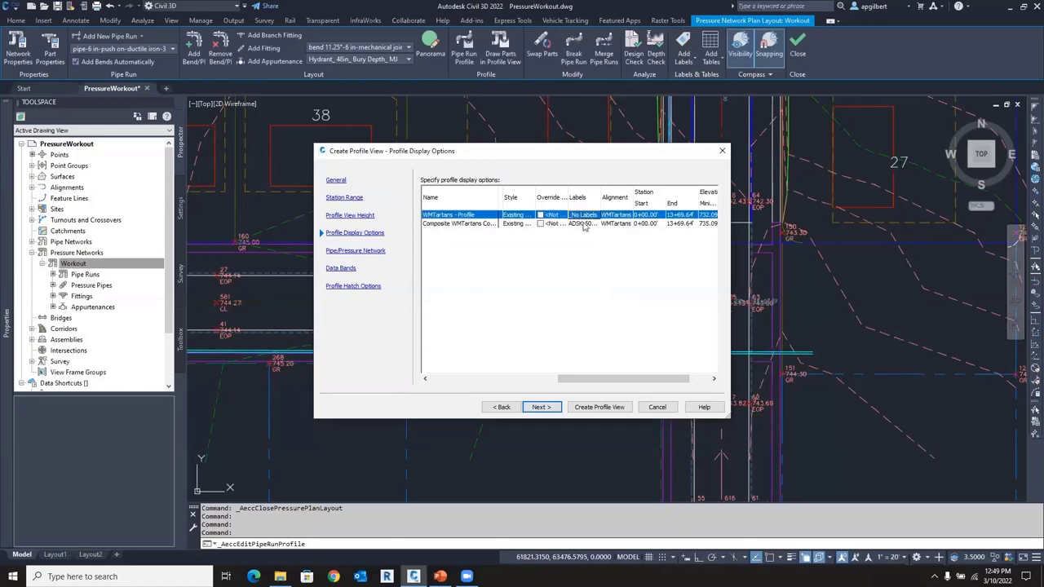
pyautogui.click(461, 223)
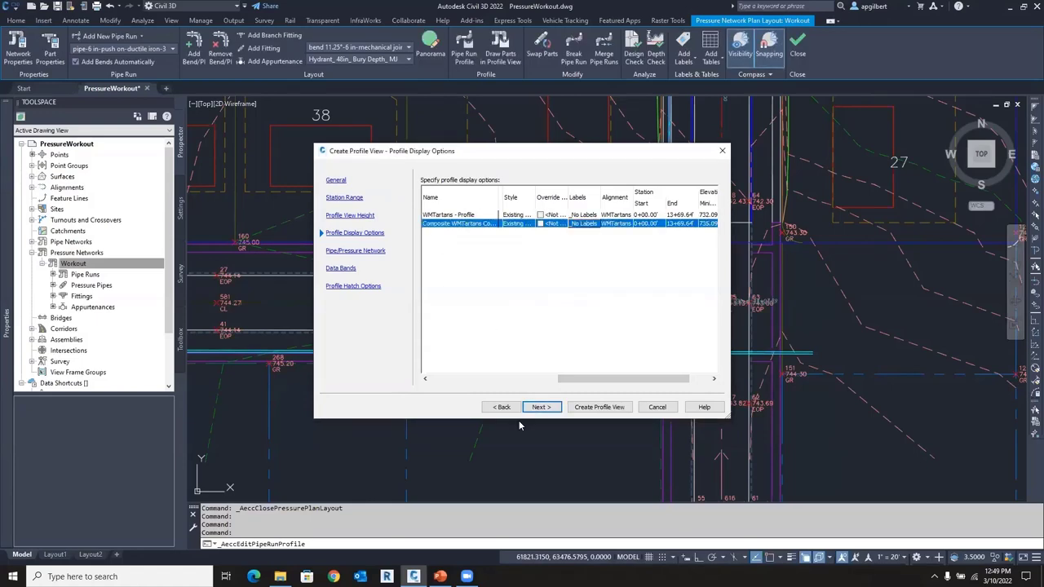
pyautogui.click(599, 407)
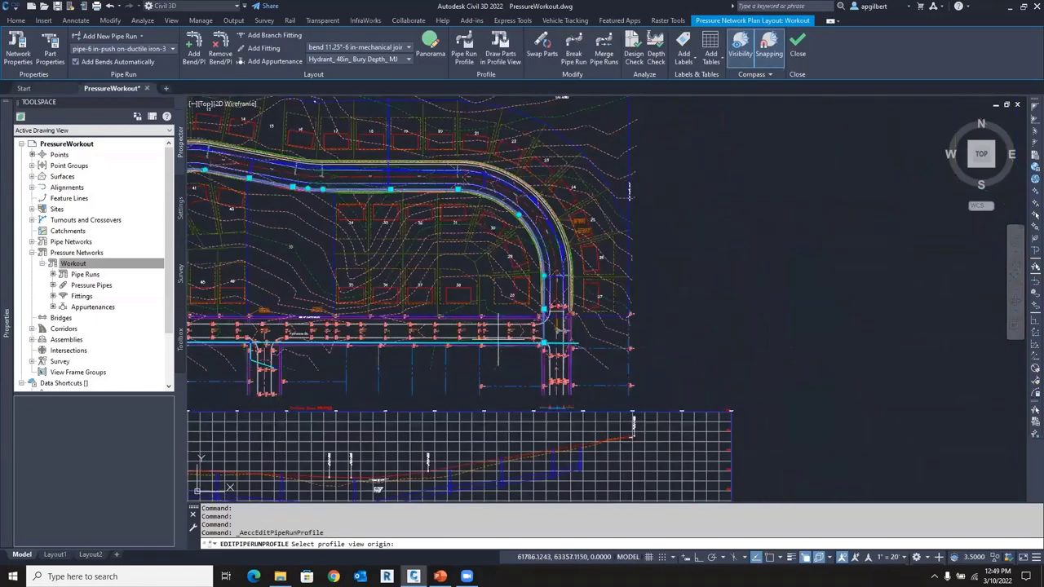
# Place the WMTartans profile view origin in the drawing
pyautogui.click(807, 265)
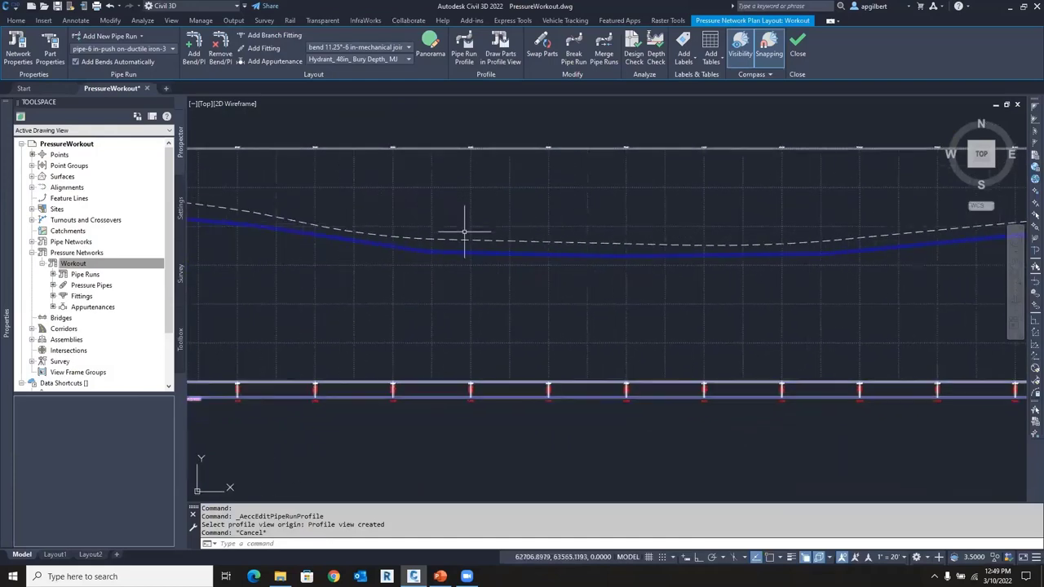
pyautogui.moveTo(465, 237)
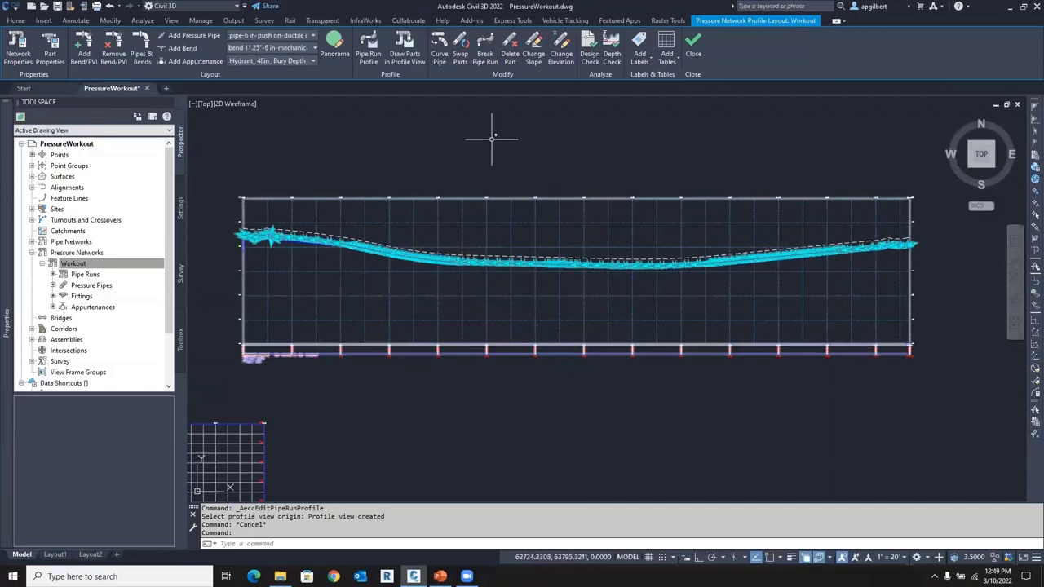
# Update the WMTartans pipe run profile using Cut Length offsets with Update Only
pyautogui.click(368, 42)
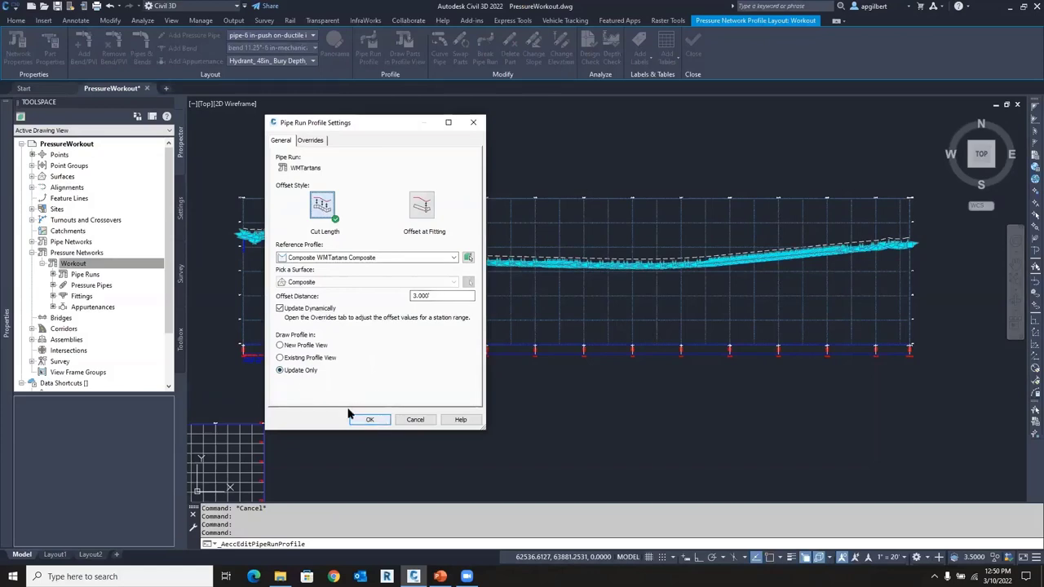
pyautogui.click(370, 419)
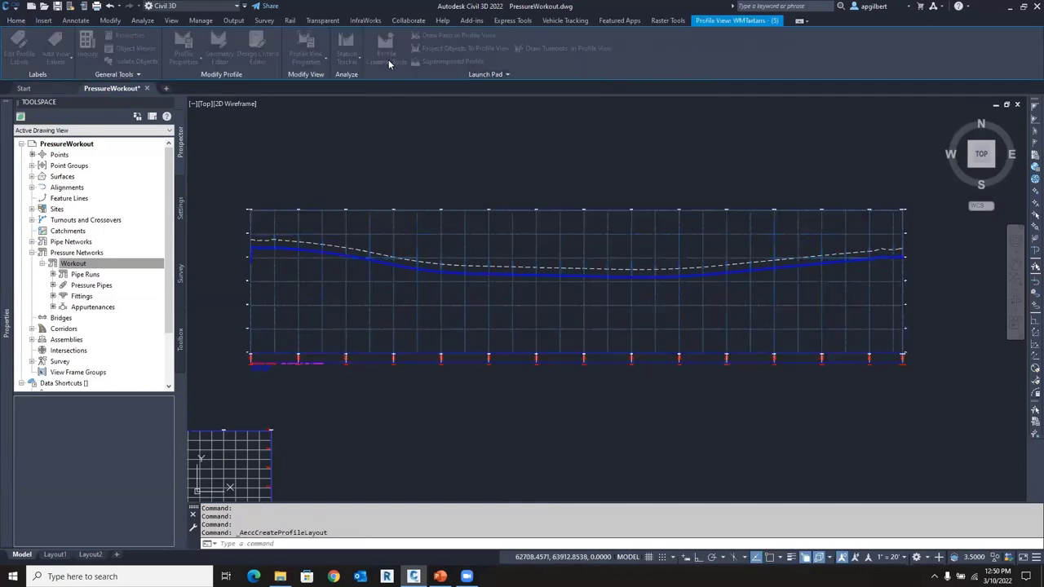
# Create the WMTartPro profile in the profile view with No Labels
pyautogui.click(385, 51)
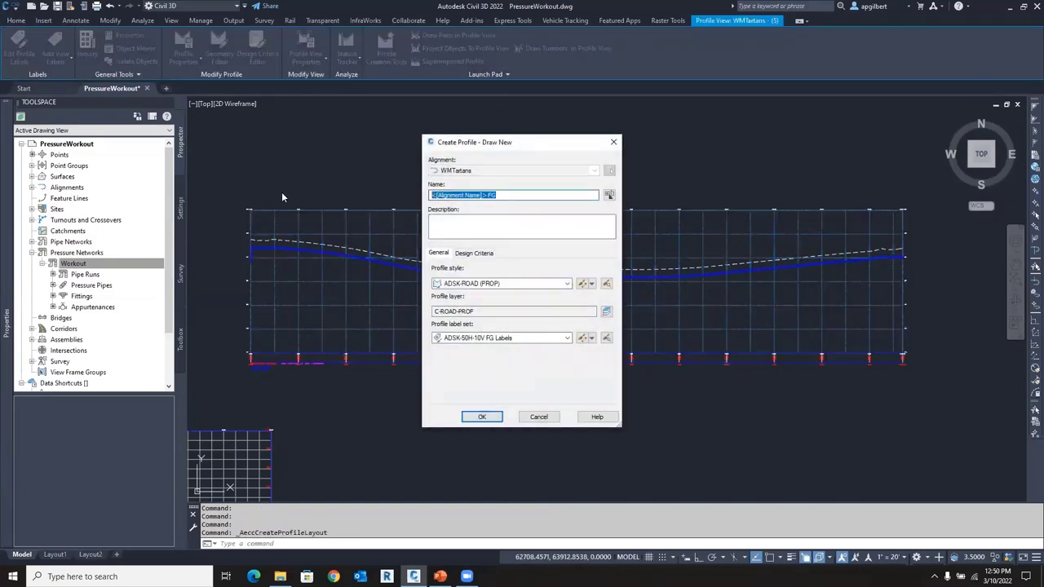
pyautogui.write('WMTartPro')
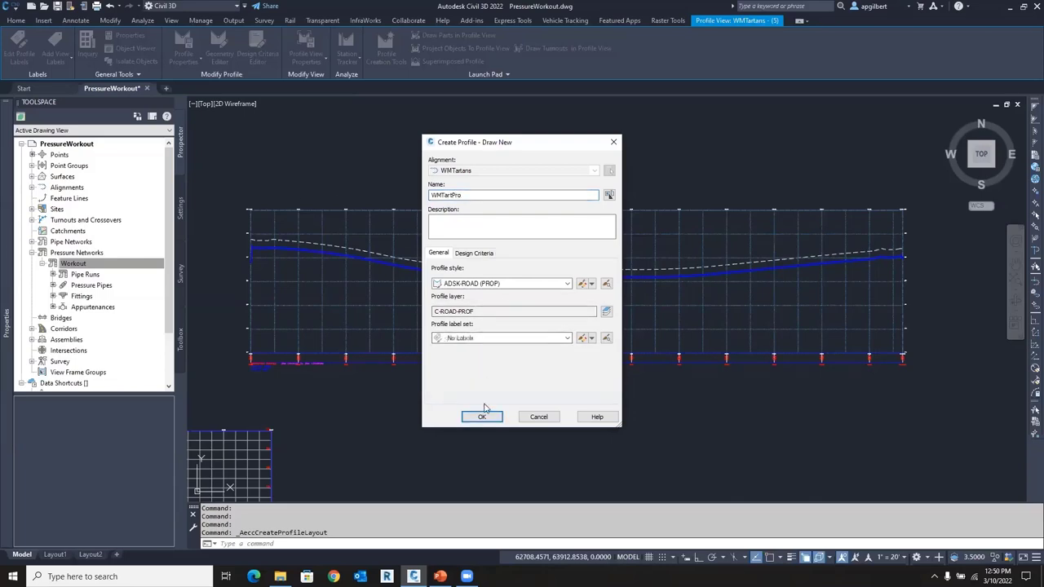
pyautogui.click(481, 416)
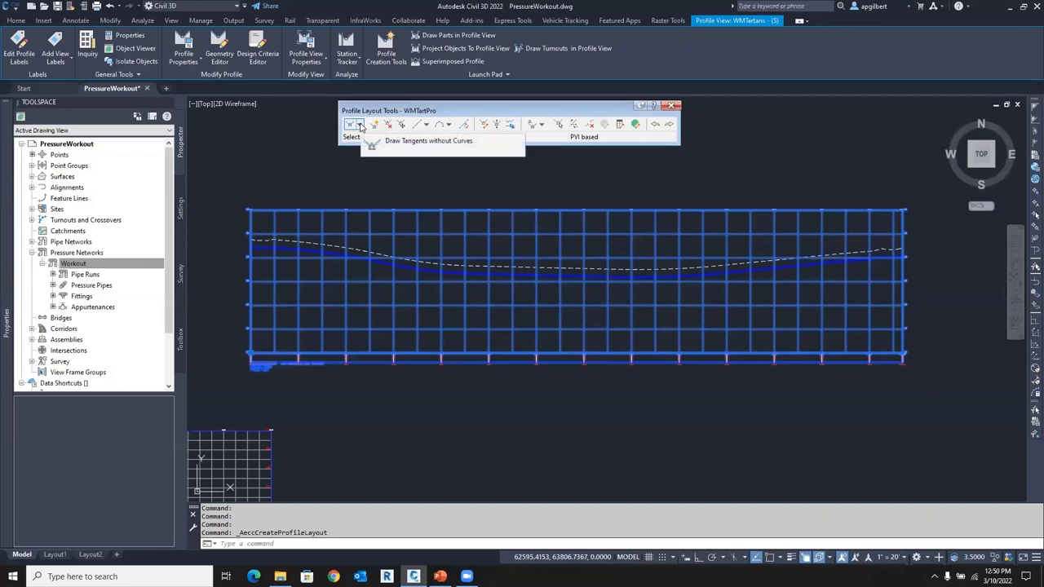
# Draw the WMTartPro profile as plain tangents without curves
pyautogui.click(358, 124)
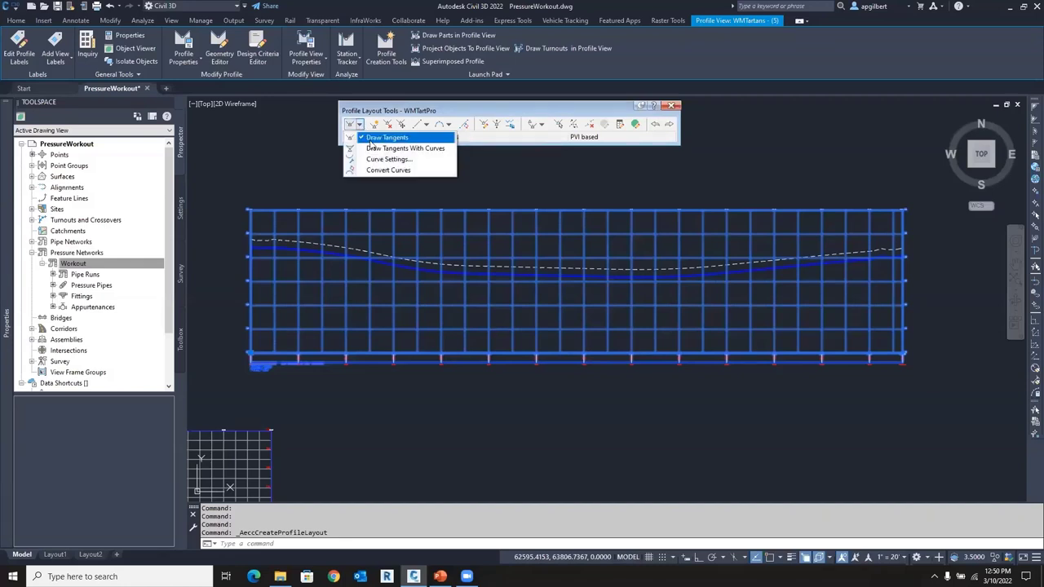
pyautogui.click(386, 137)
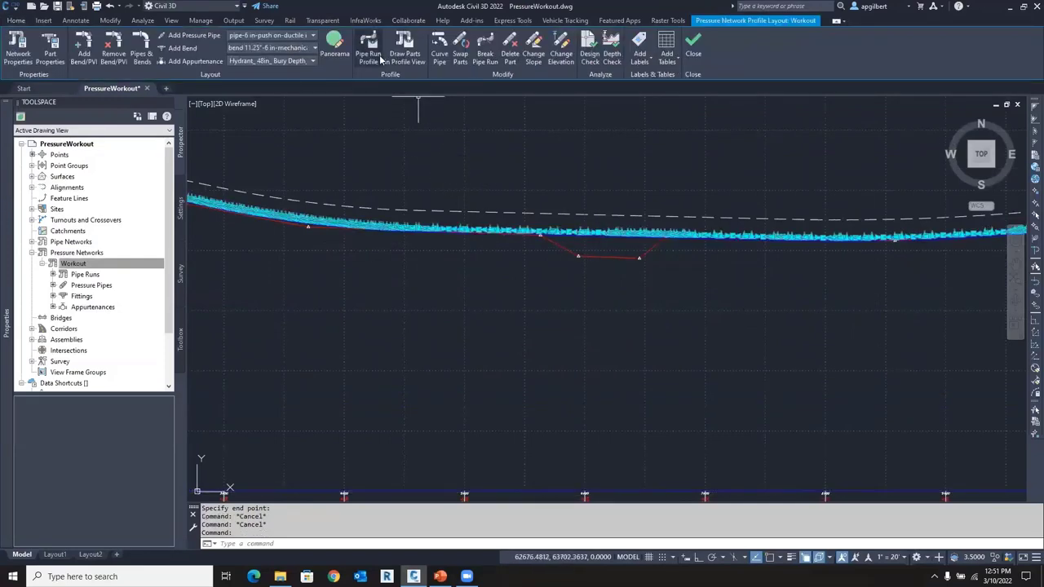
# Set WMTartPro as the pipe run's reference profile at zero offset
pyautogui.click(367, 49)
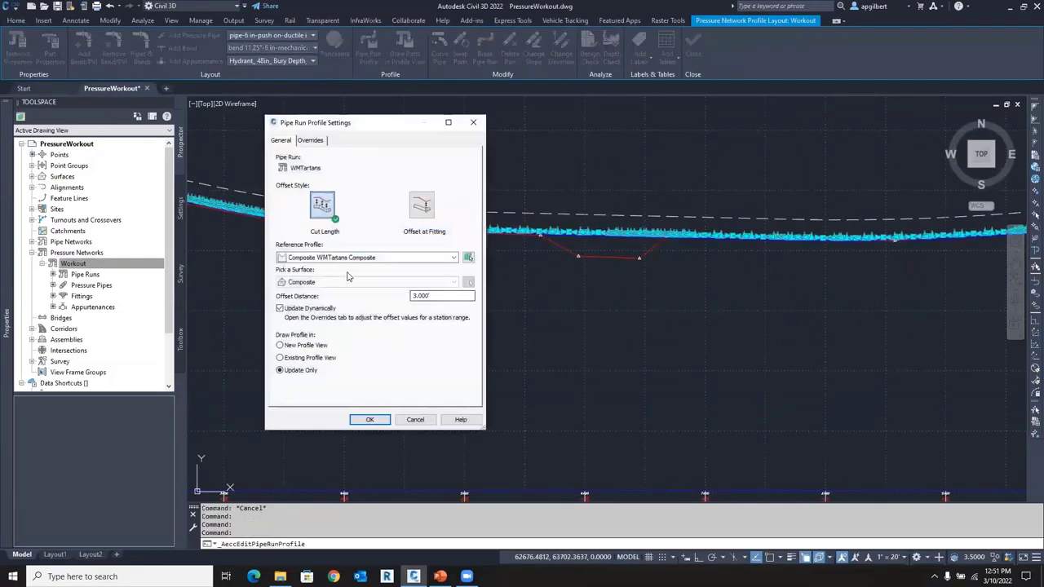
pyautogui.click(453, 257)
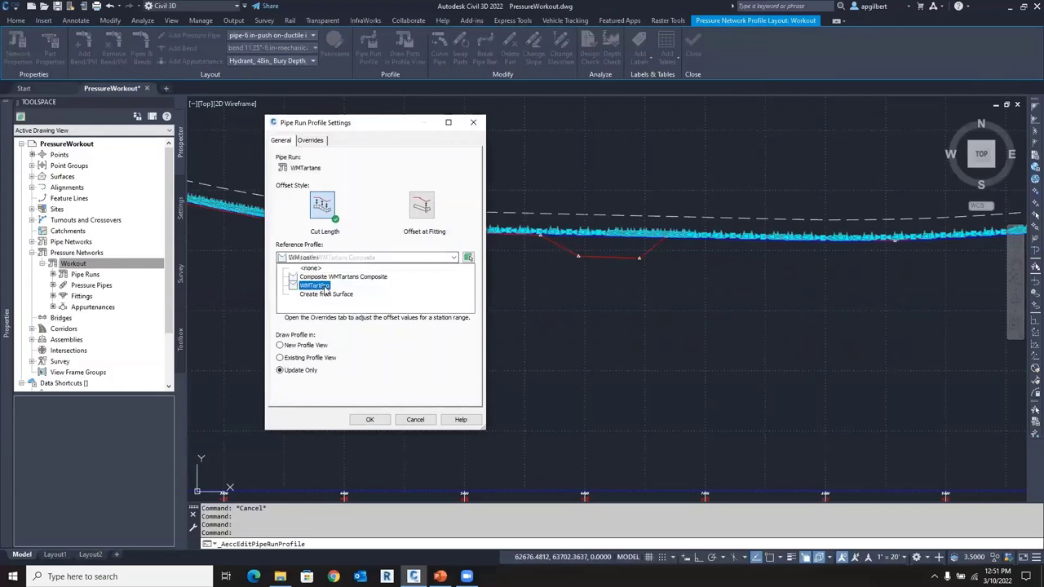
pyautogui.click(314, 284)
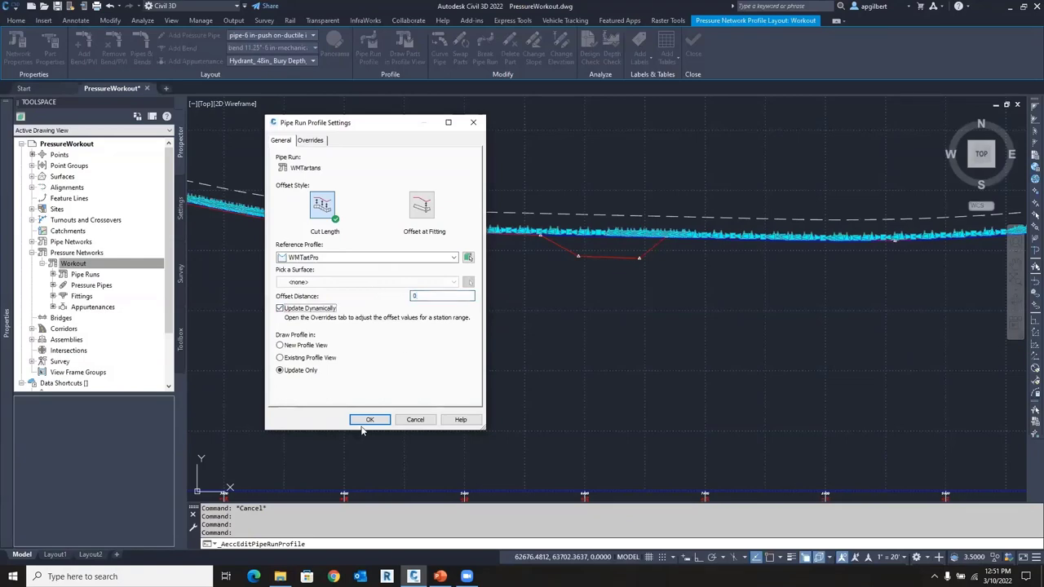
pyautogui.click(368, 419)
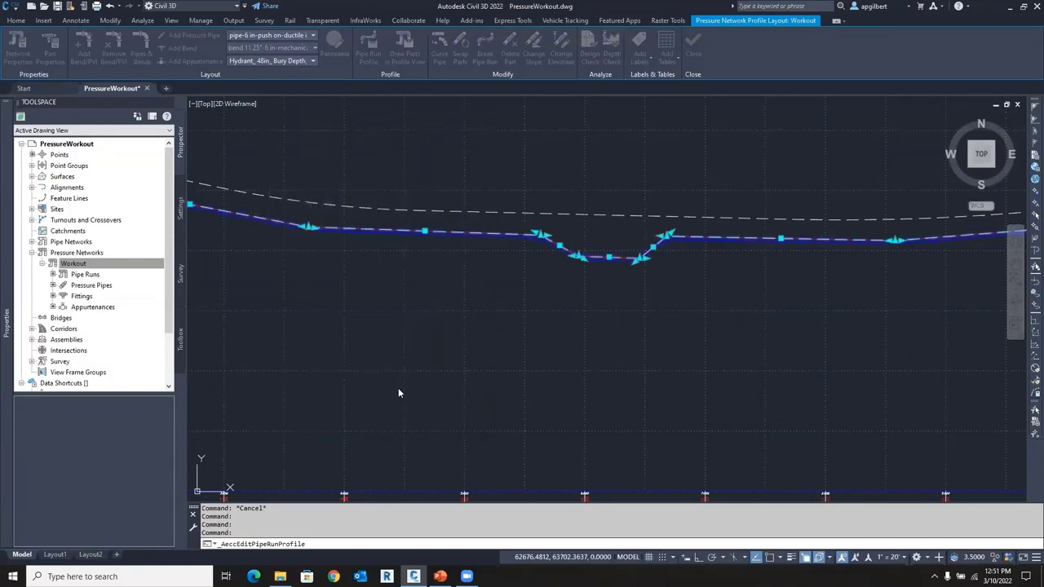
pyautogui.click(367, 49)
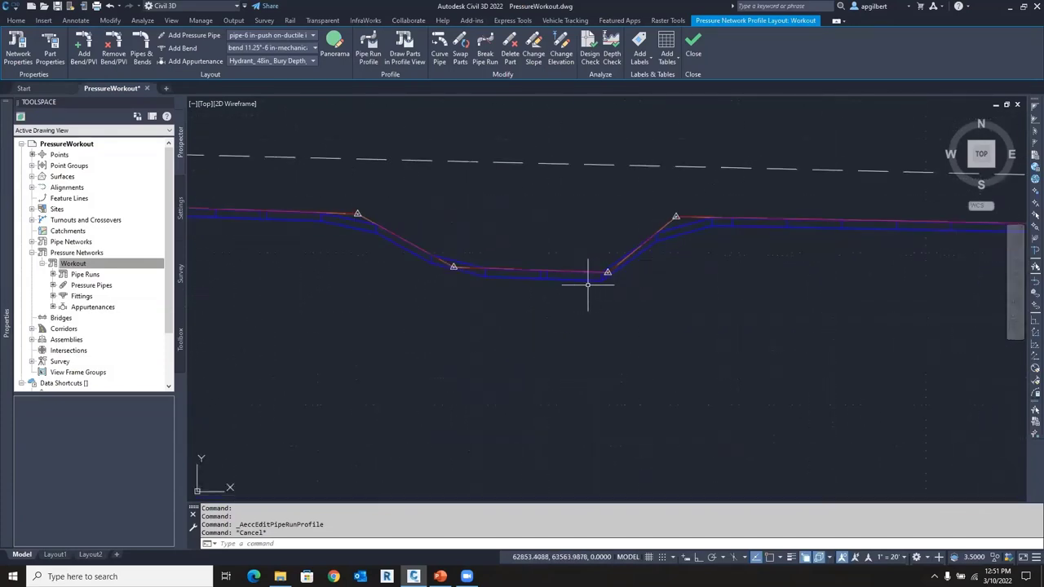
pyautogui.moveTo(417, 261)
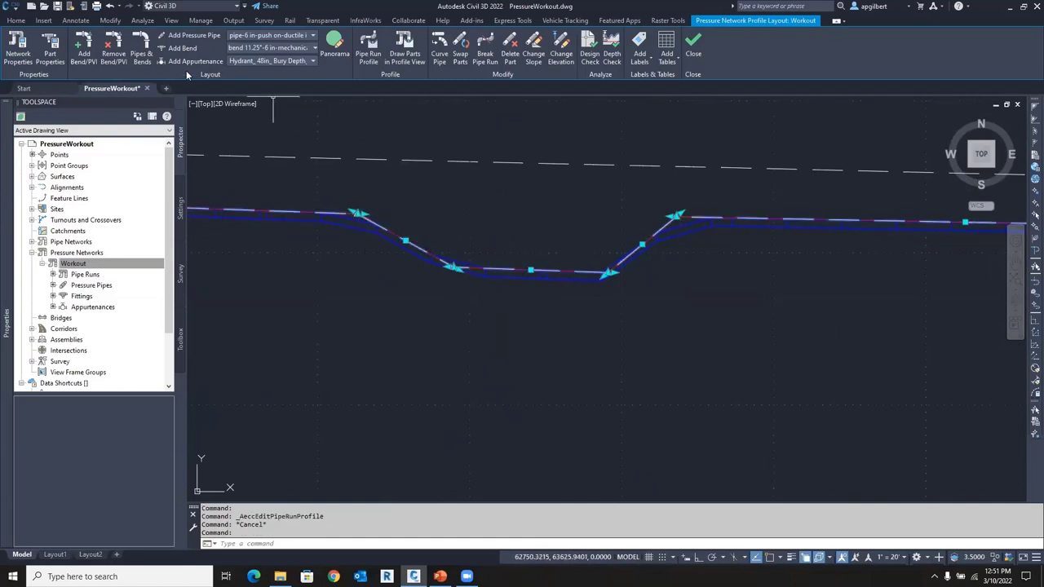
# Add two vertical bends on the WMTartans pipe run's dipping slopes
pyautogui.click(83, 49)
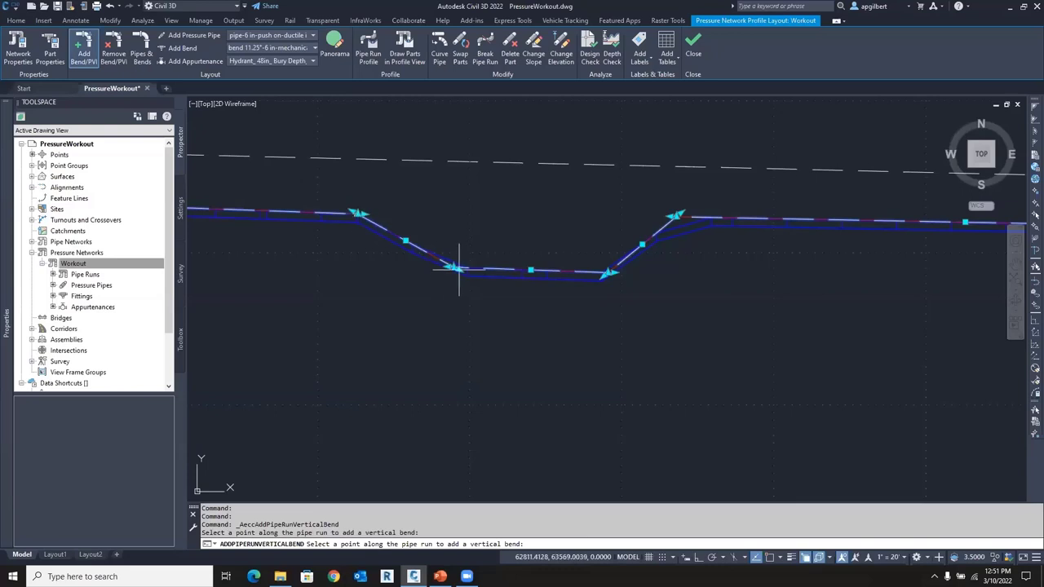
pyautogui.click(642, 249)
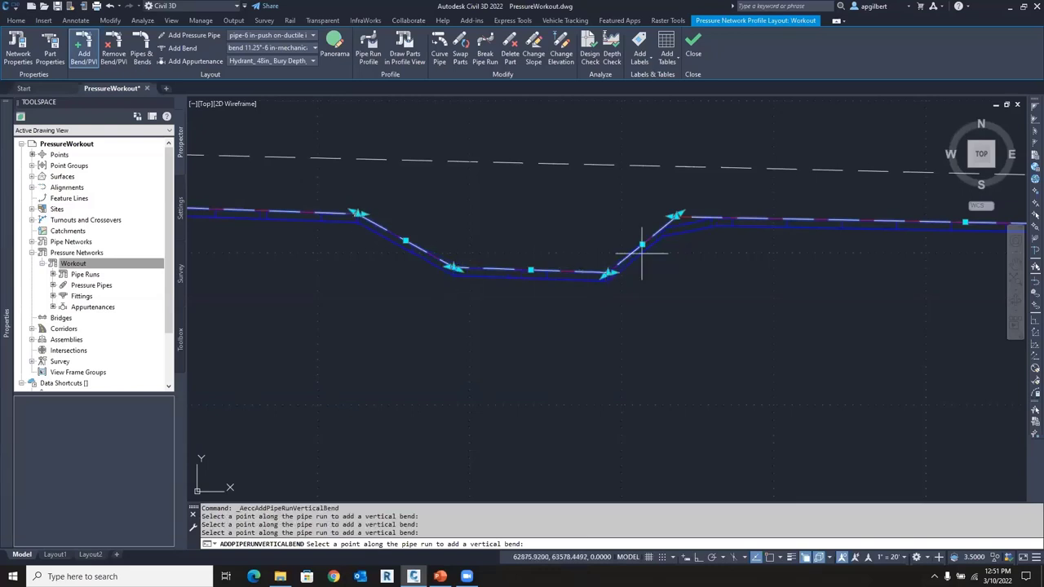
pyautogui.click(642, 244)
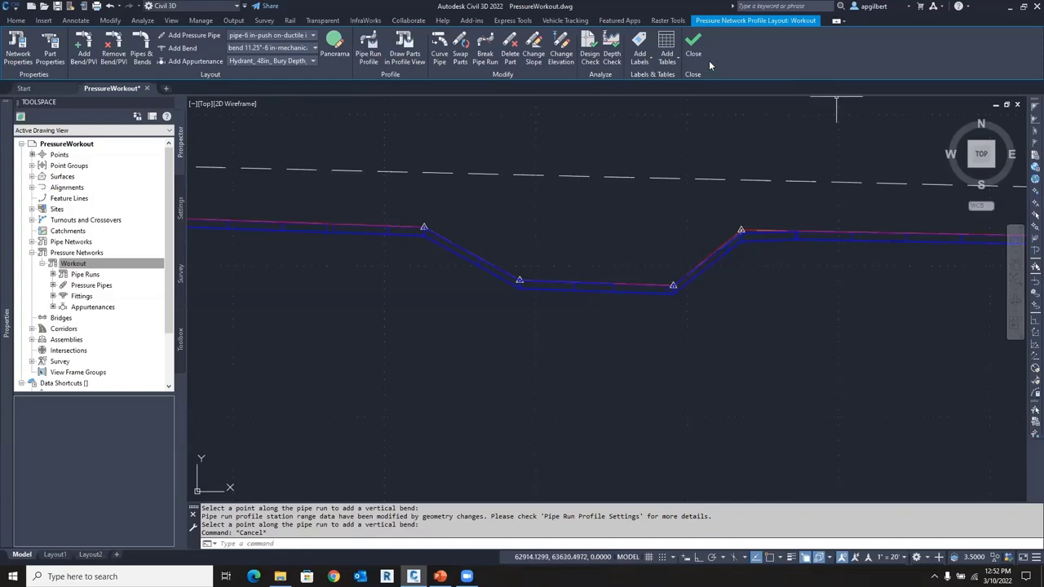
pyautogui.moveTo(692, 53)
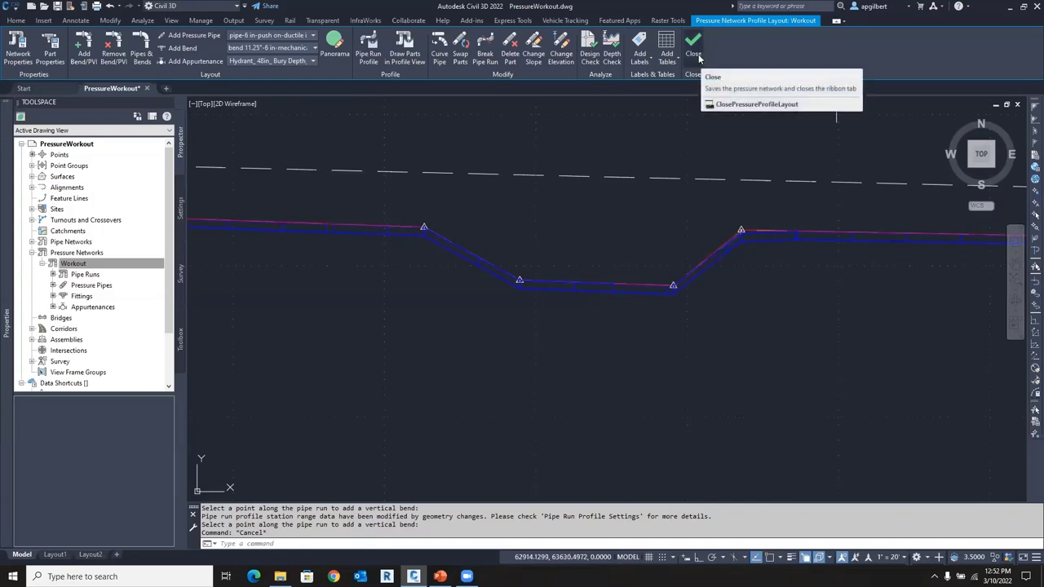
# Finish profile editing and generate a Summary (HTML) quantity takeoff report
pyautogui.click(693, 41)
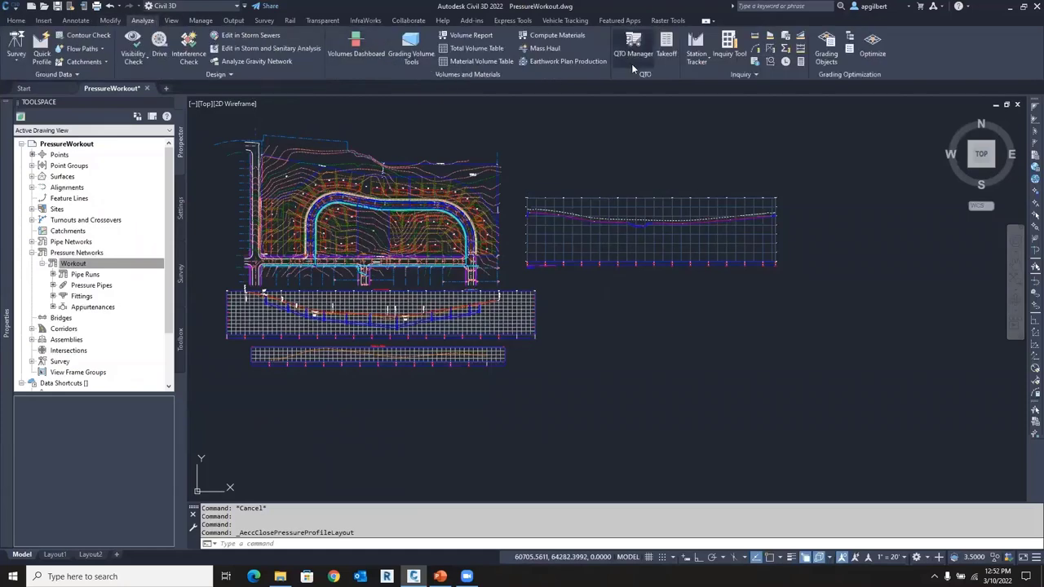
pyautogui.moveTo(633, 42)
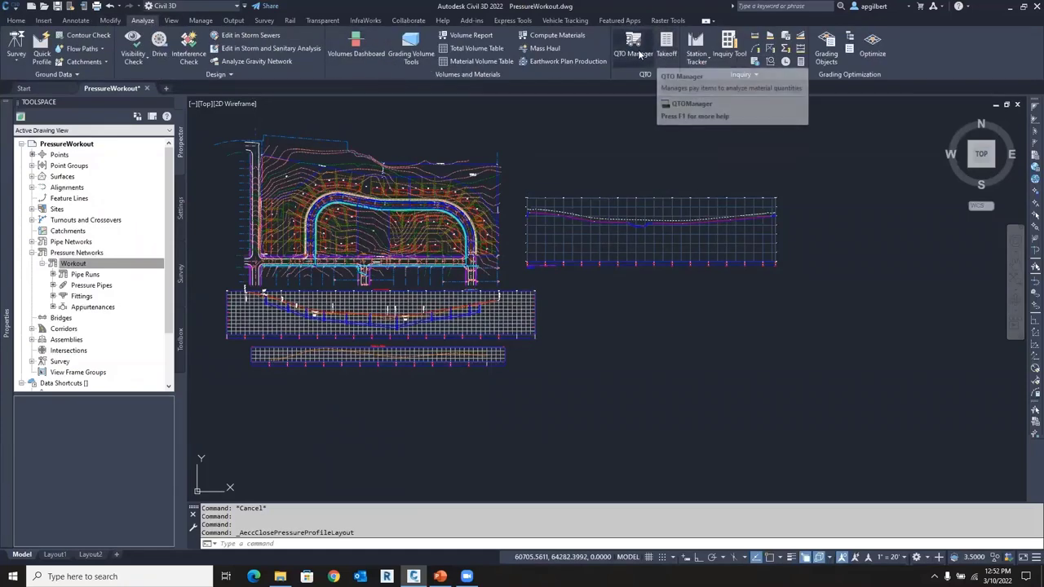
pyautogui.click(666, 47)
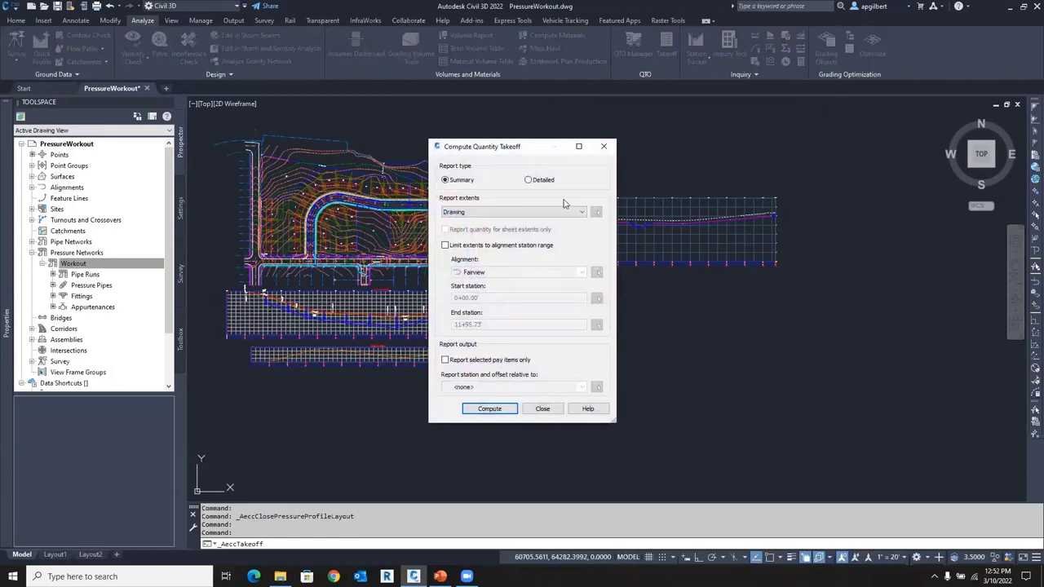
pyautogui.click(489, 408)
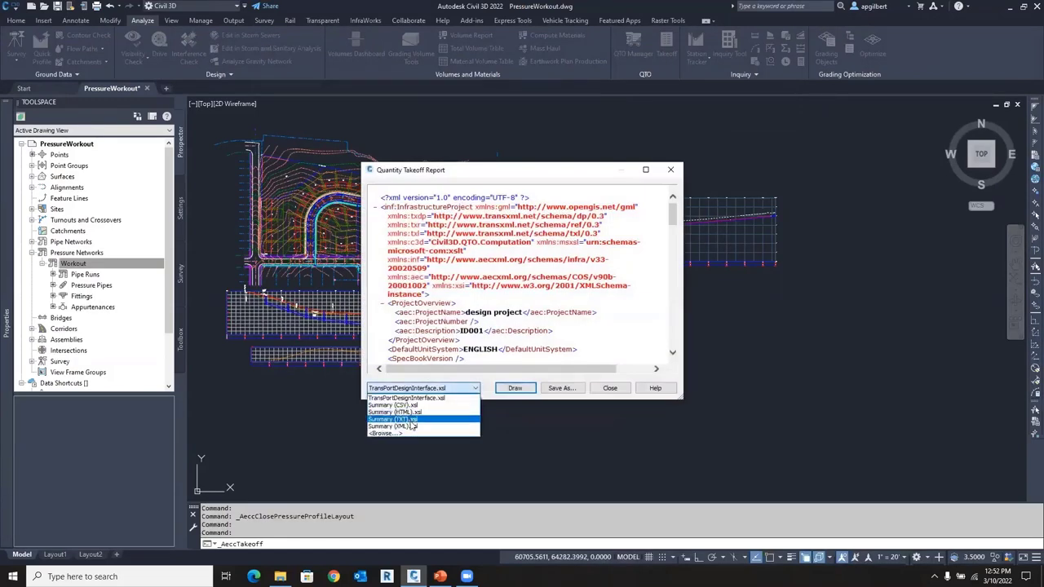
pyautogui.click(395, 412)
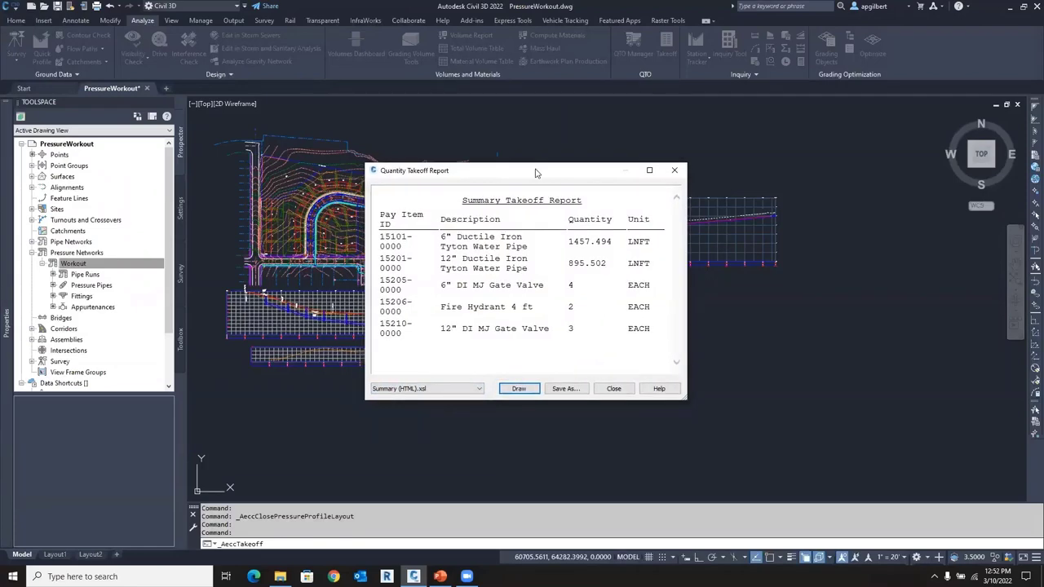
pyautogui.moveTo(535, 171); pyautogui.dragTo(788, 102)
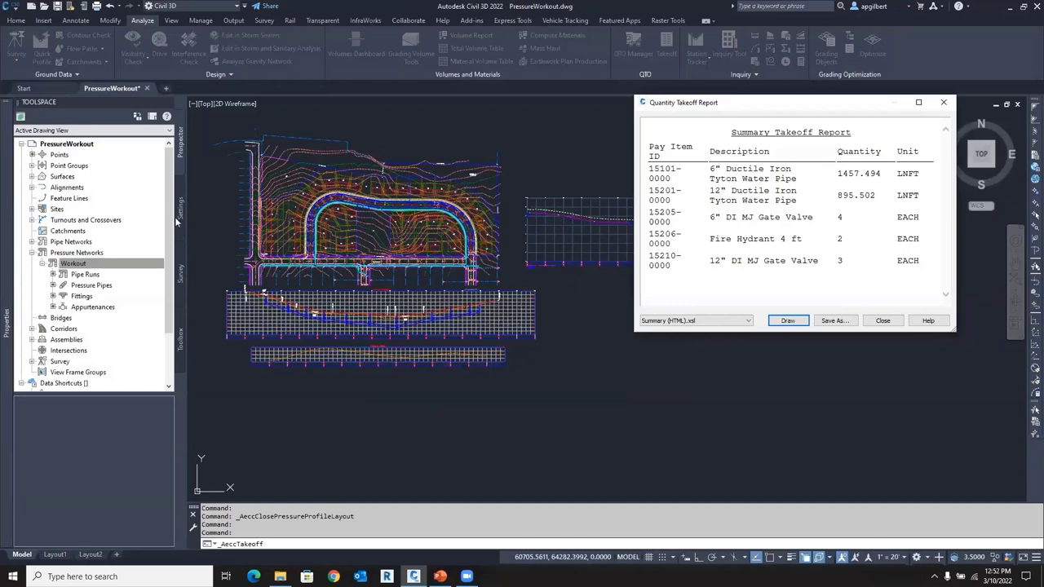
pyautogui.moveTo(178, 214)
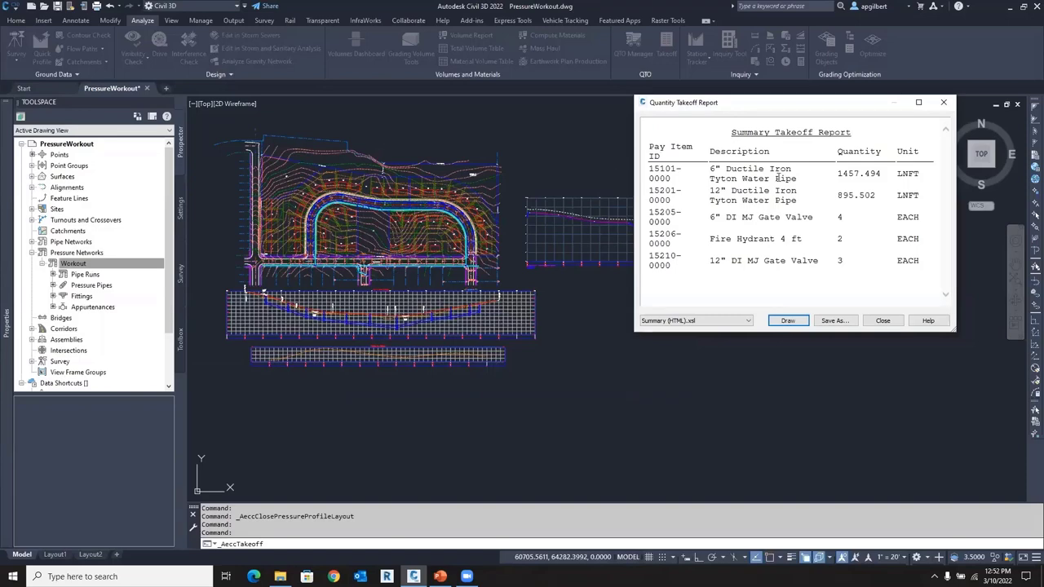
pyautogui.moveTo(775, 227)
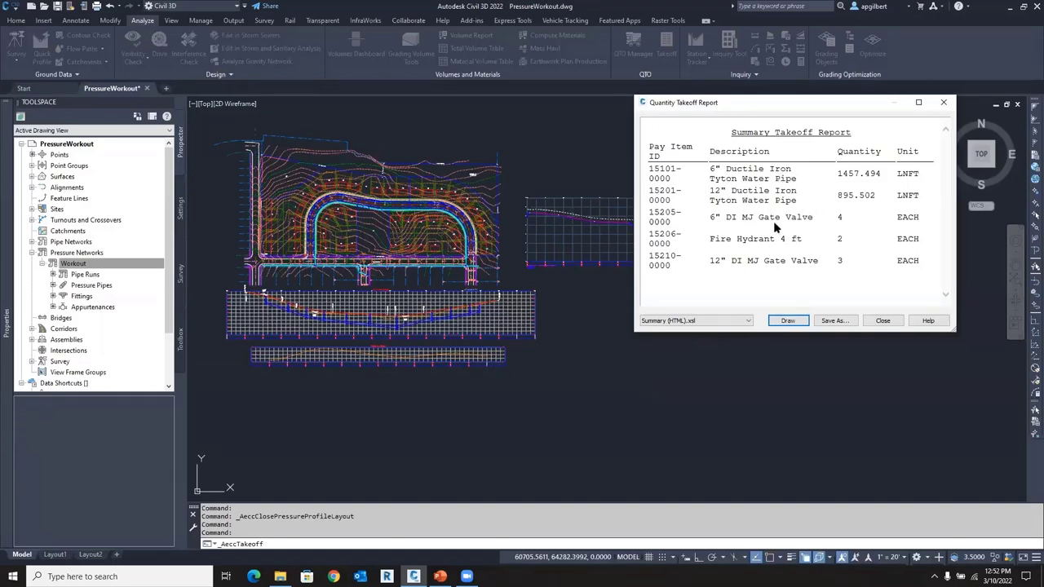
pyautogui.moveTo(773, 222)
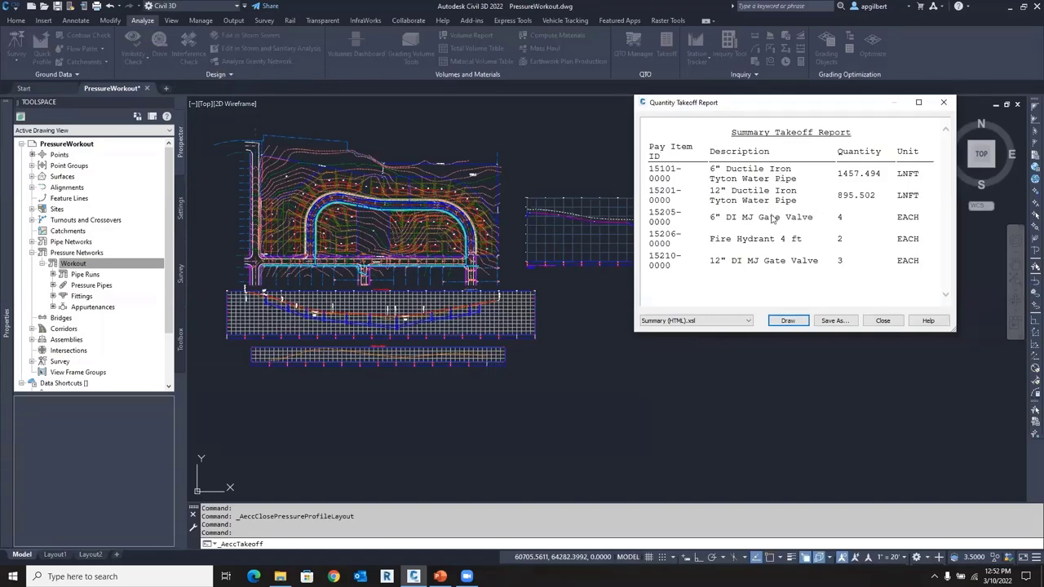
pyautogui.moveTo(862, 273)
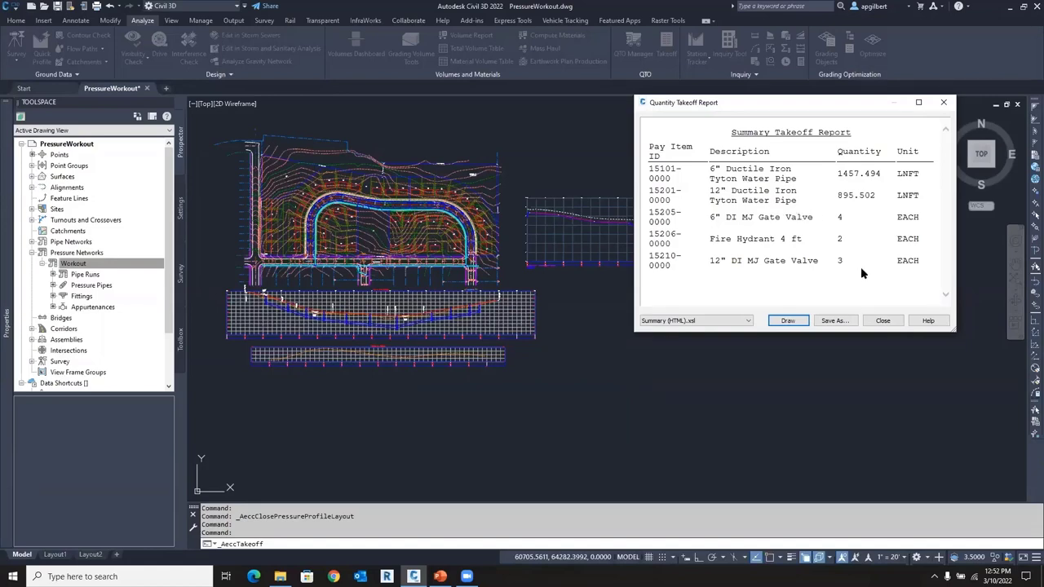
pyautogui.moveTo(782, 264)
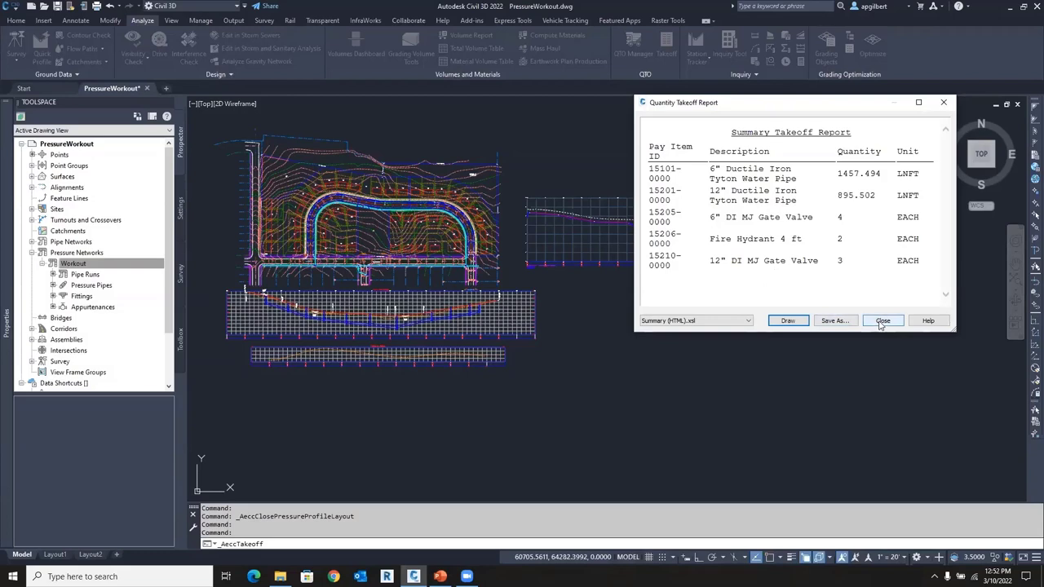
# Close the takeoff report and create a new assembly baseline in the drawing
pyautogui.click(882, 320)
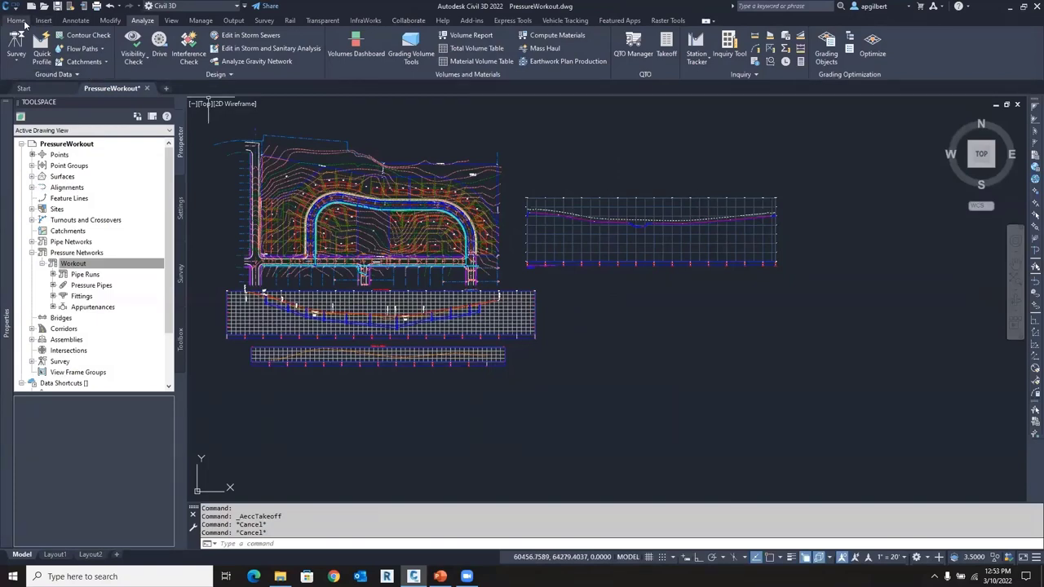
pyautogui.click(16, 20)
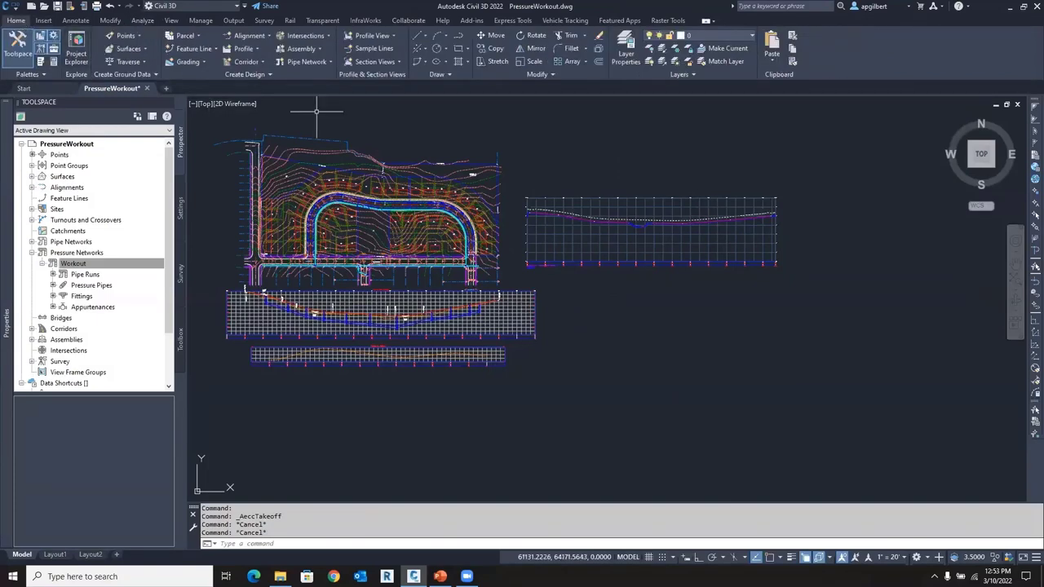
pyautogui.moveTo(428, 244)
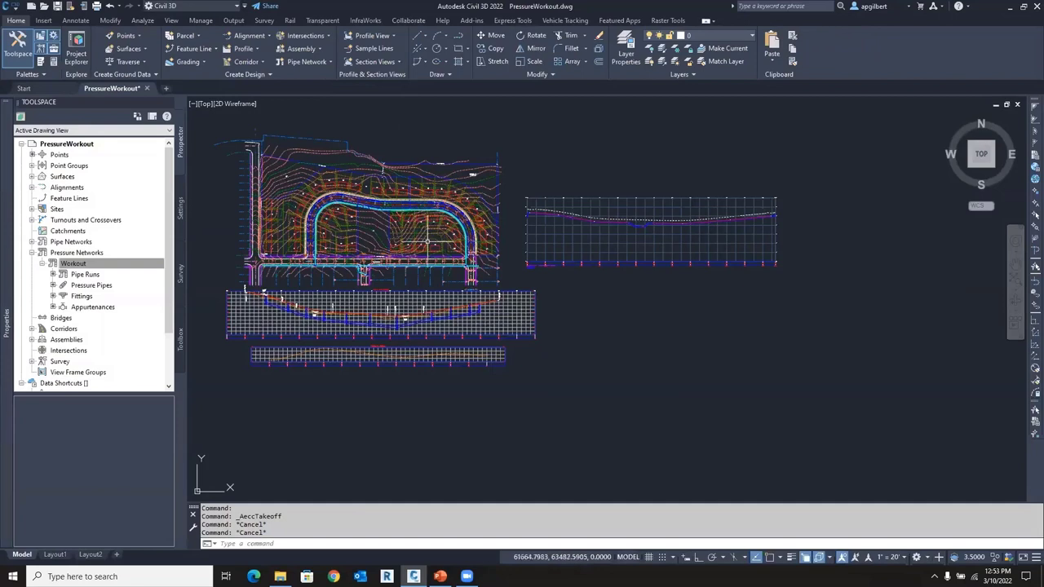
pyautogui.moveTo(430, 239)
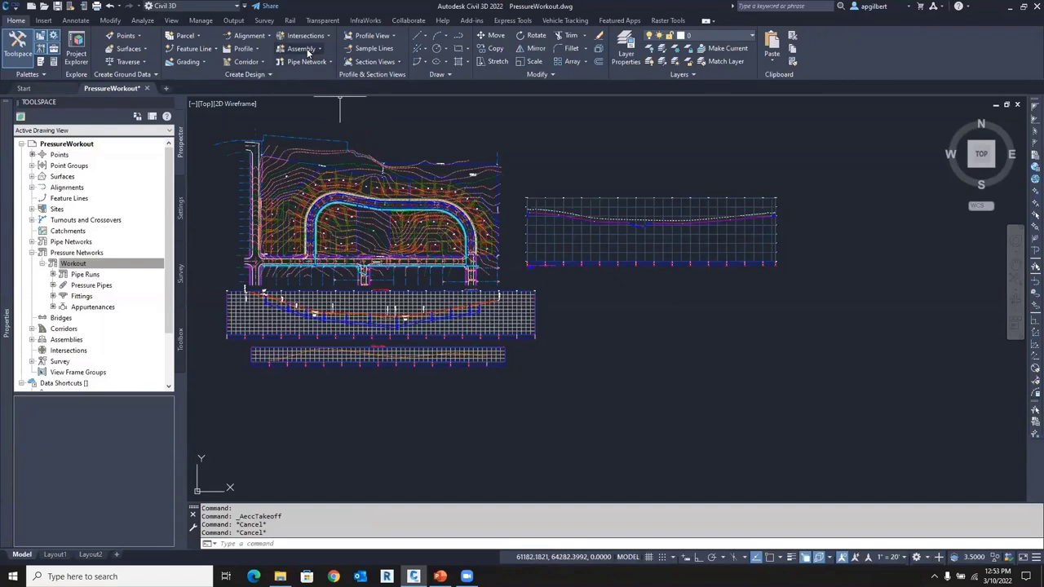
pyautogui.click(302, 48)
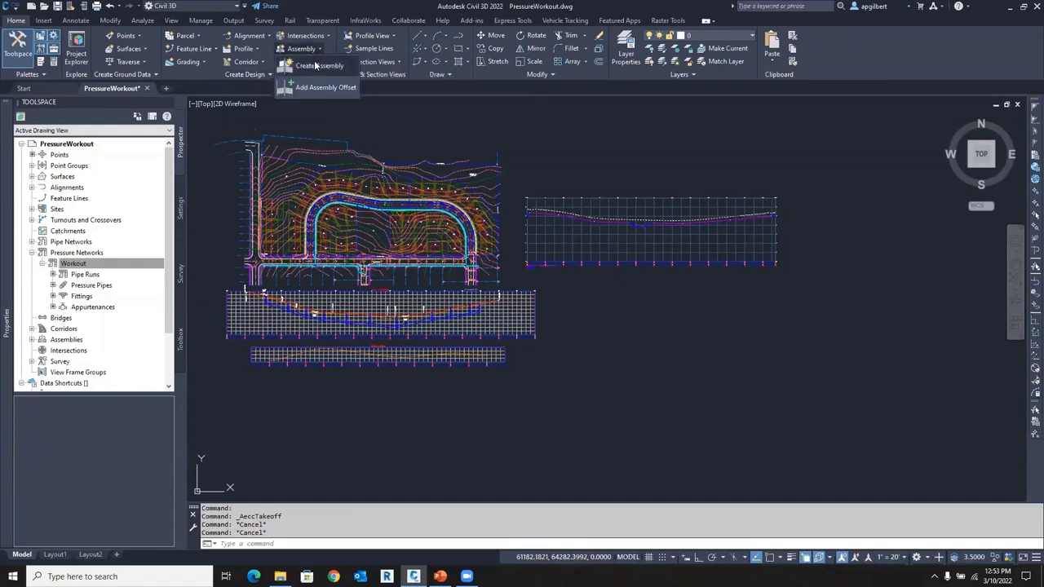
pyautogui.click(320, 65)
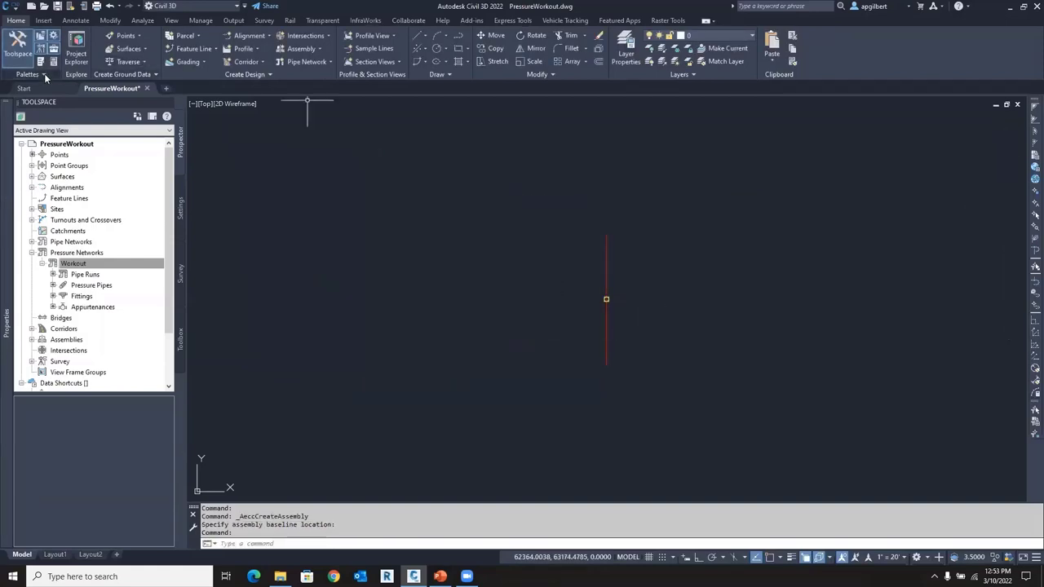
# Attach the TrenchWithPipe subassembly from the Trench Pipes palette to the baseline
pyautogui.click(28, 74)
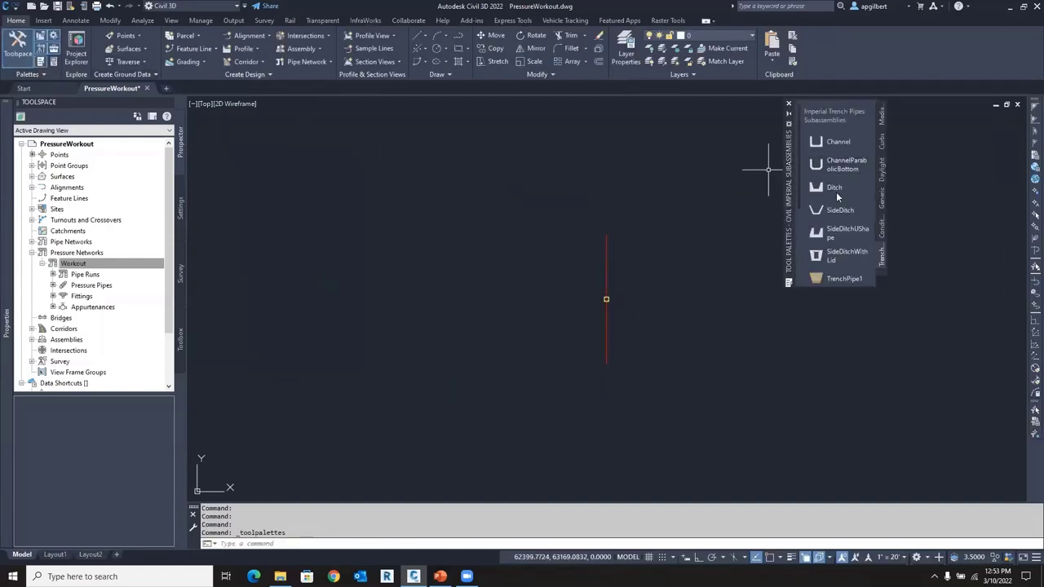
pyautogui.moveTo(840, 209)
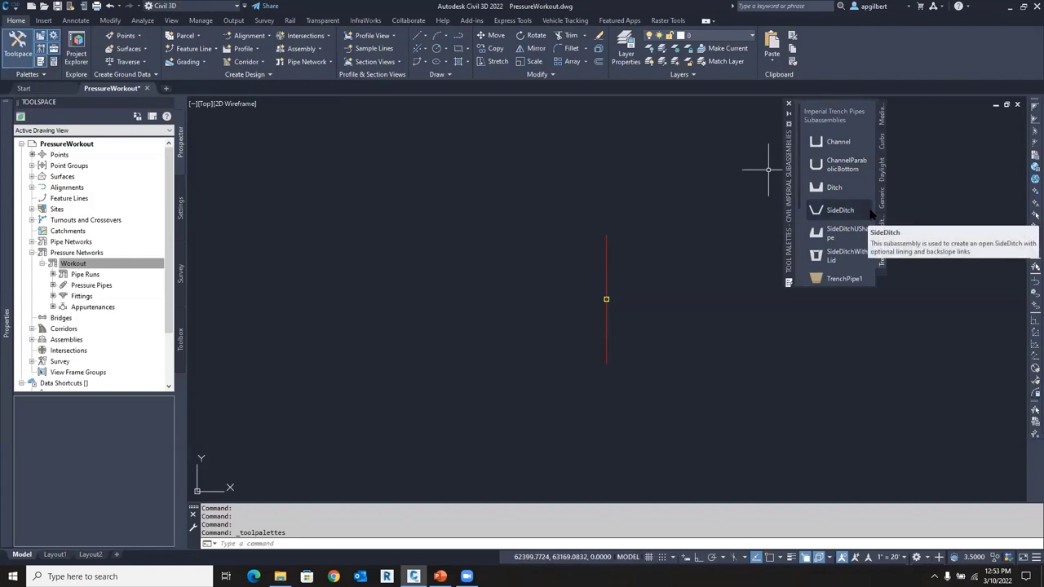
pyautogui.scroll(-3)
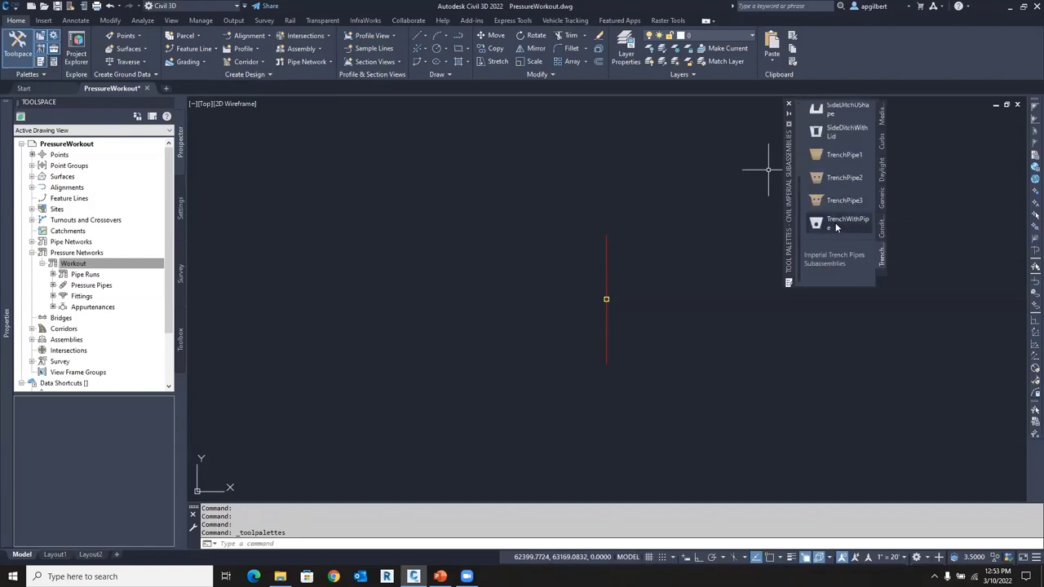
pyautogui.click(815, 222)
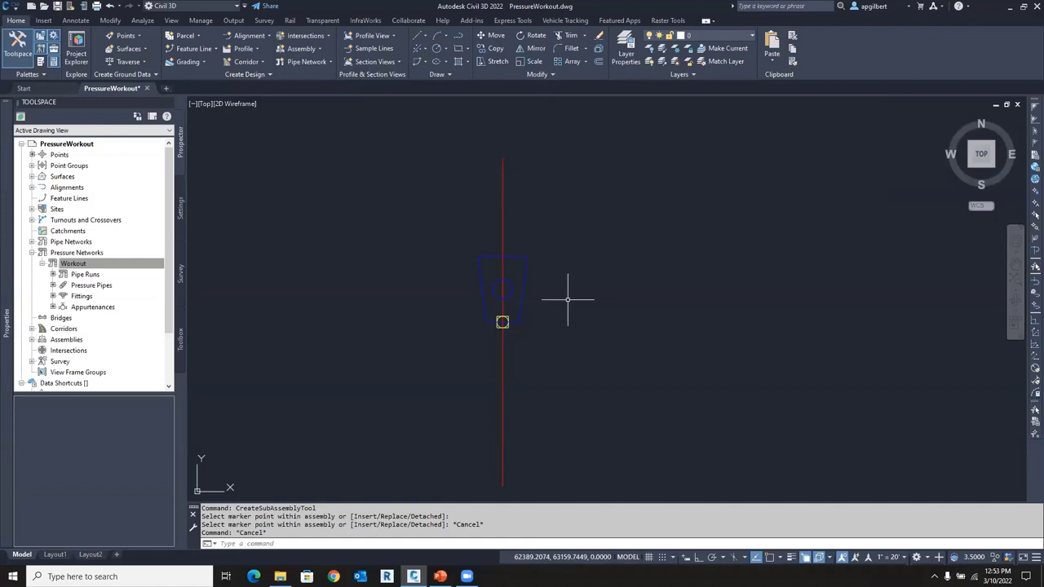
pyautogui.moveTo(512, 251)
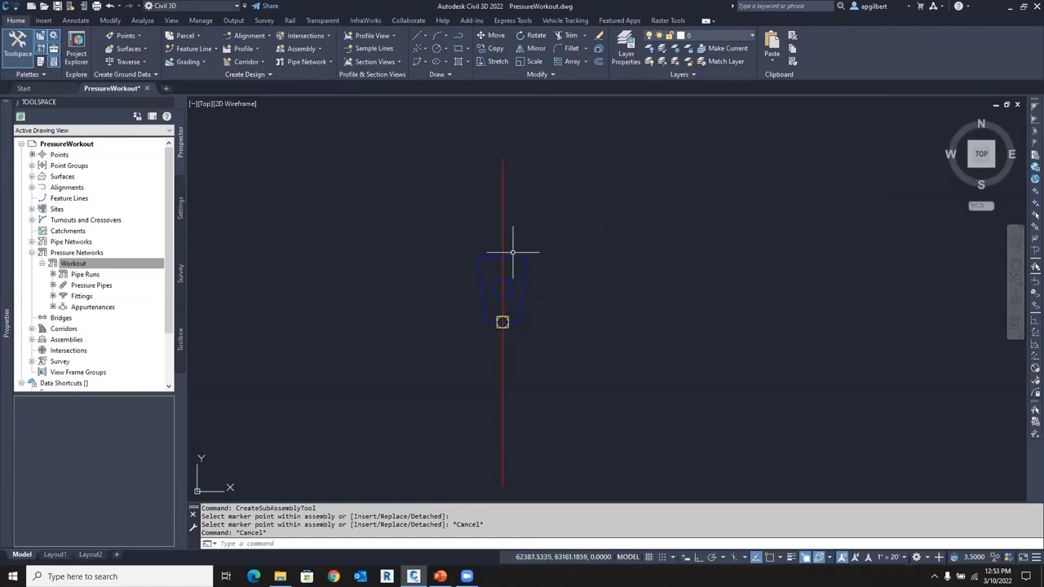
pyautogui.moveTo(591, 223)
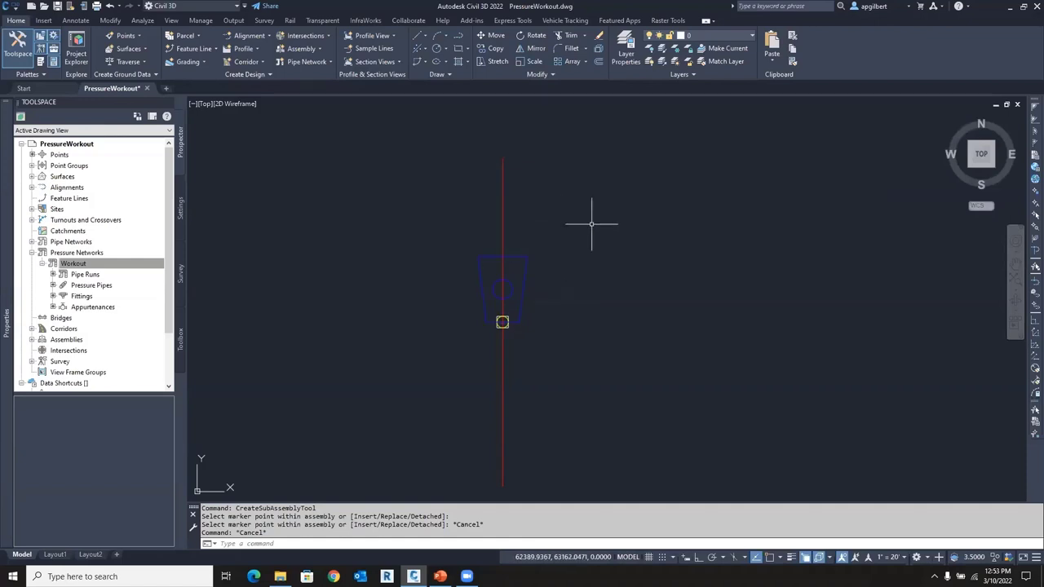
pyautogui.moveTo(582, 220)
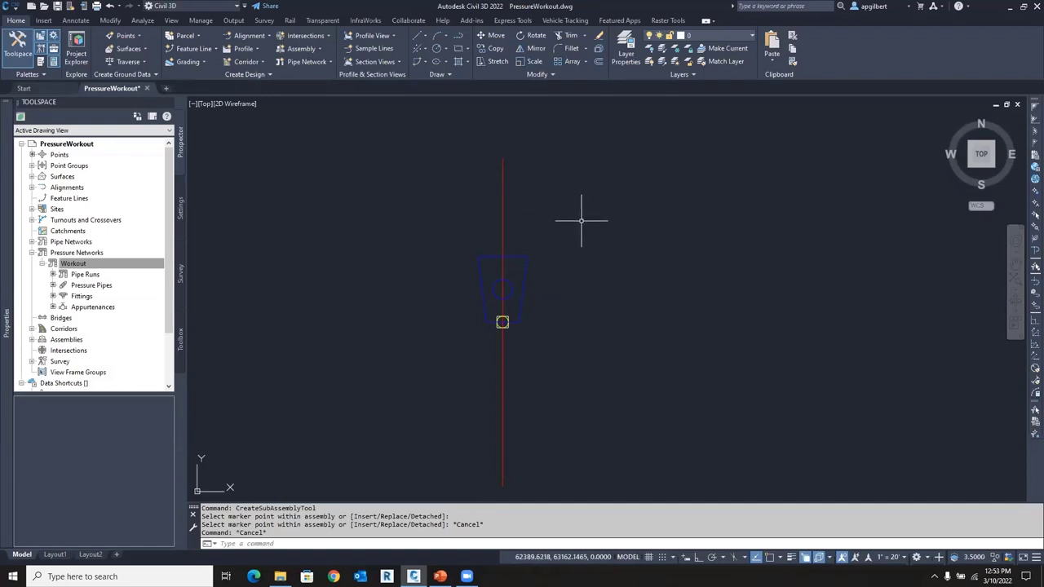
pyautogui.moveTo(562, 220)
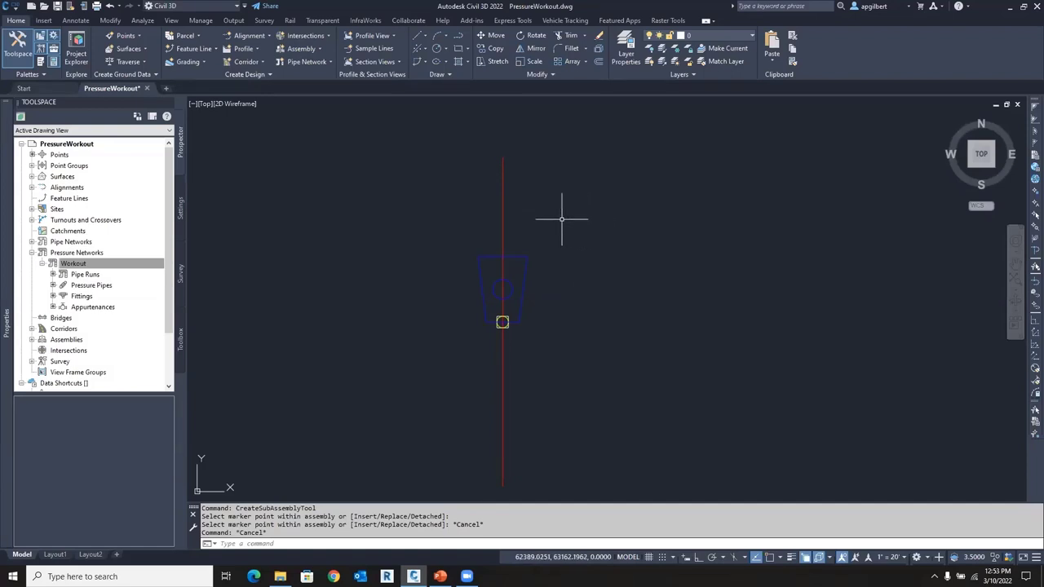
pyautogui.moveTo(581, 284)
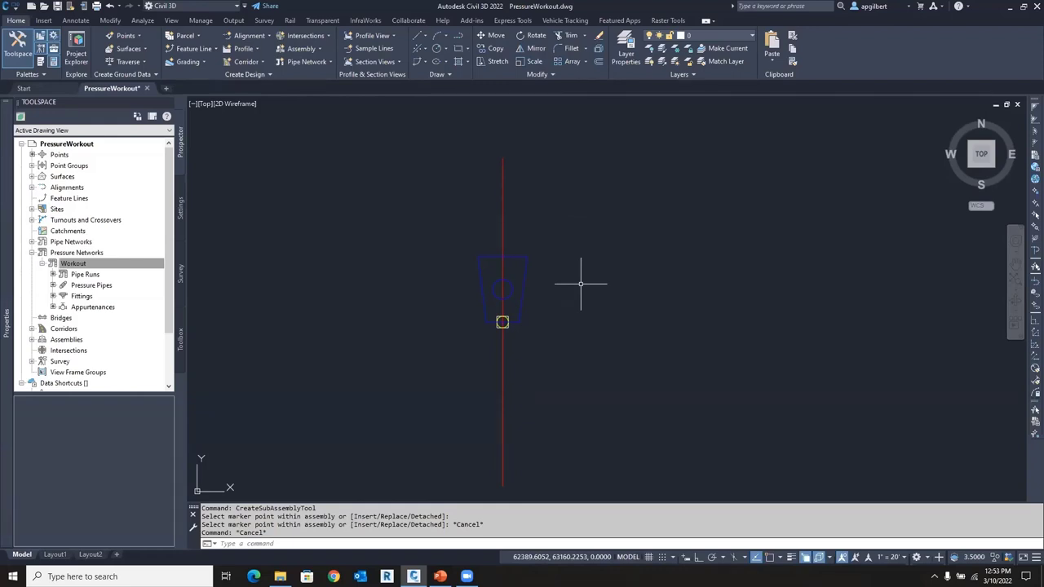
pyautogui.moveTo(581, 273)
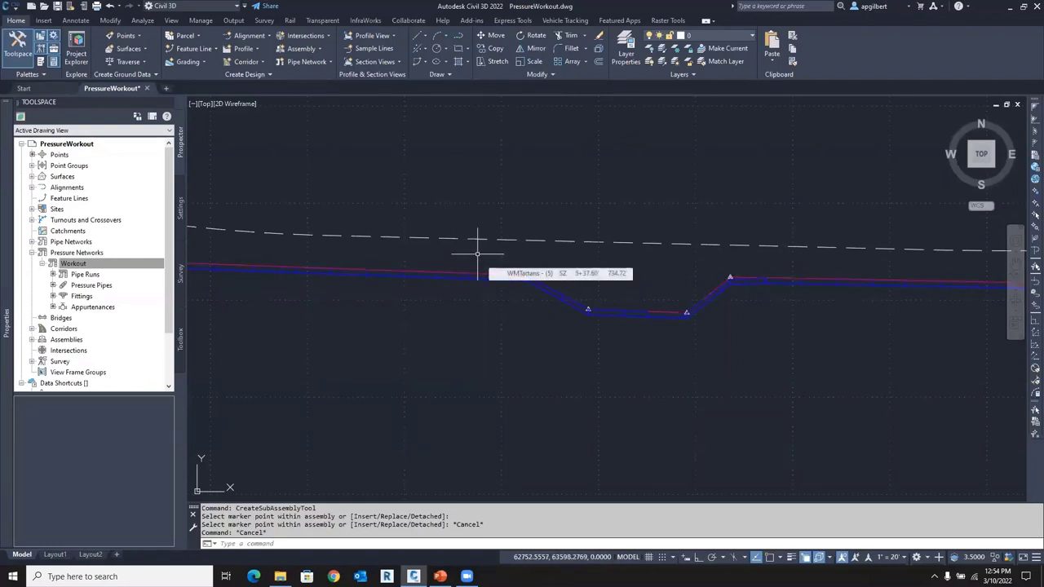
pyautogui.moveTo(507, 310)
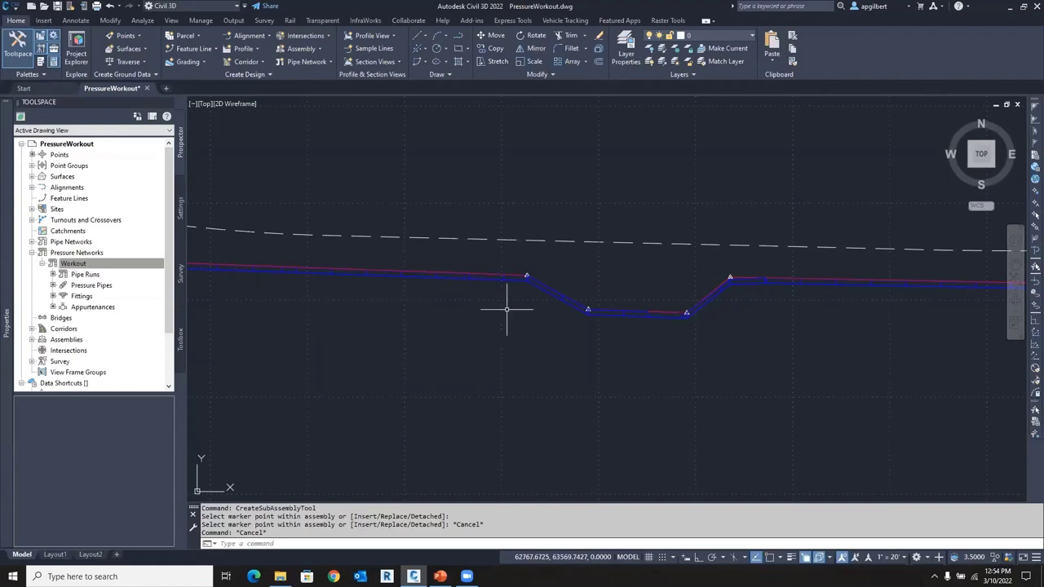
pyautogui.moveTo(452, 261)
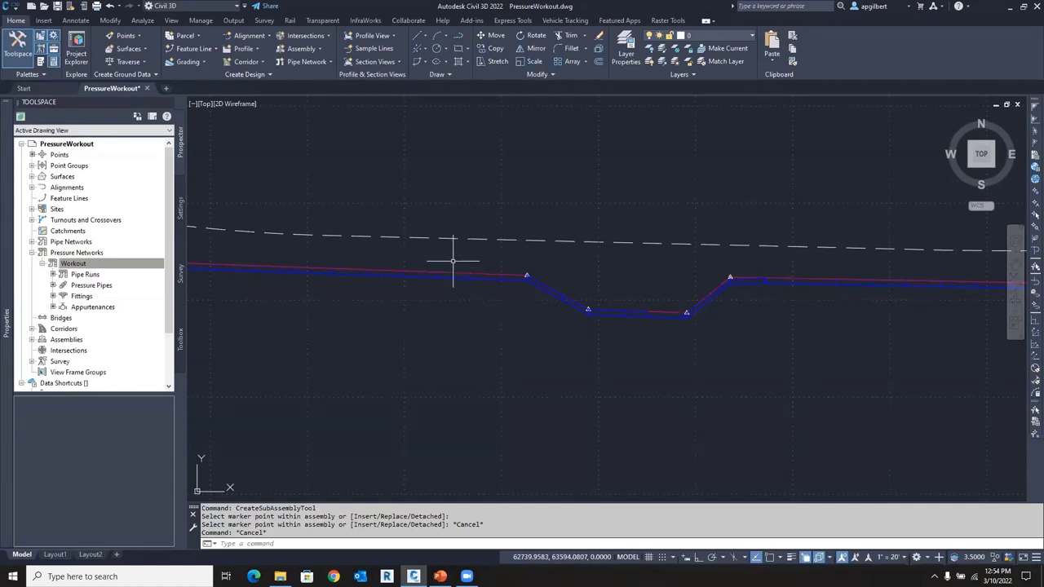
pyautogui.moveTo(453, 270)
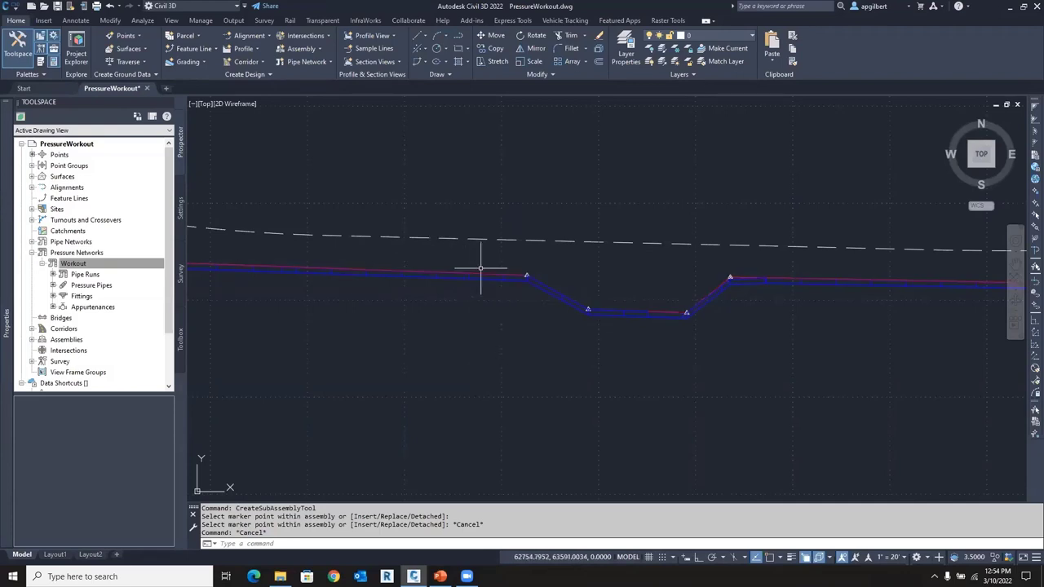
pyautogui.moveTo(514, 312)
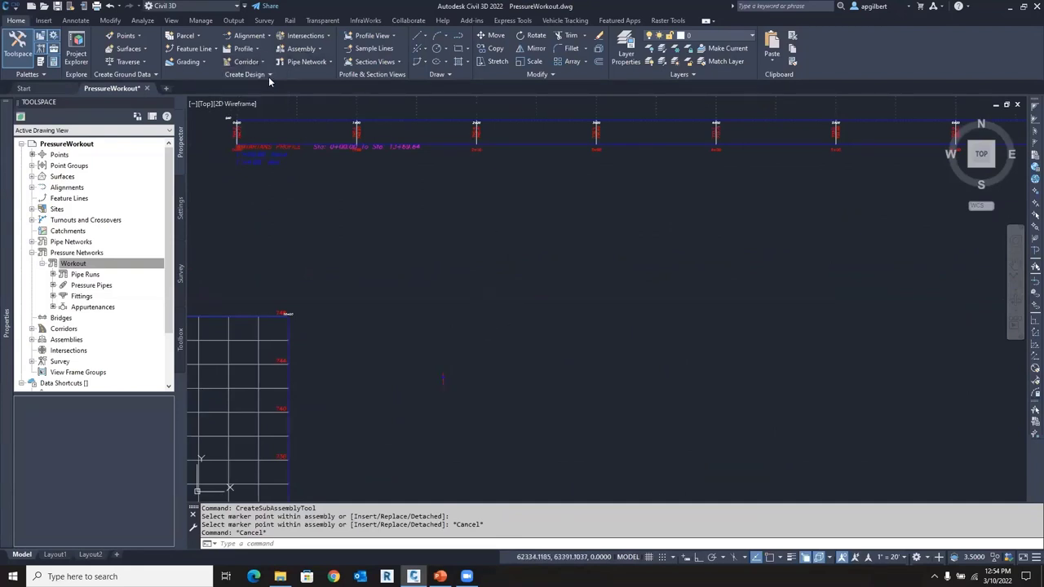
# Set up a corridor for WMTartans and WMTartans - Profile, cancel, then start the slideshow
pyautogui.click(245, 62)
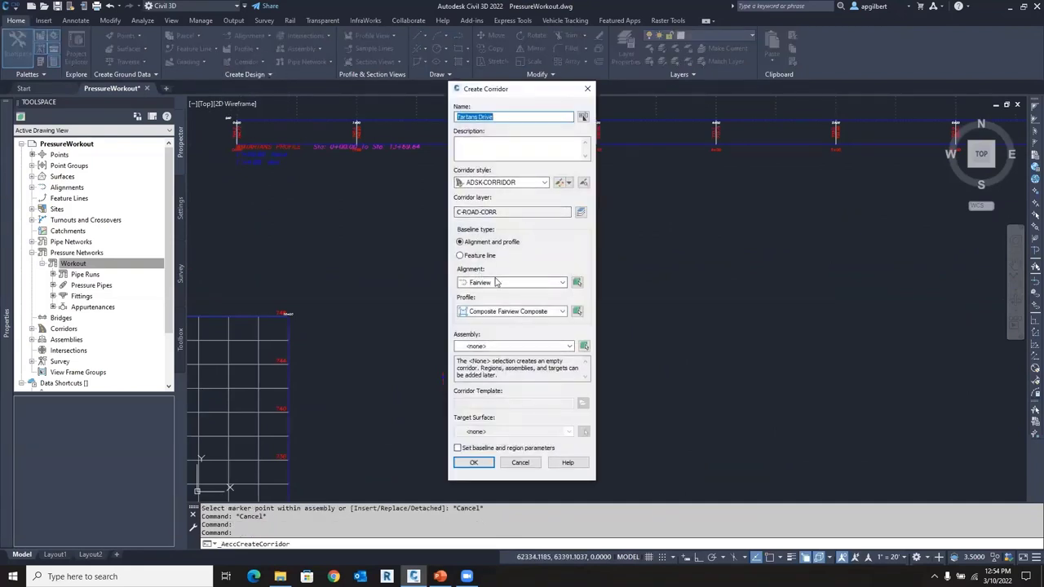
pyautogui.click(561, 282)
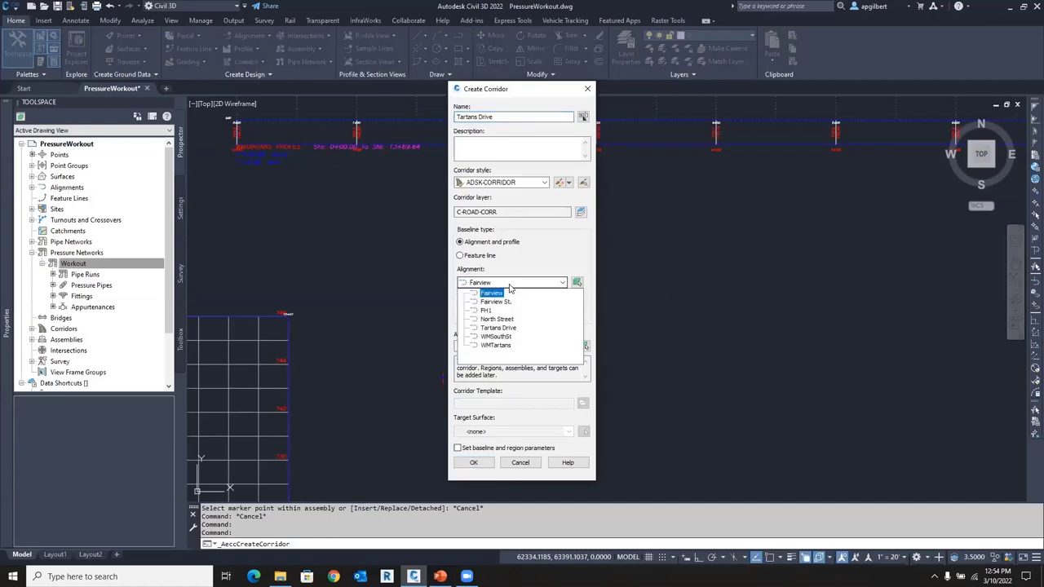
pyautogui.click(496, 345)
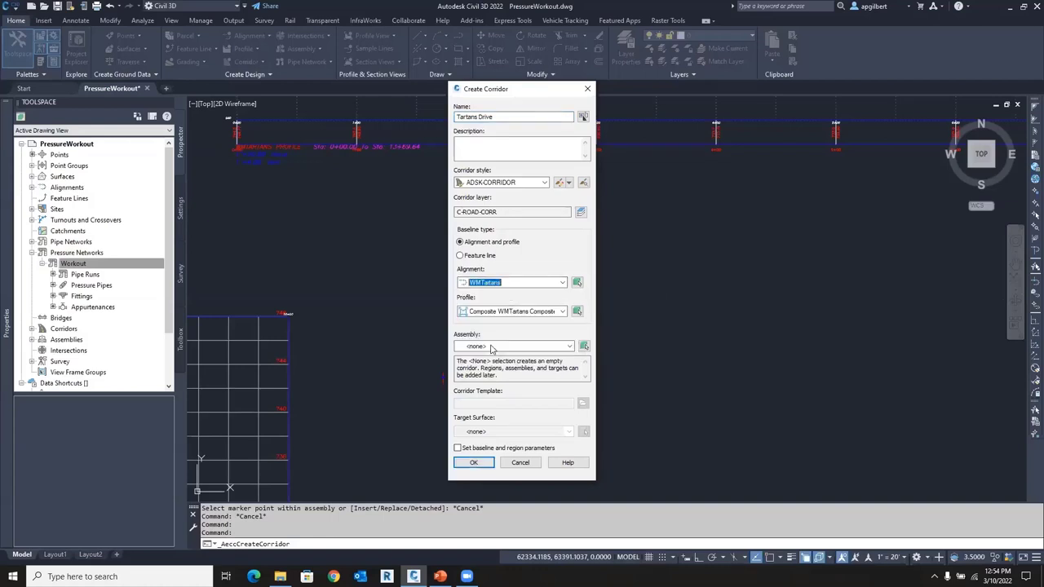
pyautogui.click(577, 311)
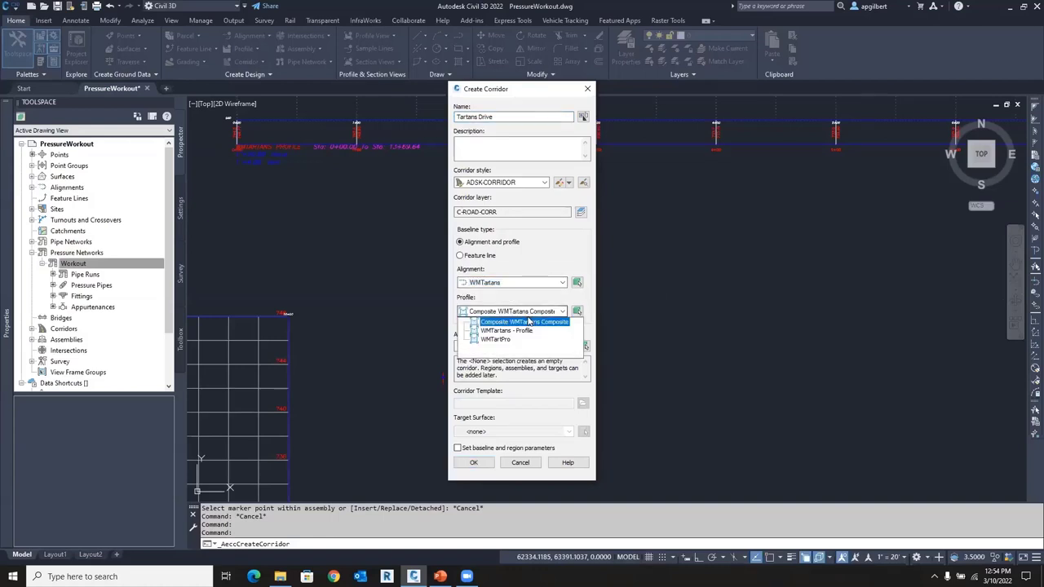
pyautogui.click(495, 330)
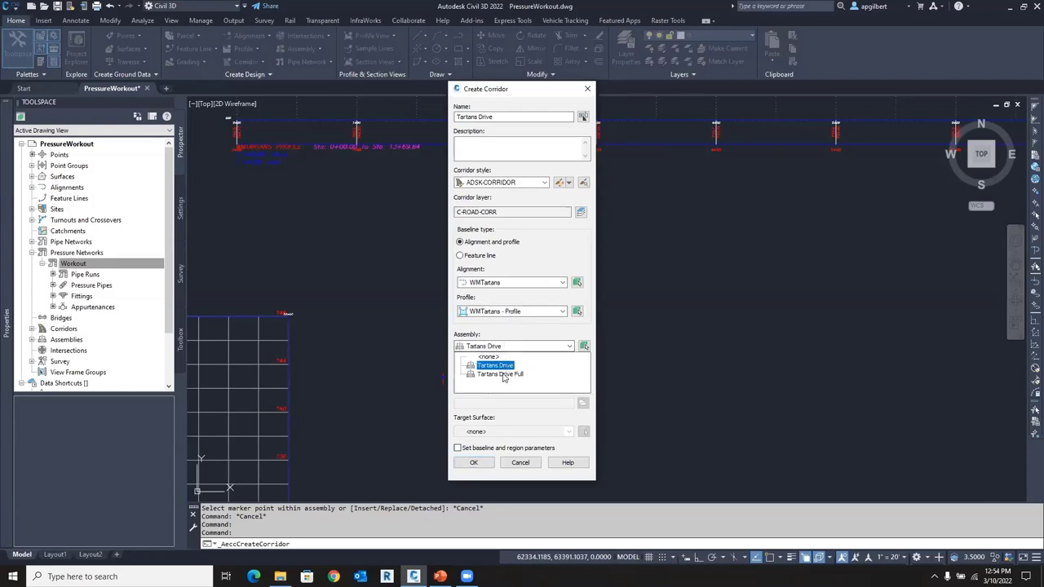
pyautogui.click(500, 374)
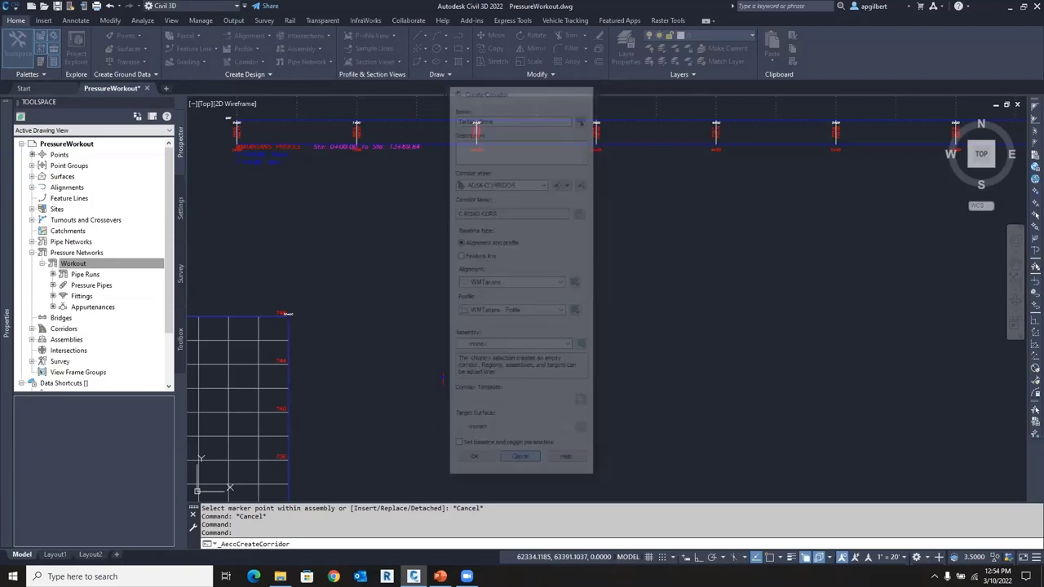
pyautogui.click(519, 456)
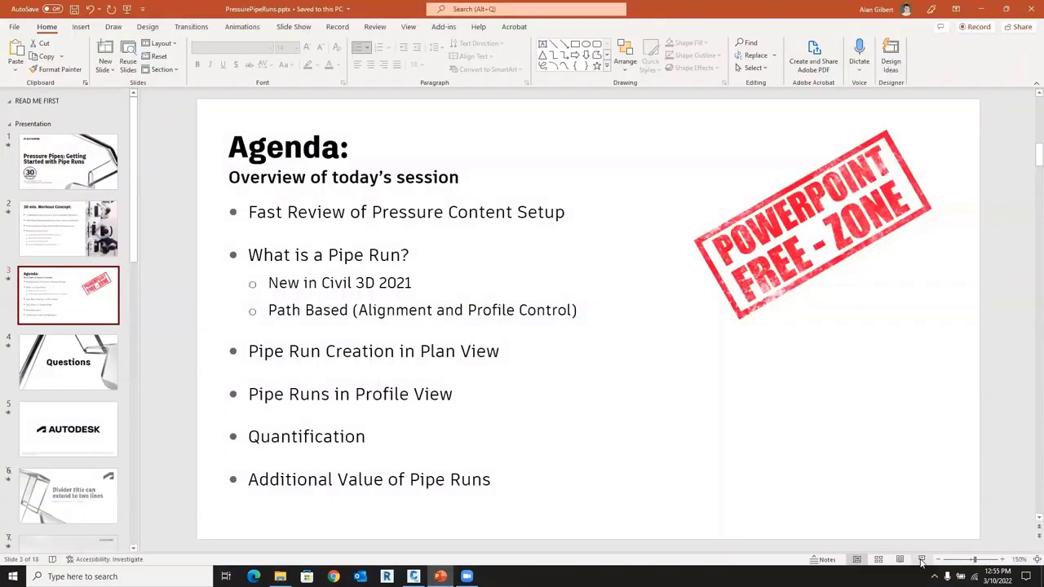
pyautogui.click(921, 560)
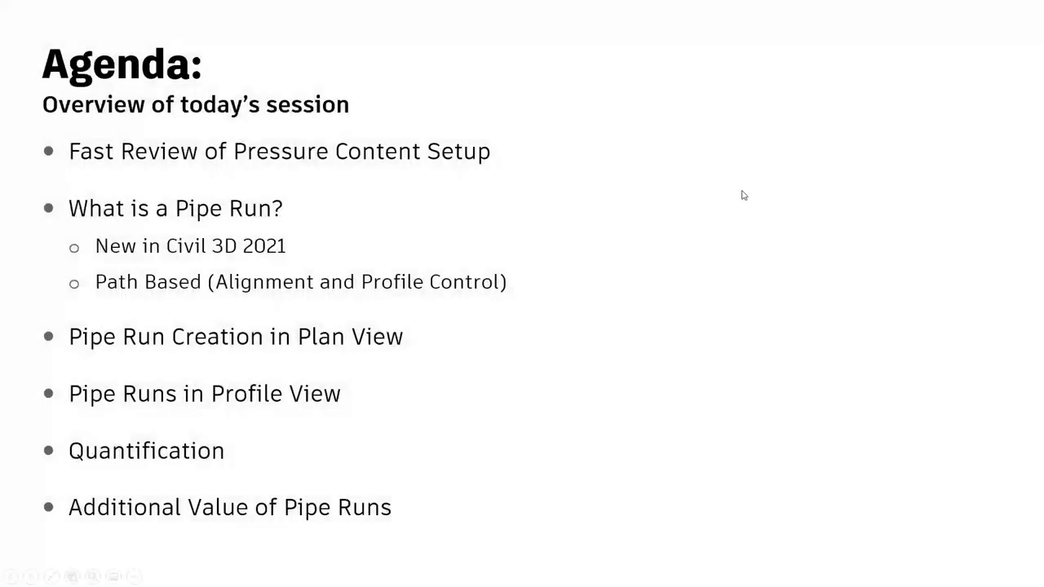